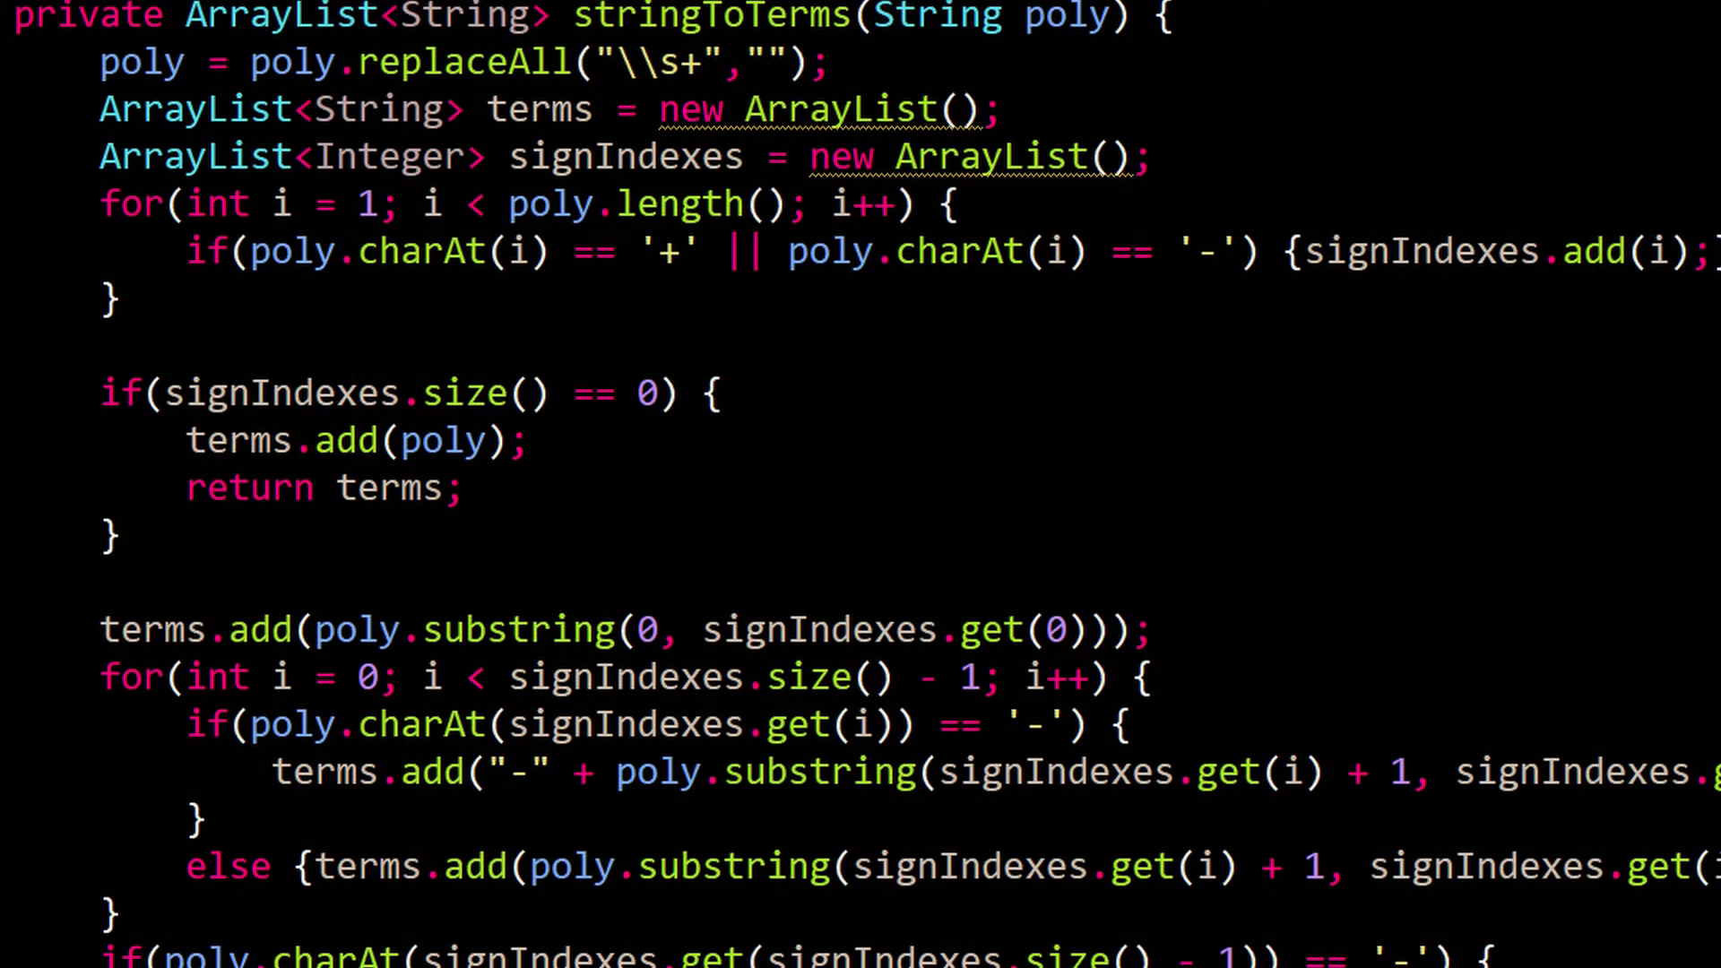
# - Scroll Tester.java to the testSolve1 integral call from 3.5 to 4.7654
pyautogui.scroll(-3)
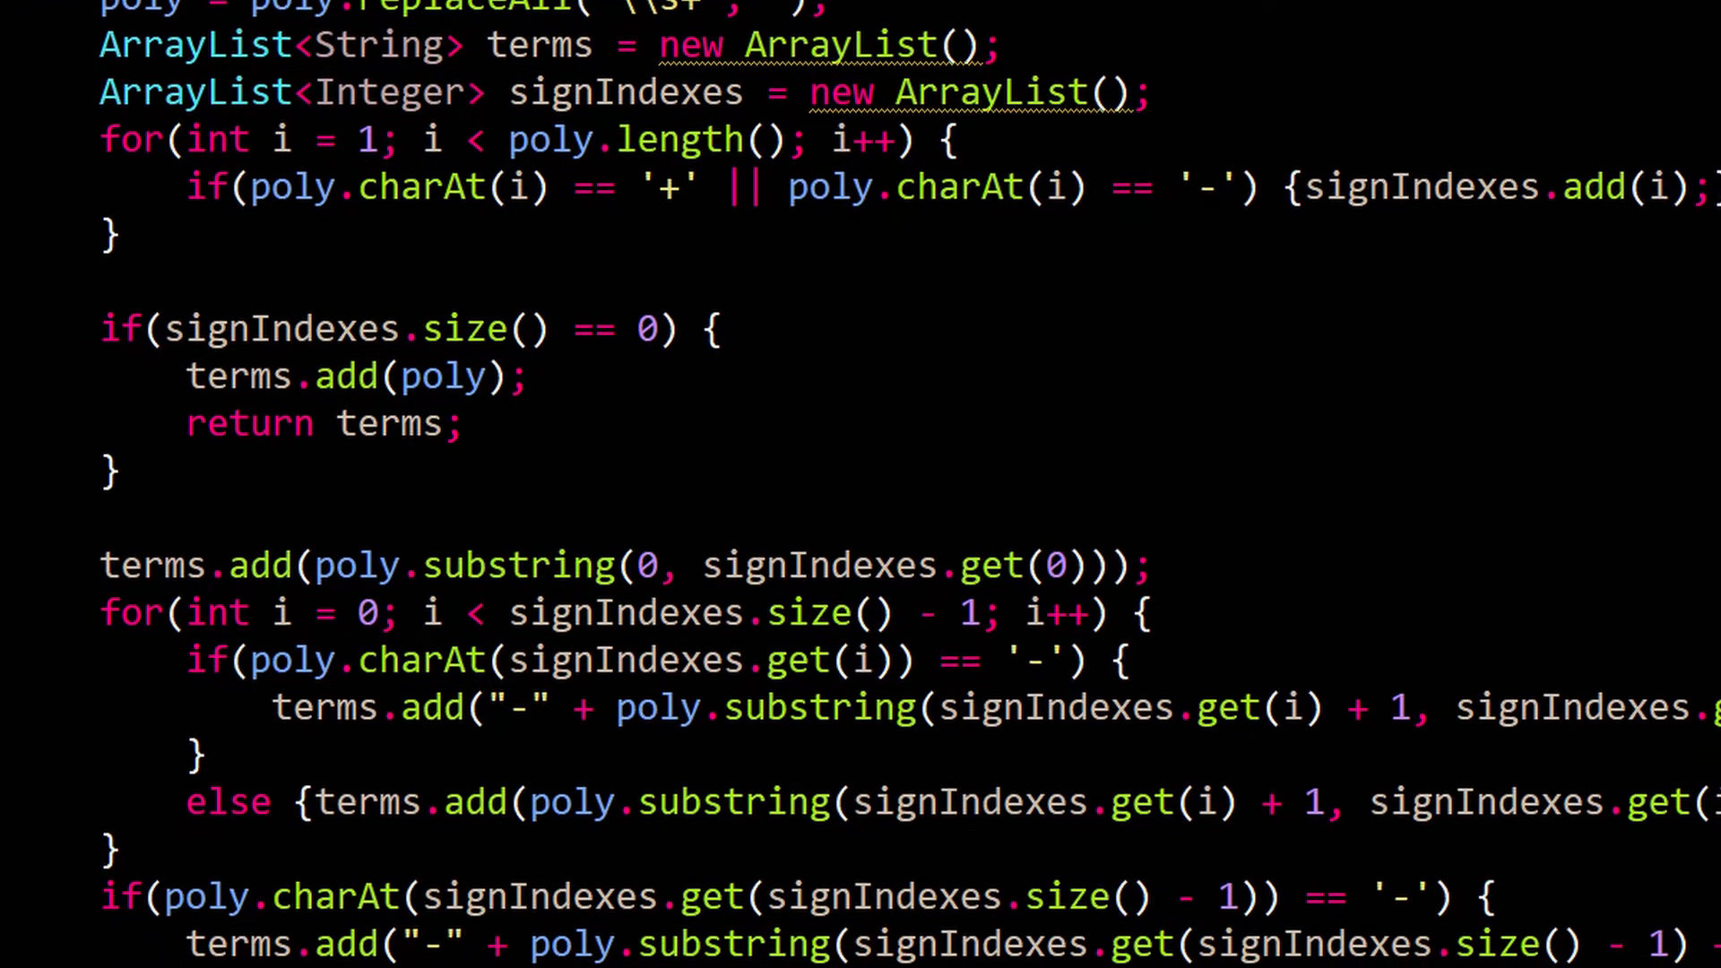
pyautogui.scroll(-3)
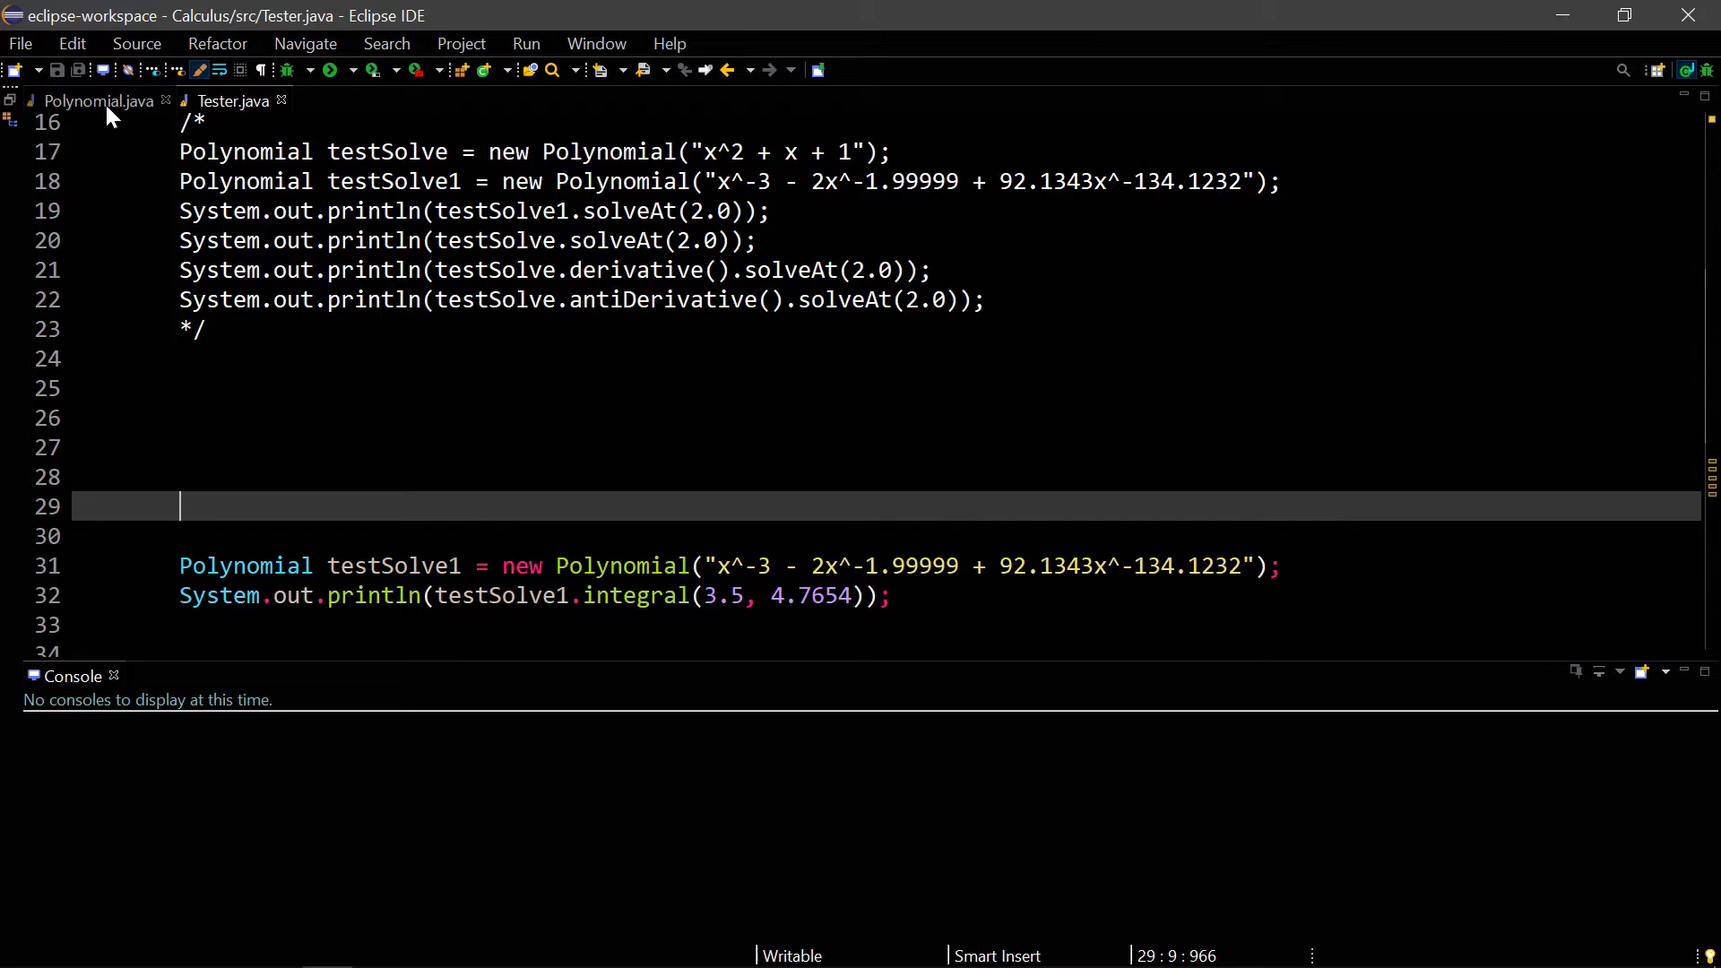
# - Review Polynomial.java's Double fields and String constructor, highlighting every use of Double
pyautogui.click(98, 99)
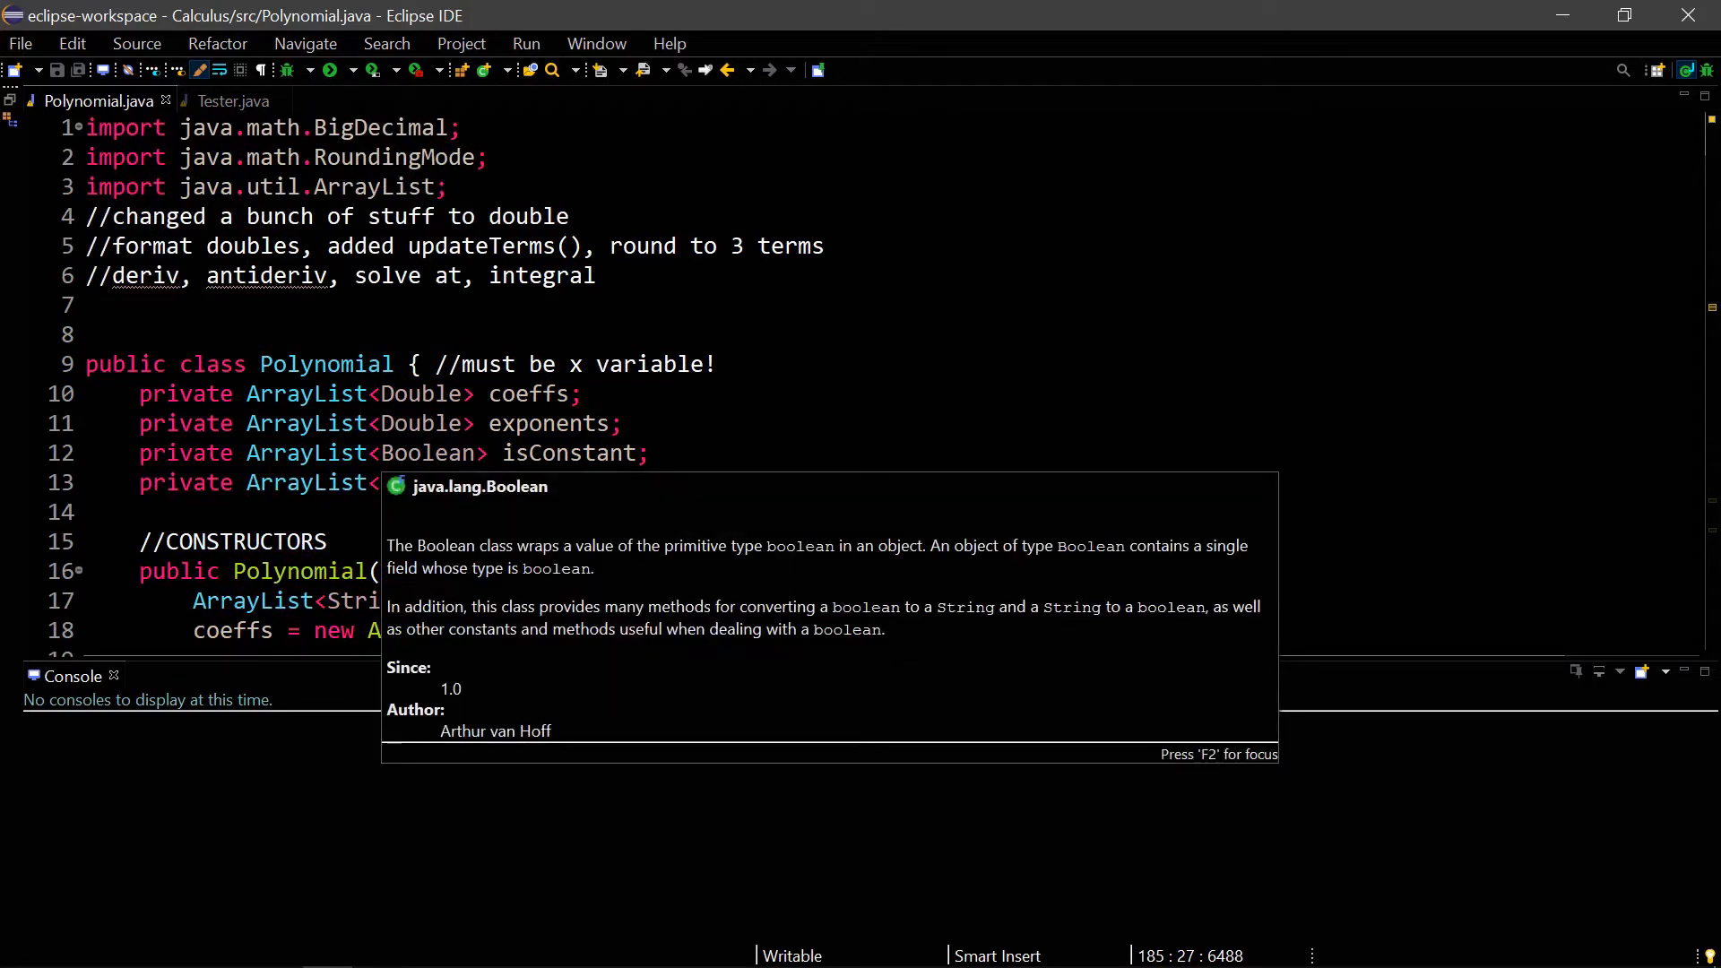
pyautogui.moveTo(472, 11)
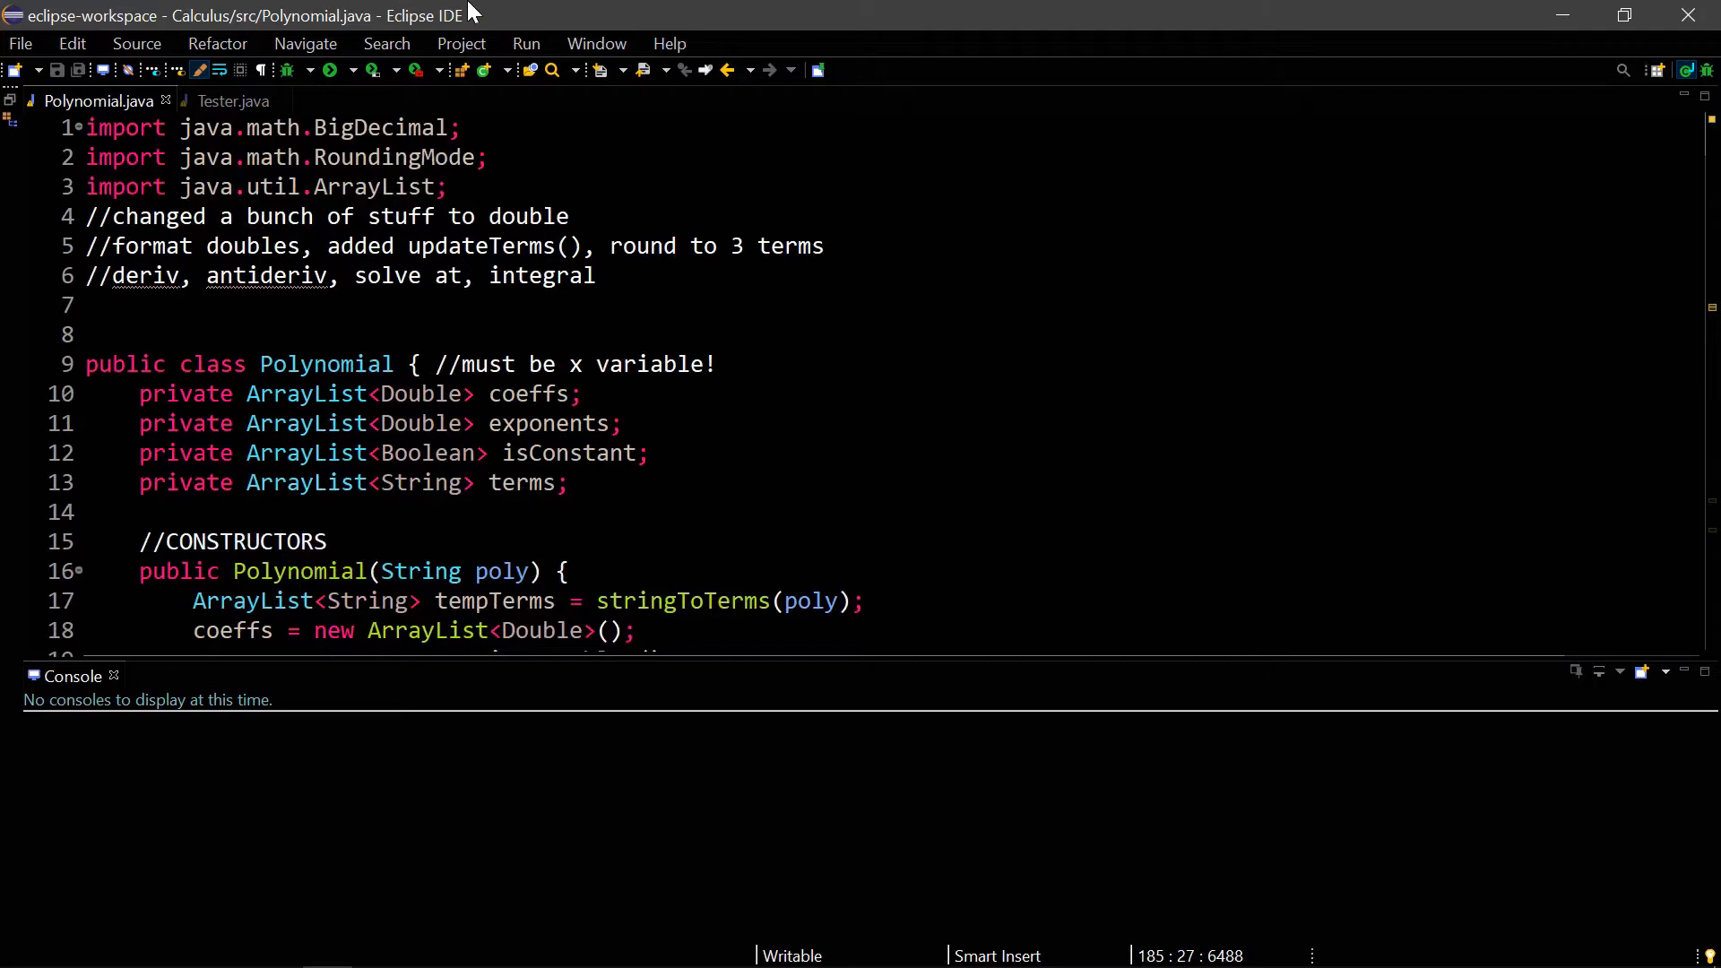
pyautogui.scroll(-3)
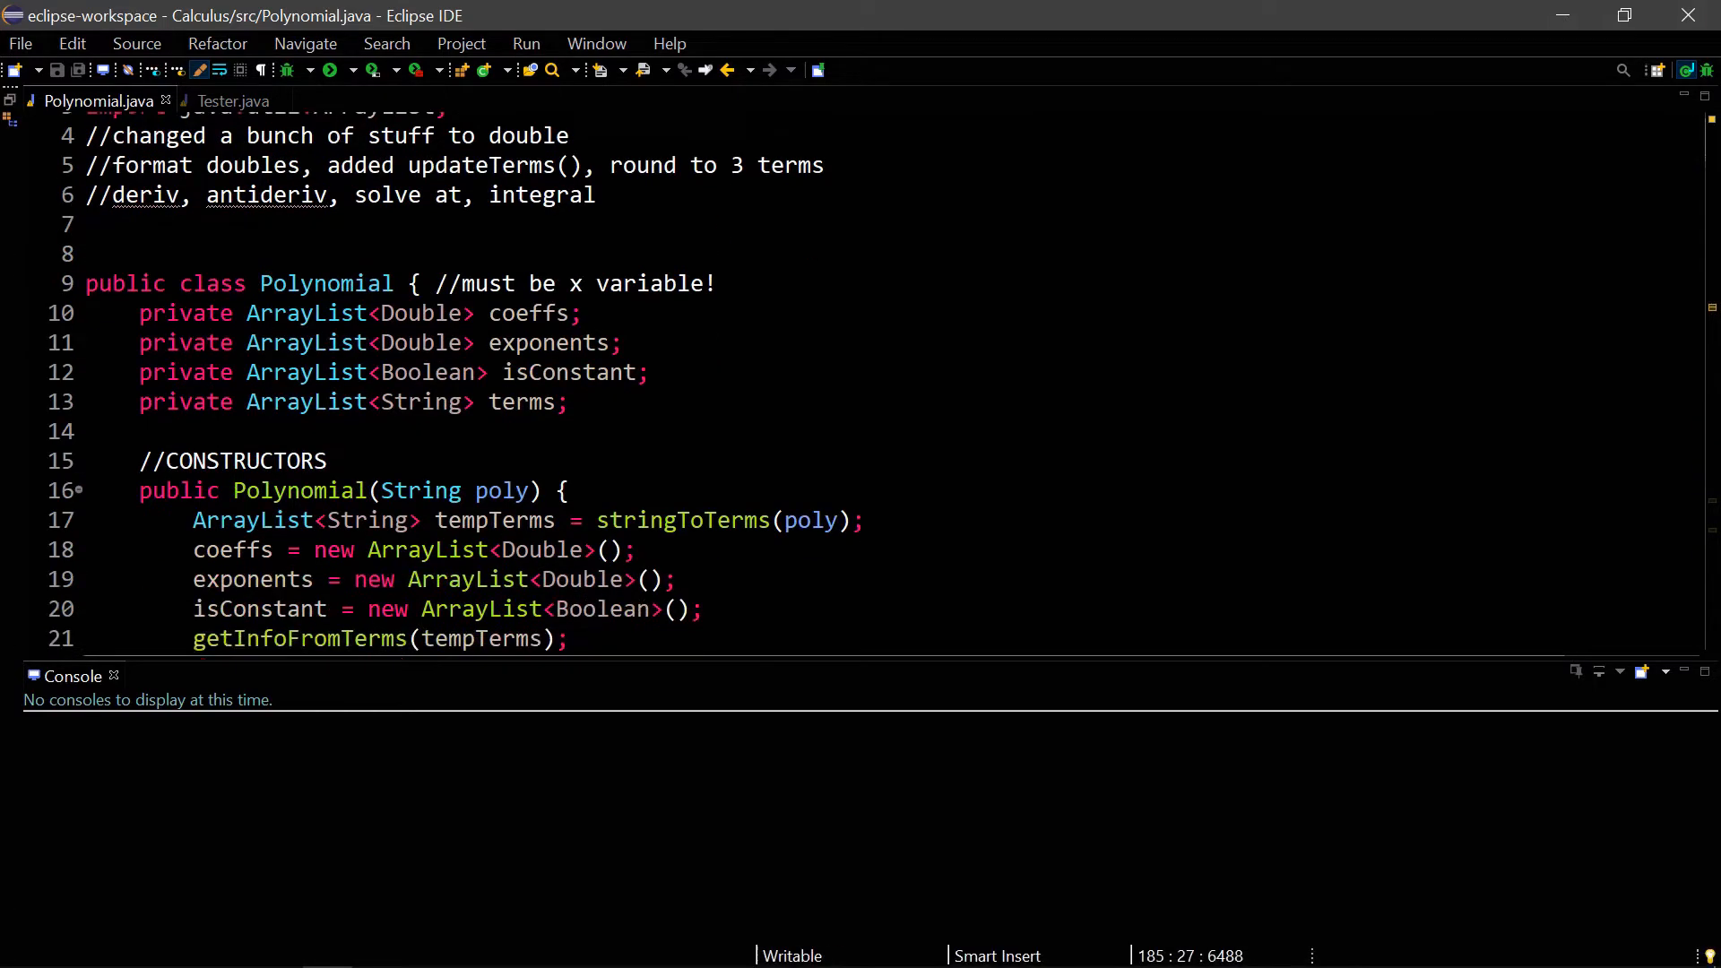
pyautogui.scroll(-3)
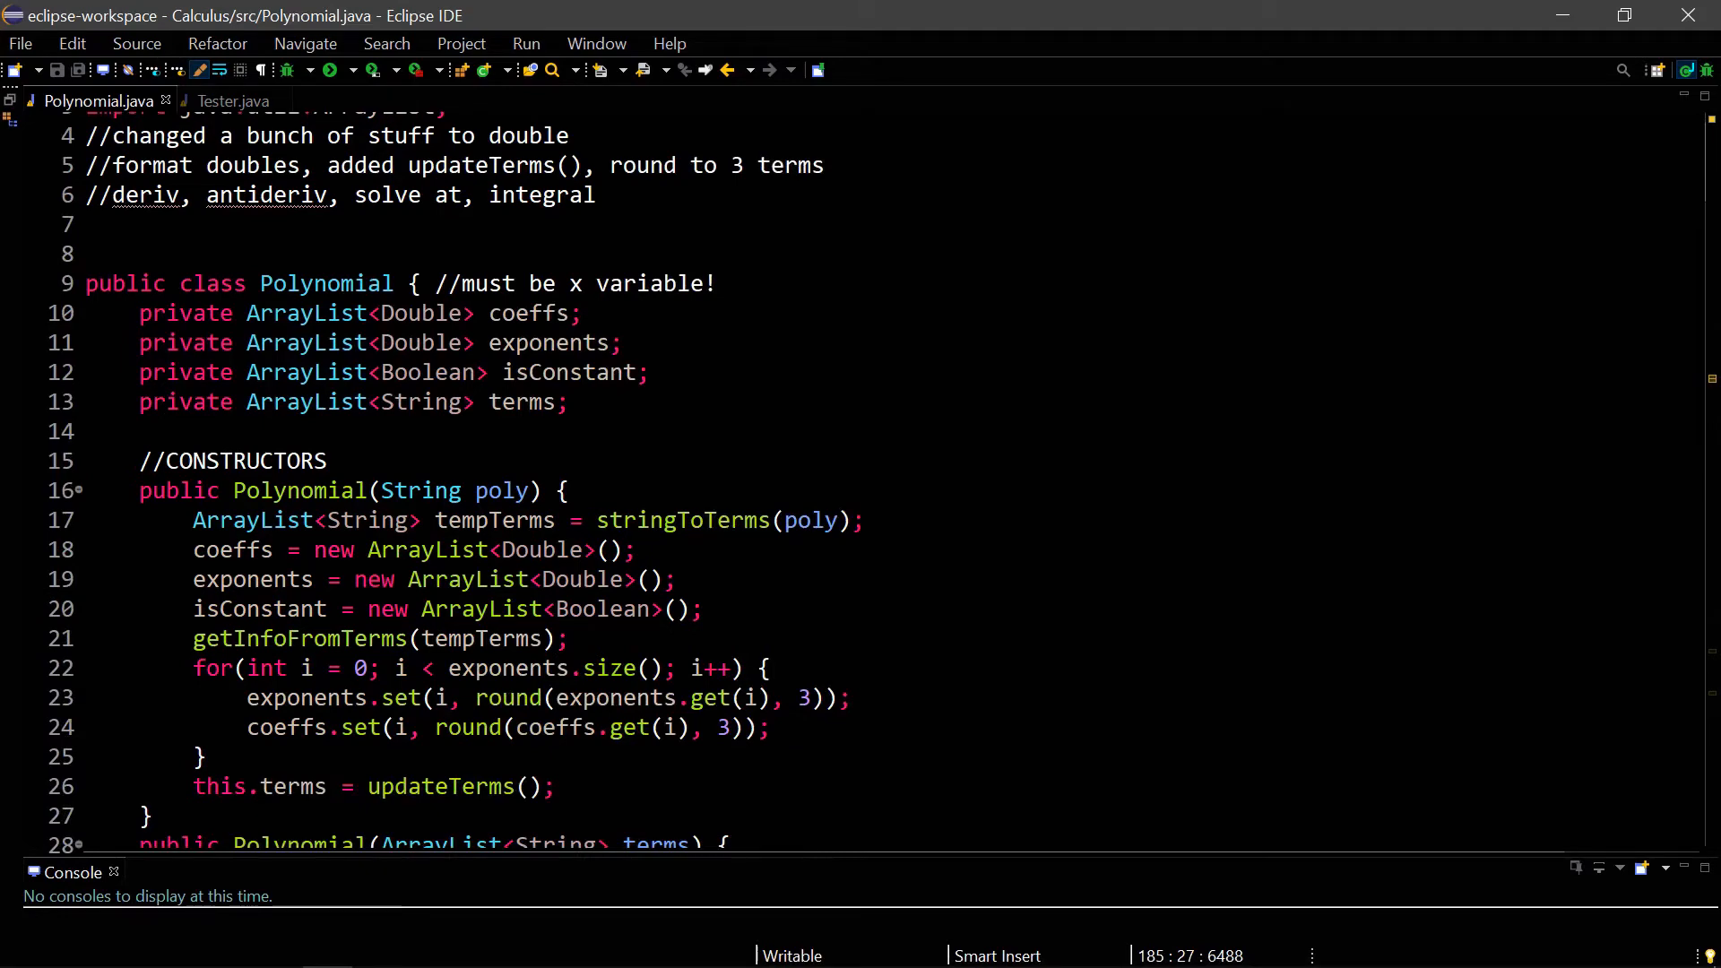
pyautogui.doubleClick(418, 313)
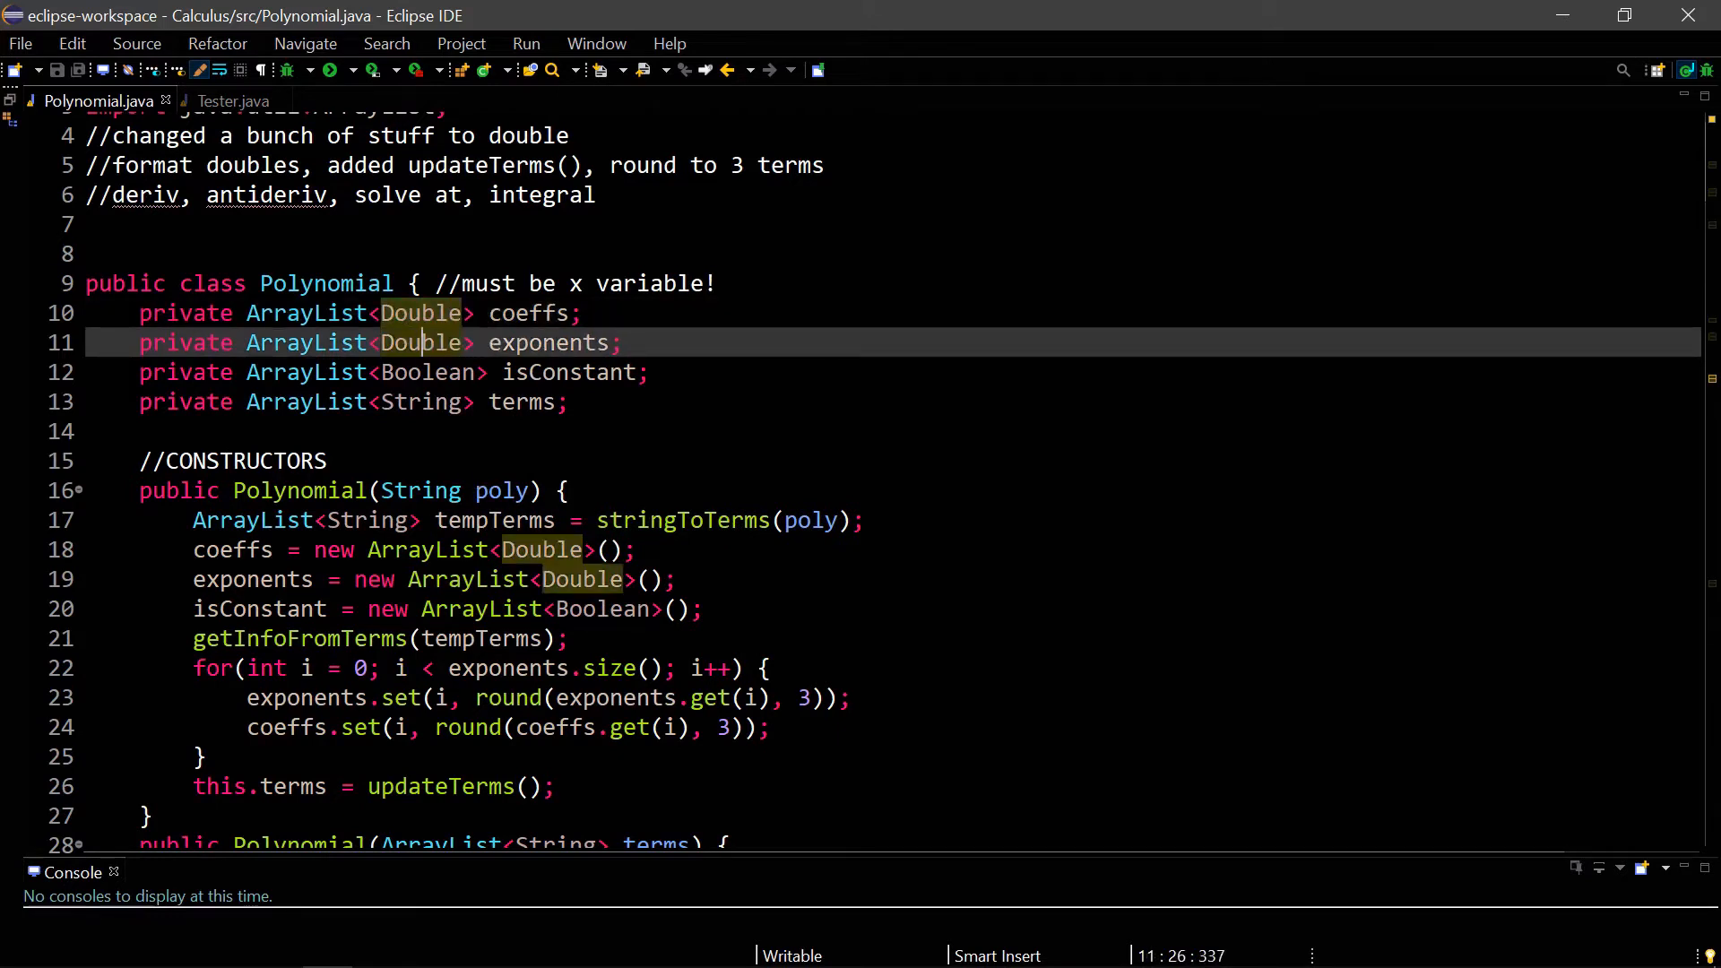
pyautogui.moveTo(5, 604)
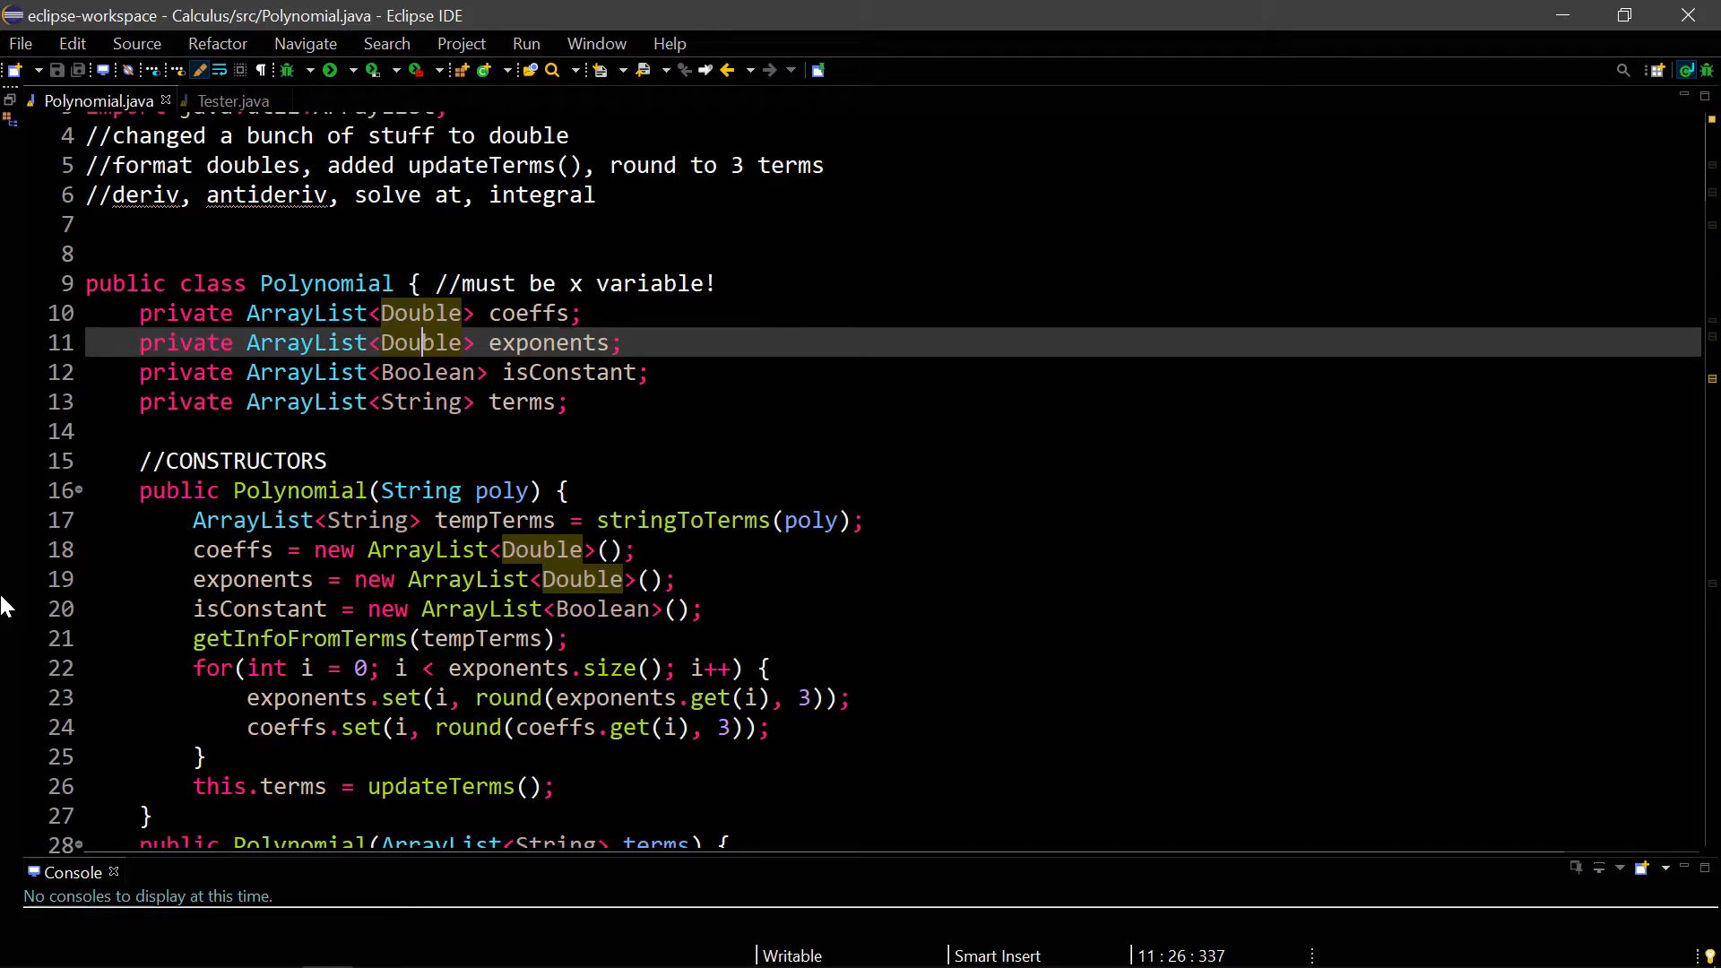
# - Scroll through the private helpers getInfoFromTerms, stringToTerms, round and updateTerms
pyautogui.scroll(-3)
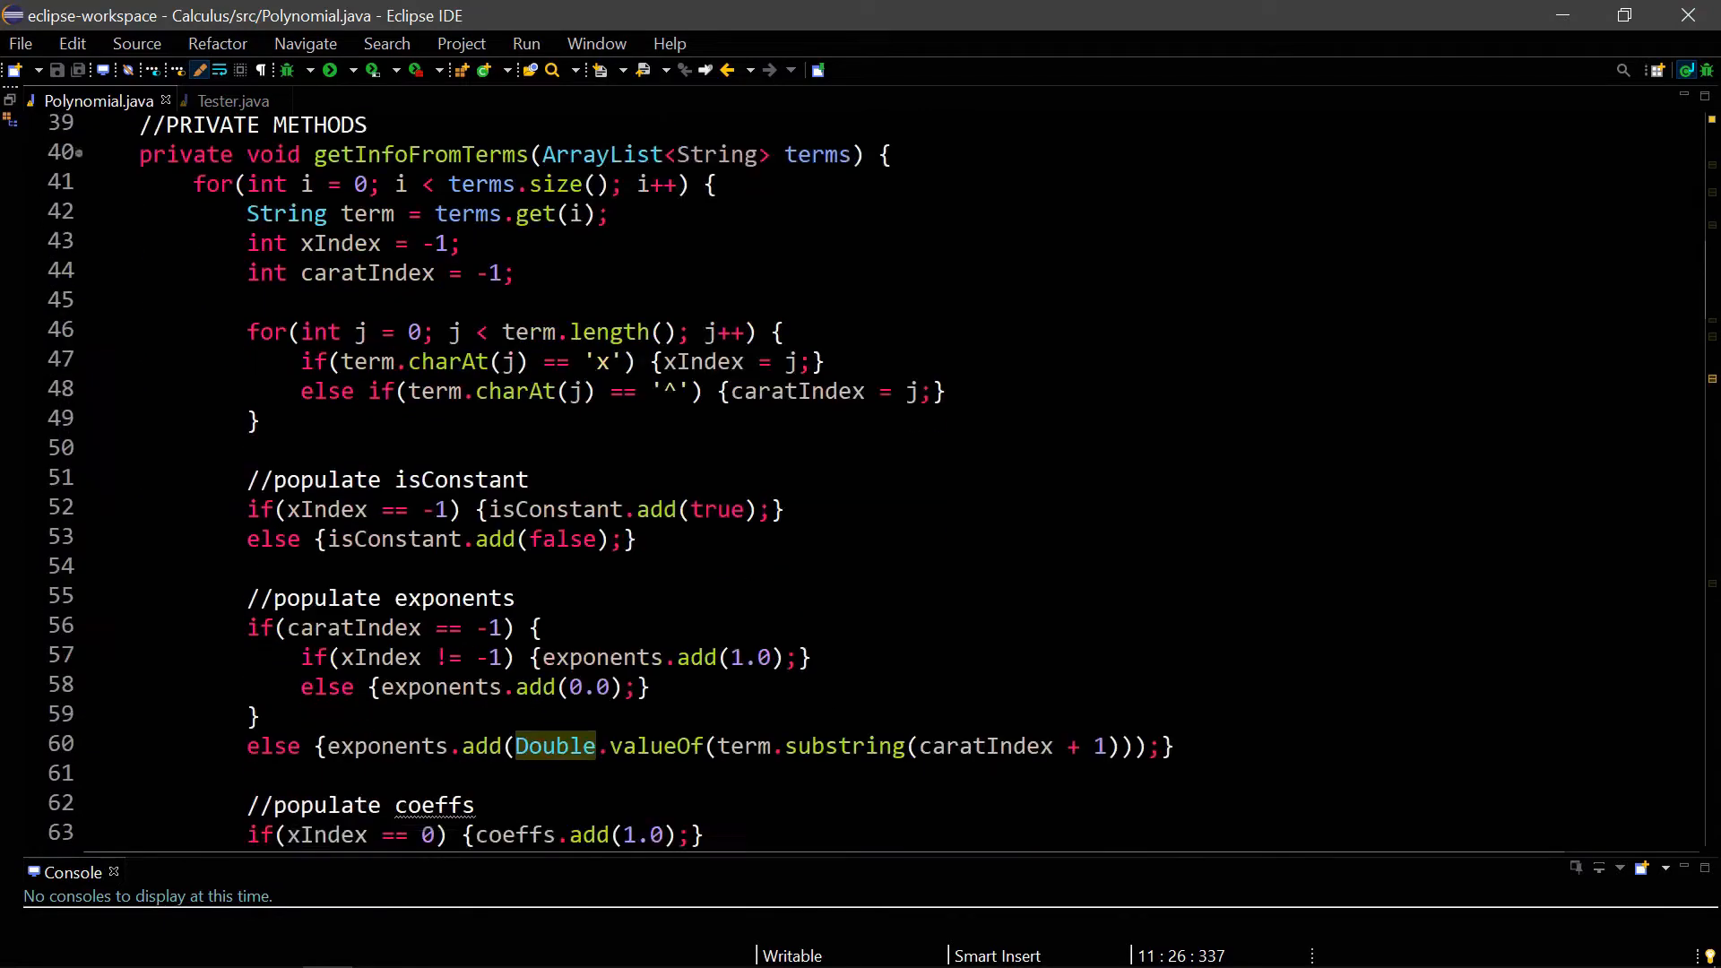
pyautogui.scroll(-3)
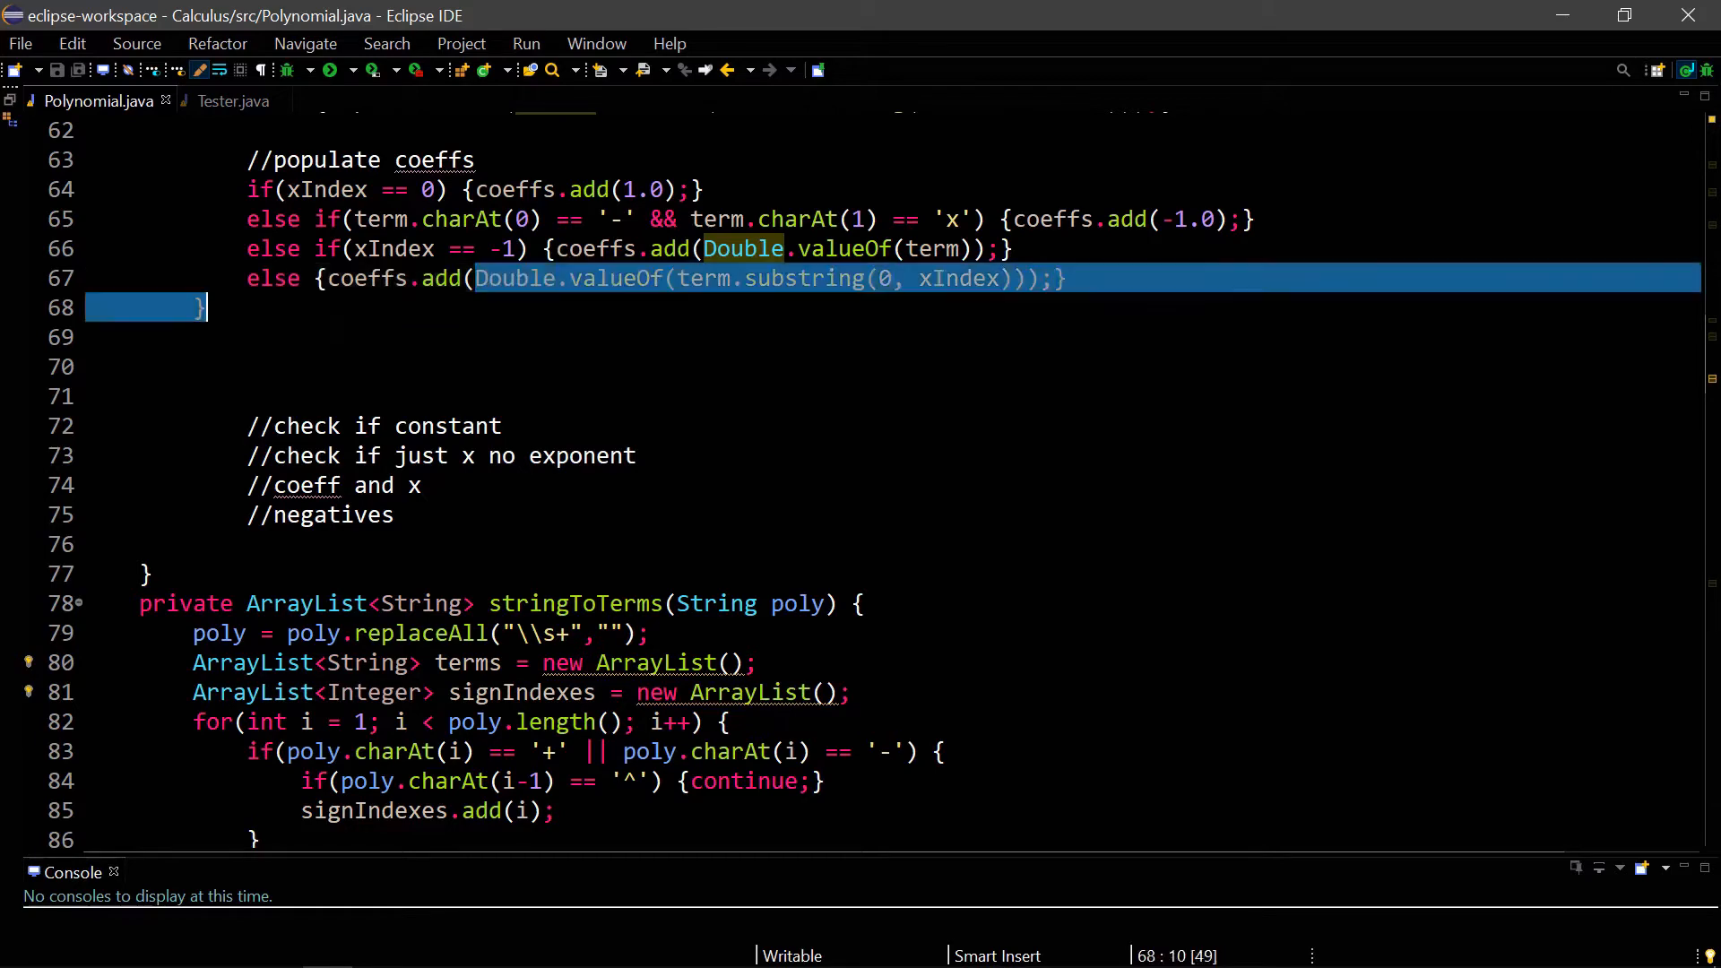
pyautogui.scroll(-3)
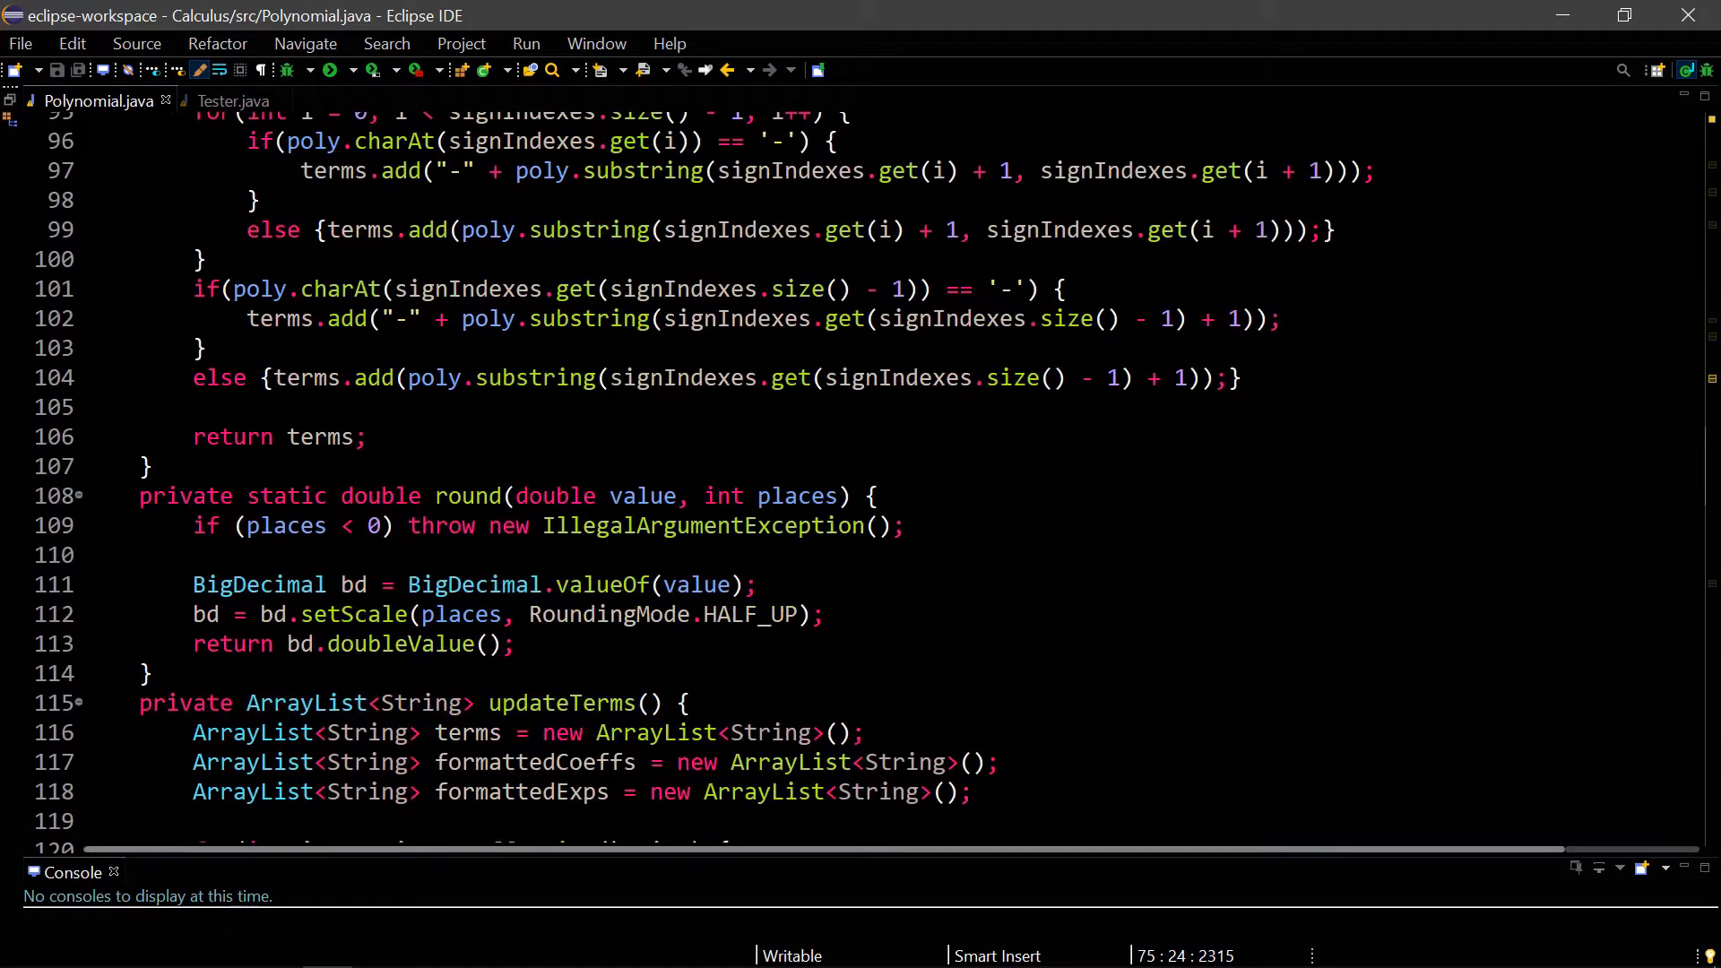
pyautogui.click(233, 100)
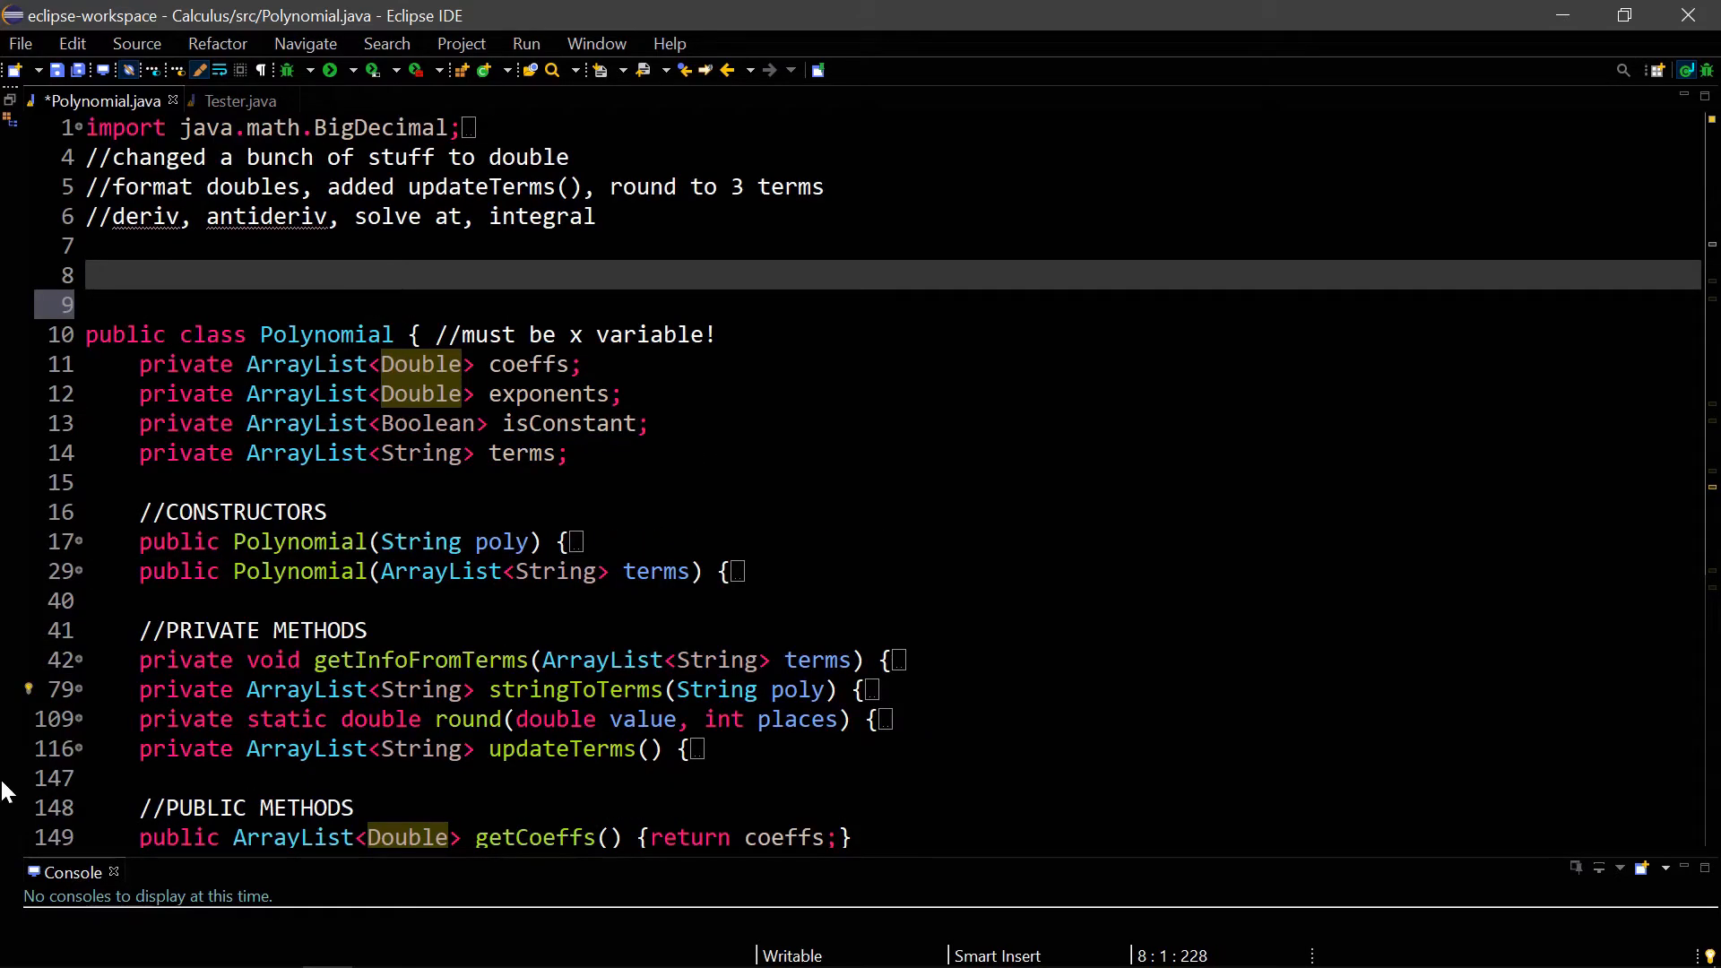
# - Type the comment //2.0x^2.0 - 3.0x + 5.34 above the class
pyautogui.write('//2.0x^')
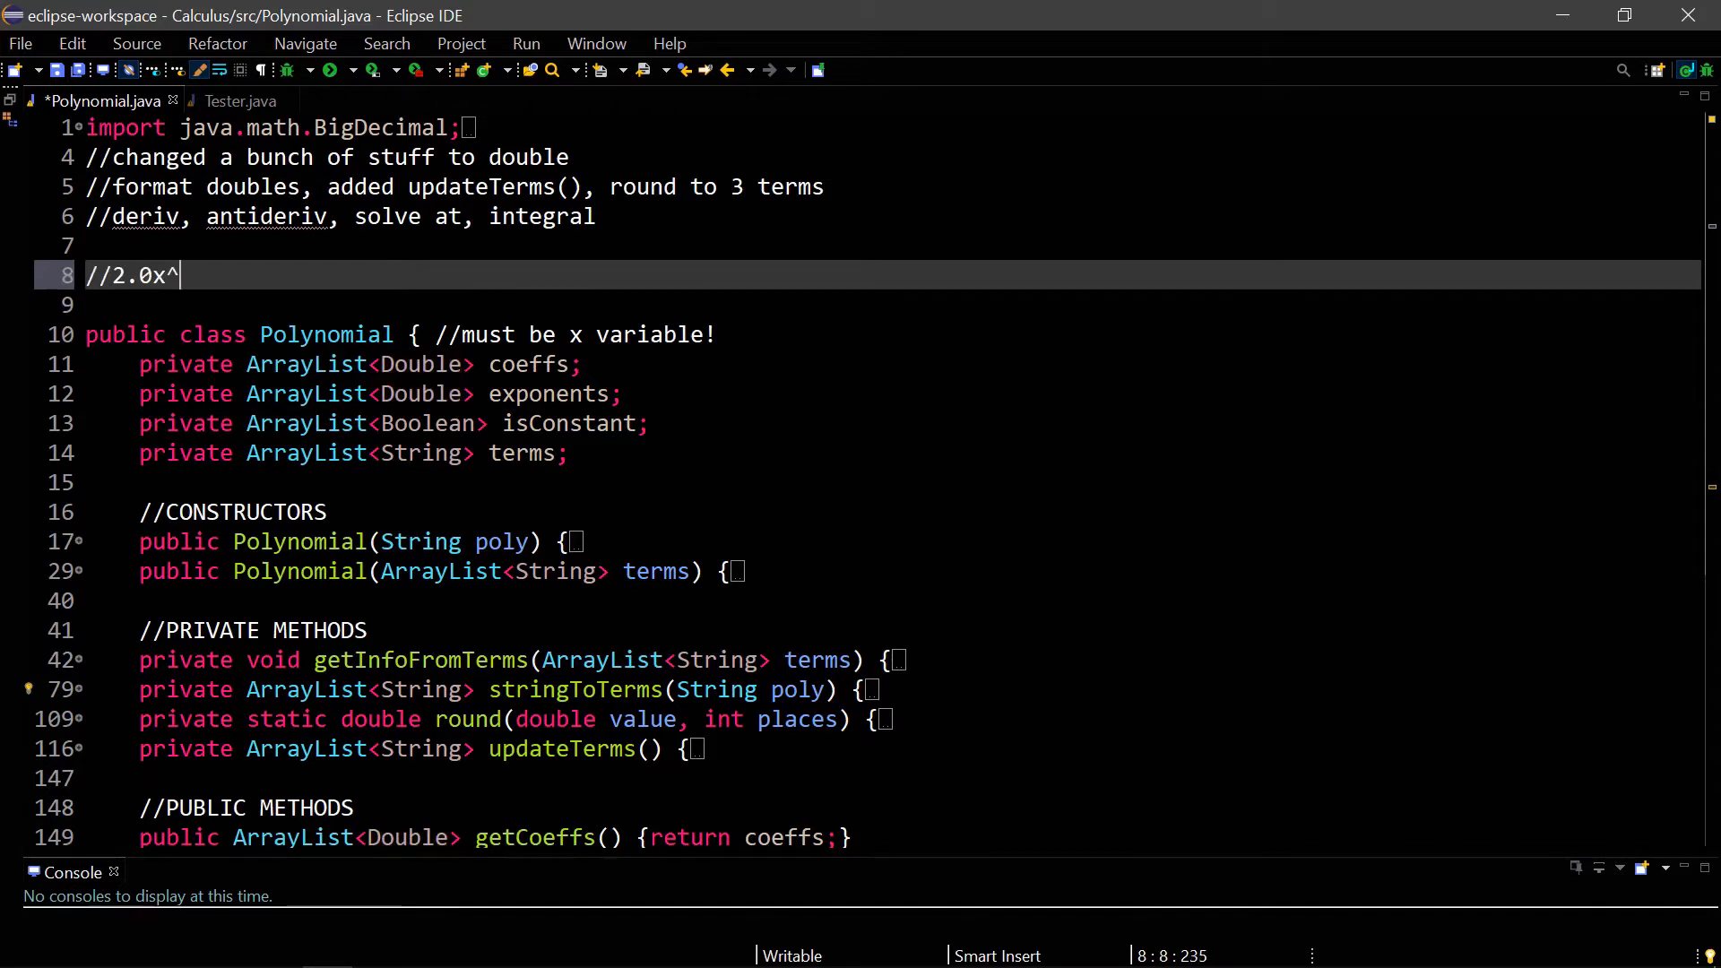
pyautogui.write('2.0 - 3.0x')
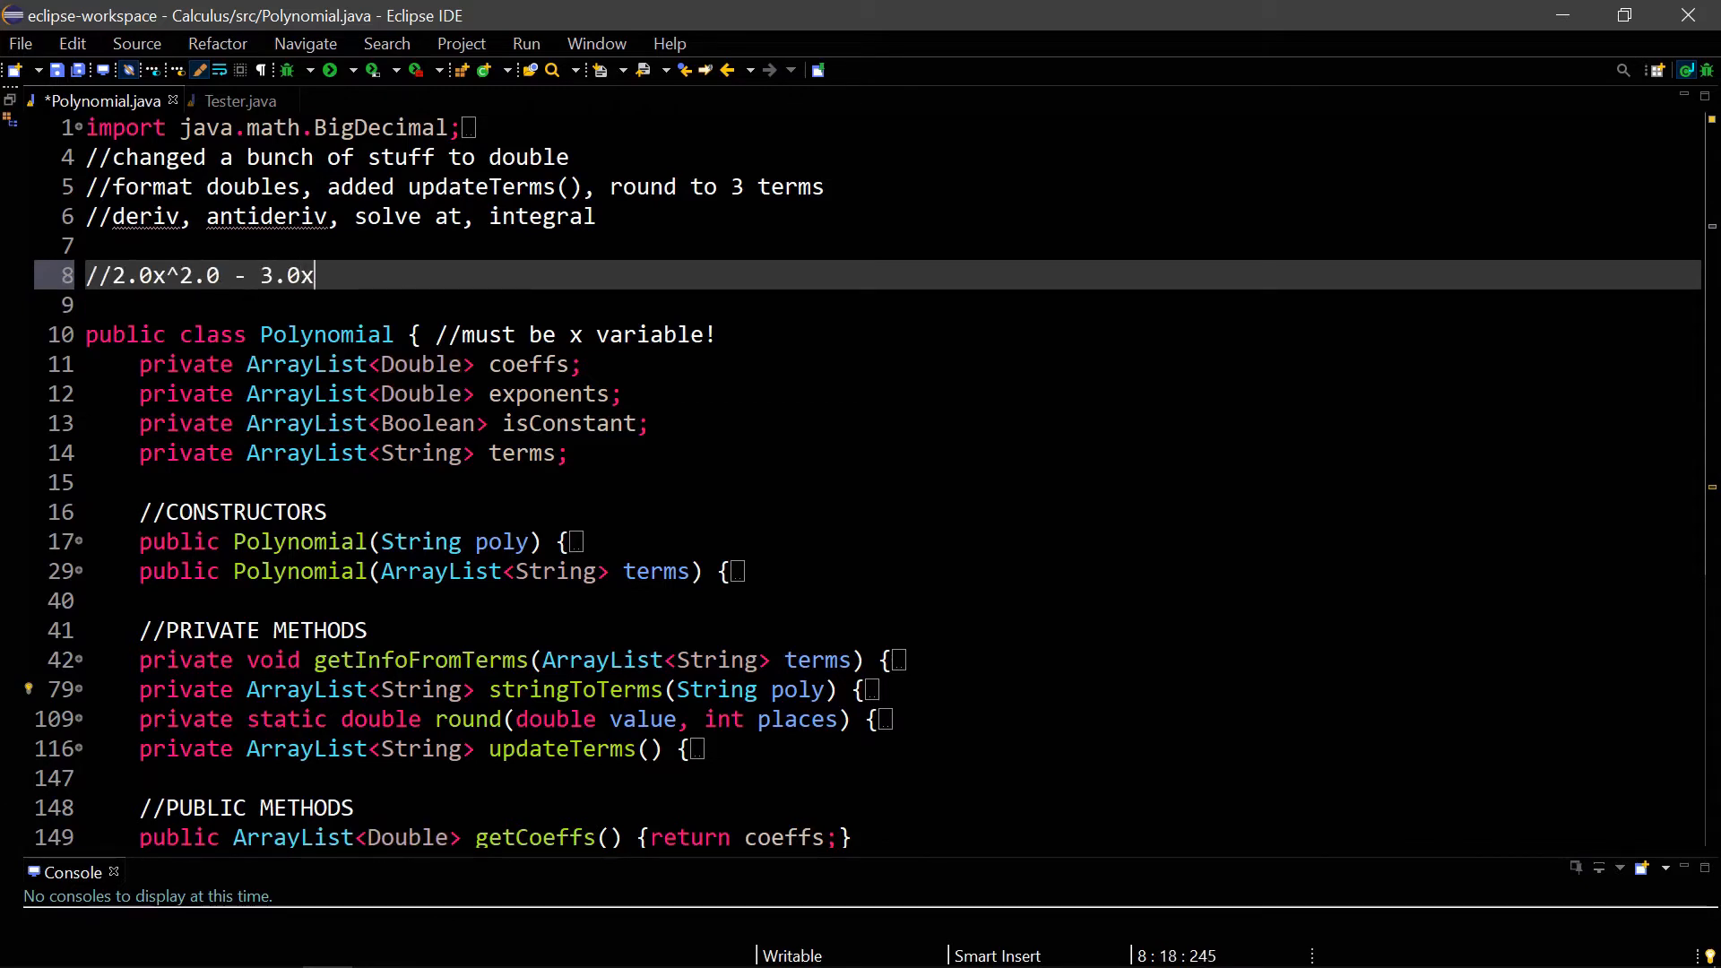
pyautogui.write('+ 5.34')
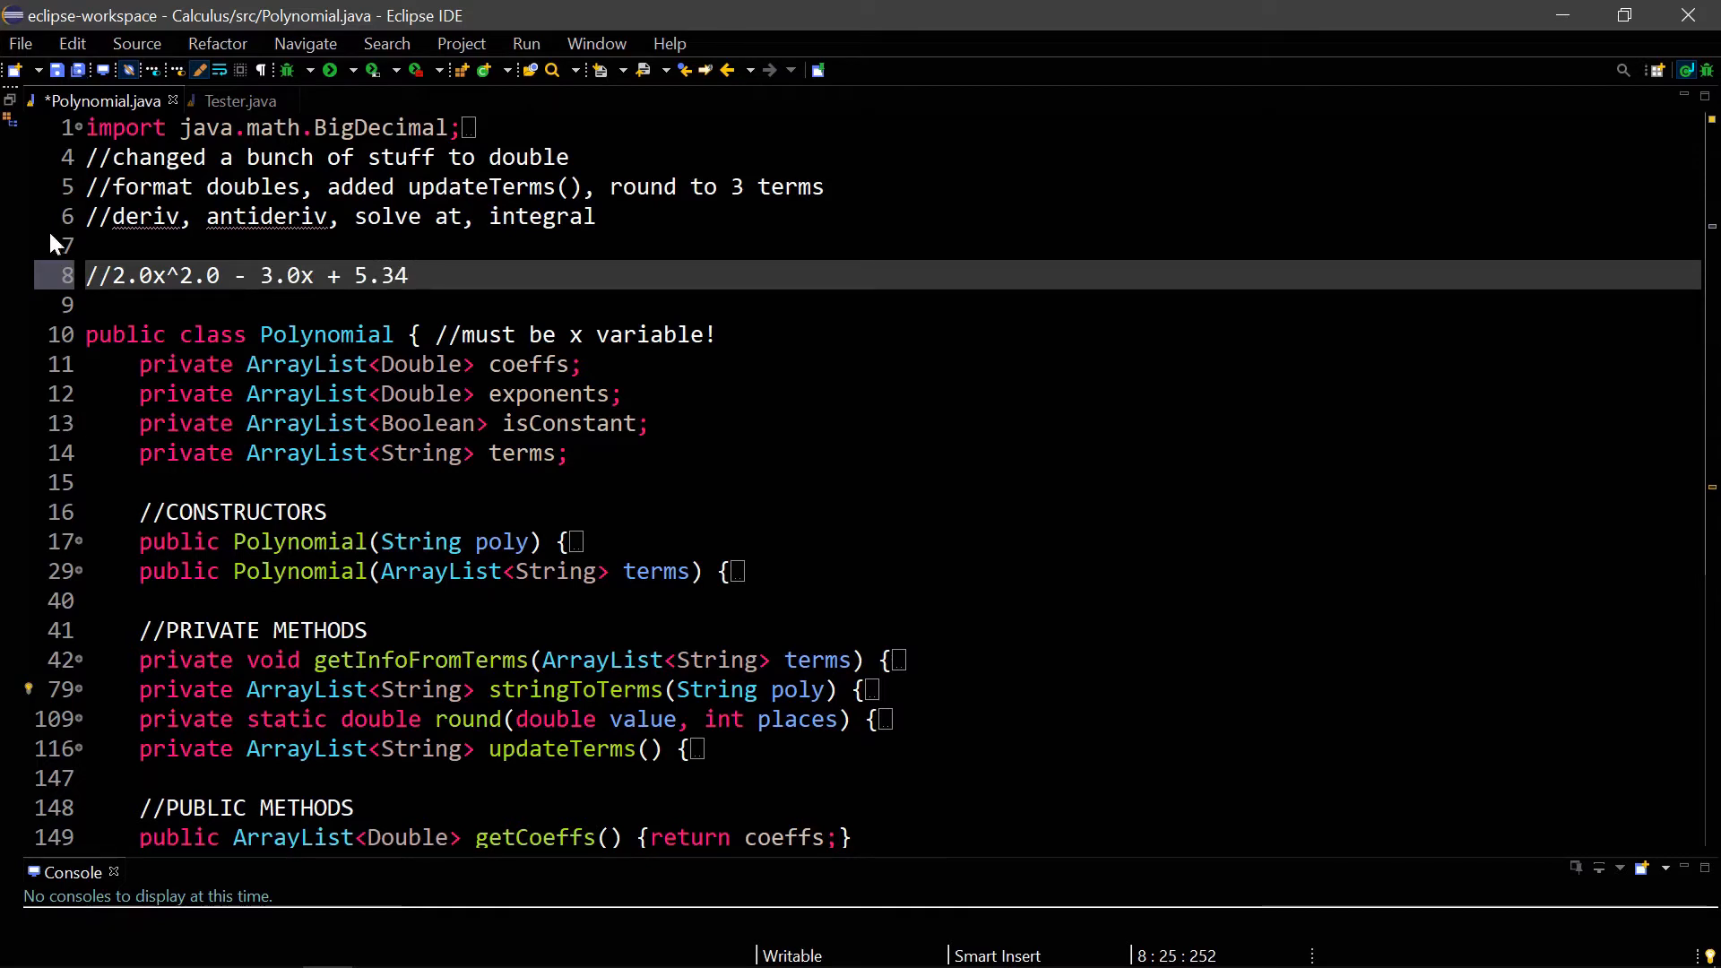
# - Tidy the comment's decimals so it reads 2x^2 - 3x + 5.34
pyautogui.doubleClick(128, 275)
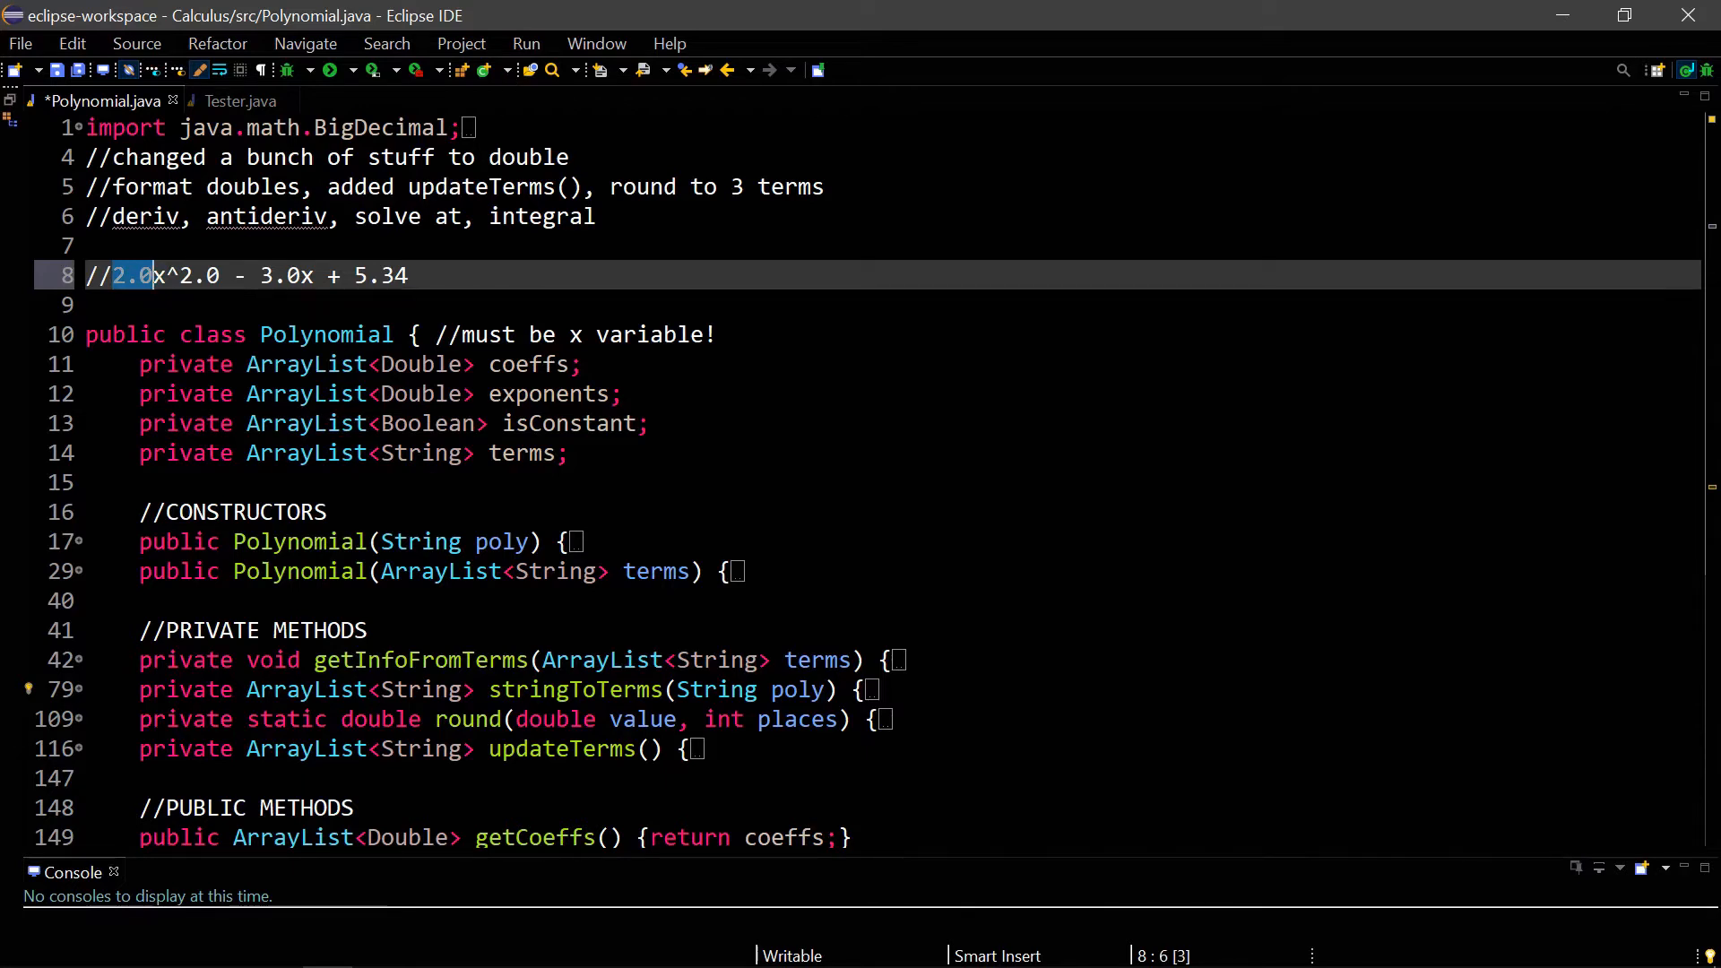
pyautogui.write('2')
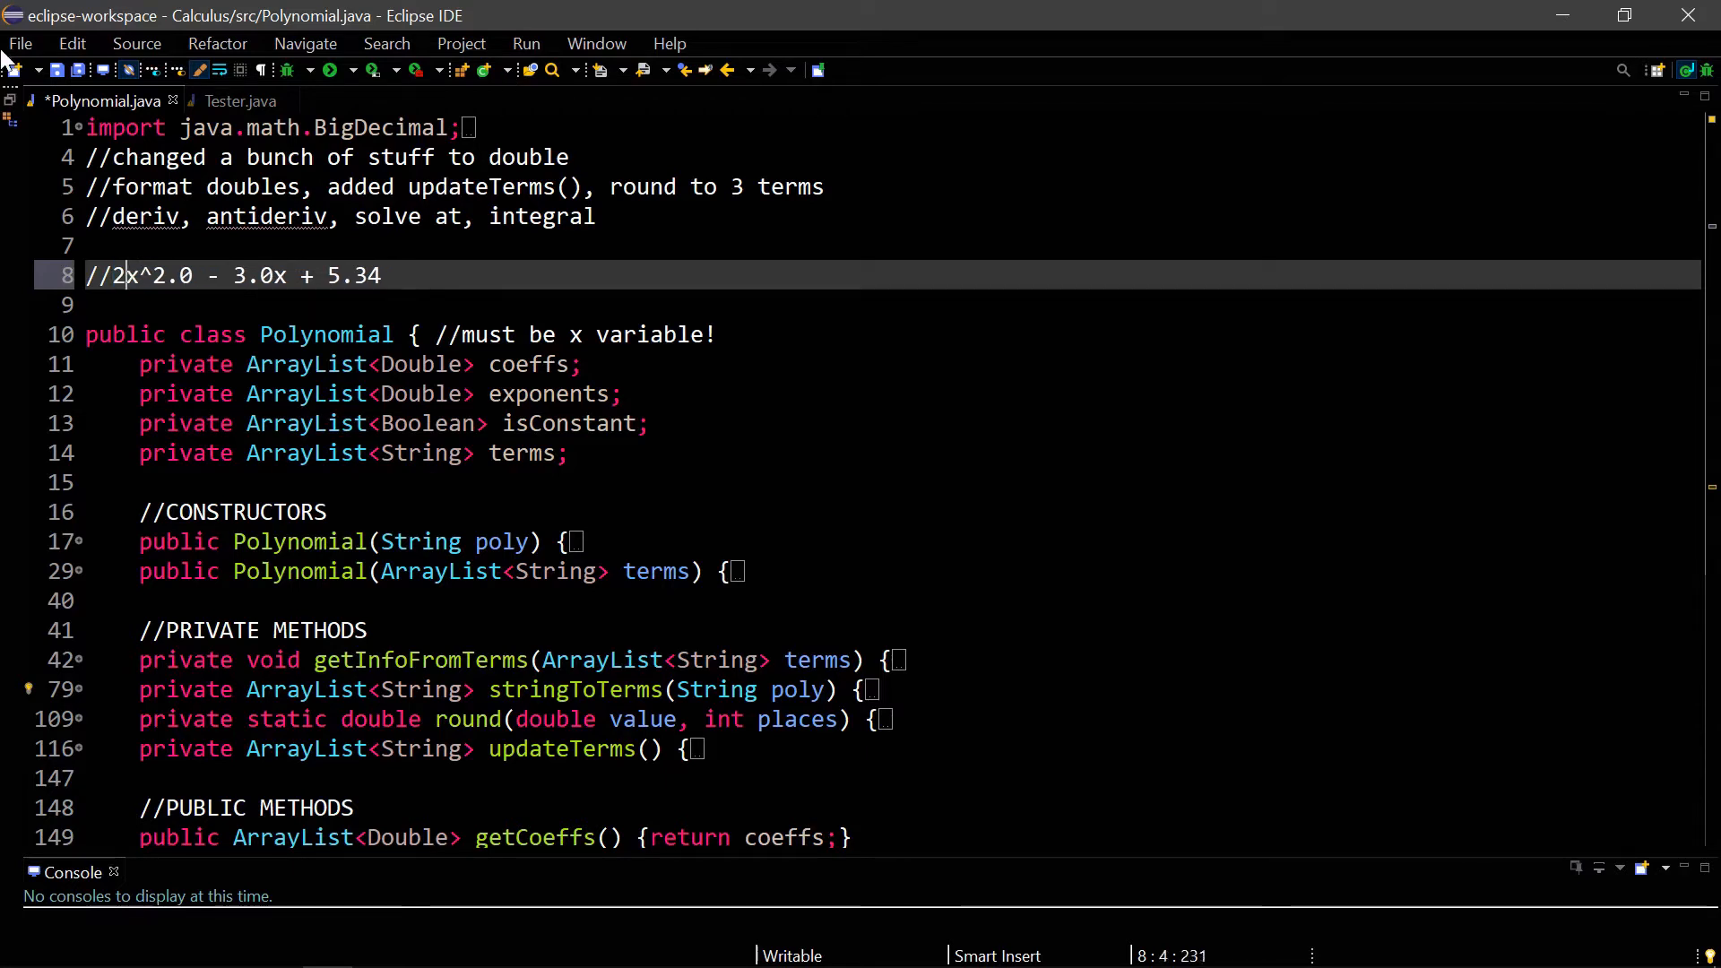
pyautogui.press('BackSpace')
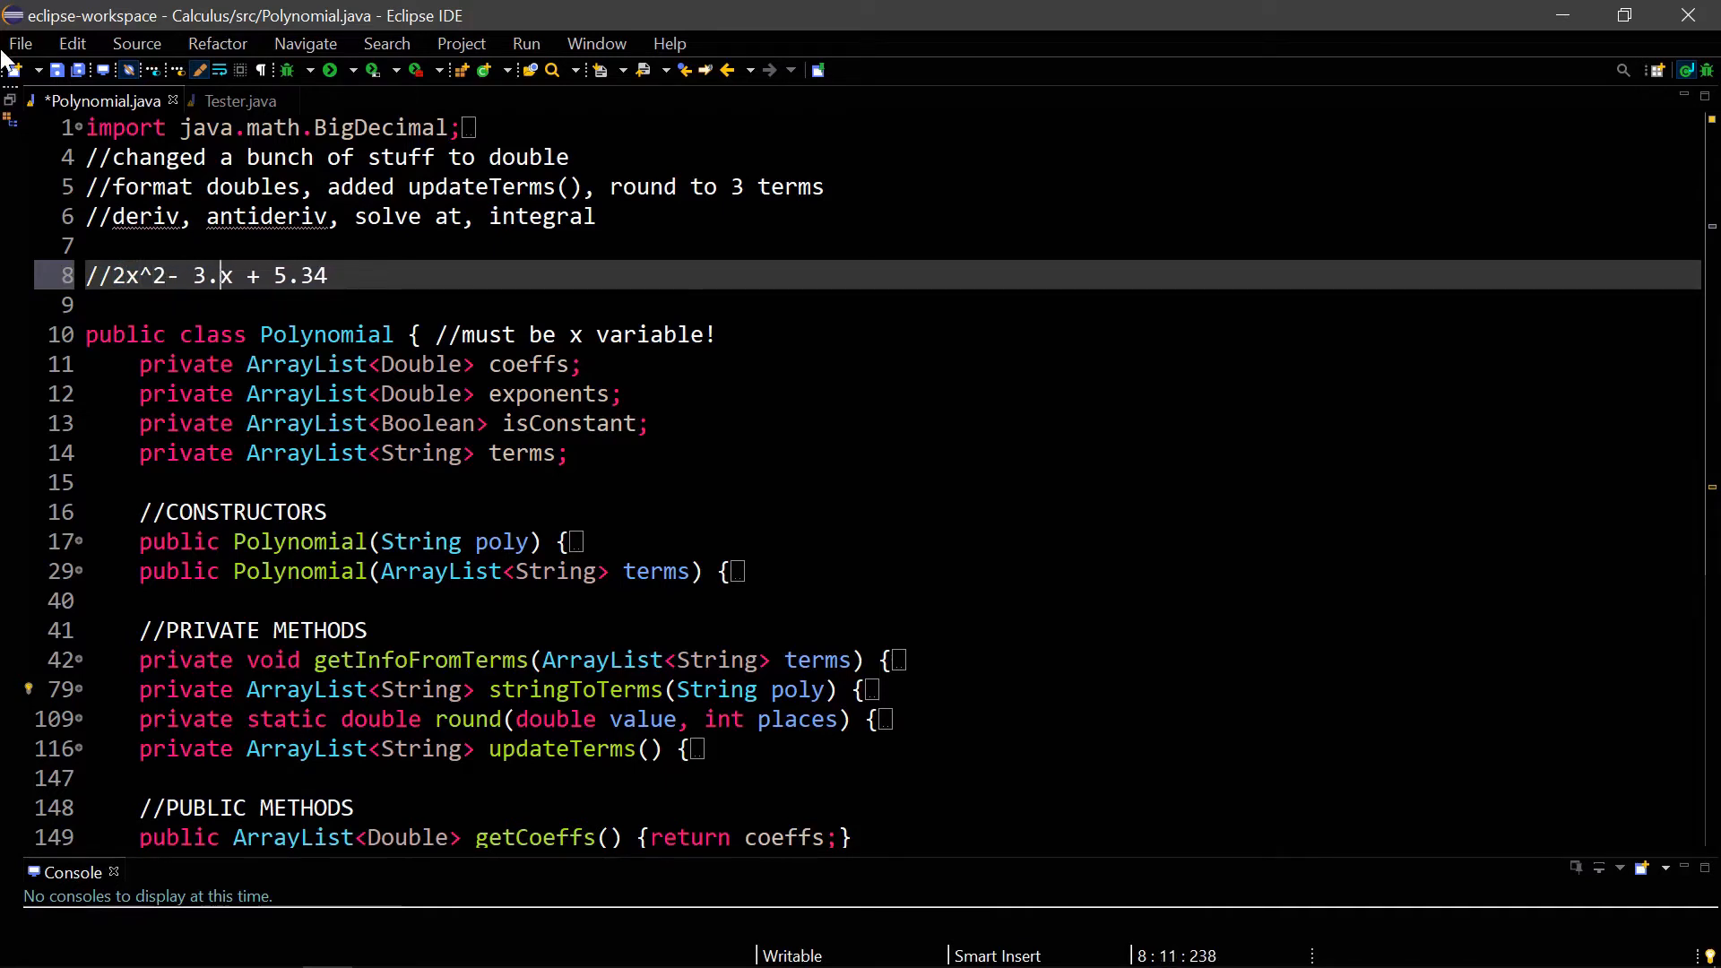
pyautogui.press('Backspace')
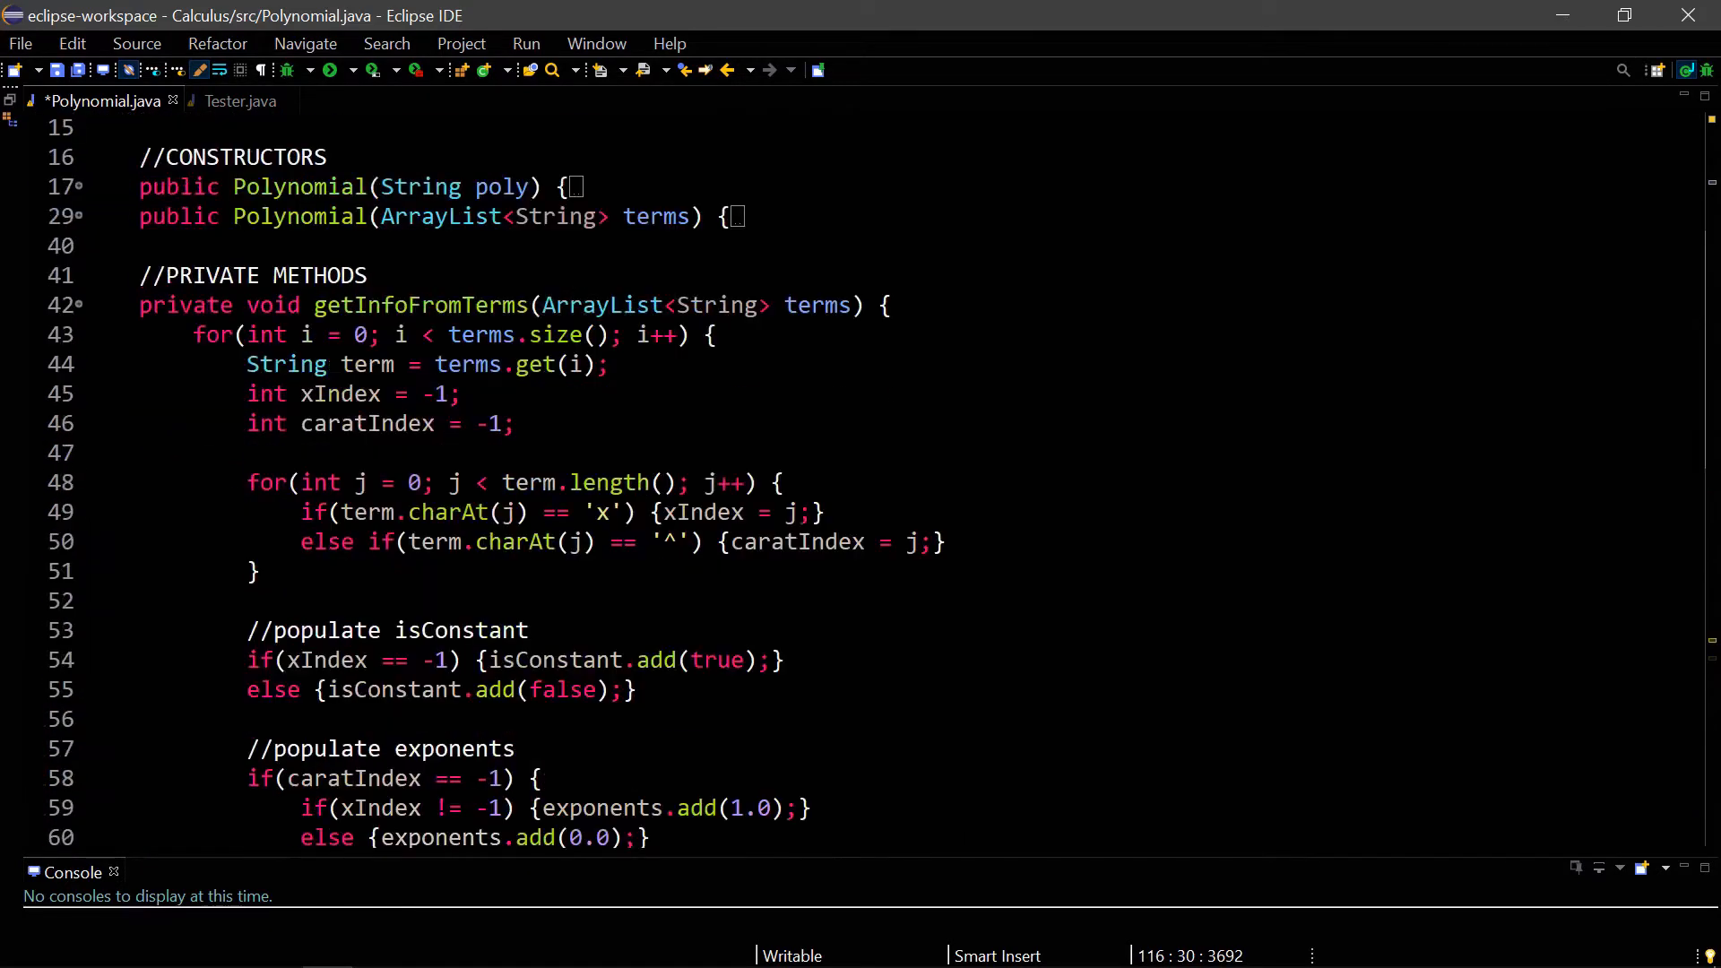
# - Collapse getInfoFromTerms and expand the ArrayList-based Polynomial constructor
pyautogui.scroll(-3)
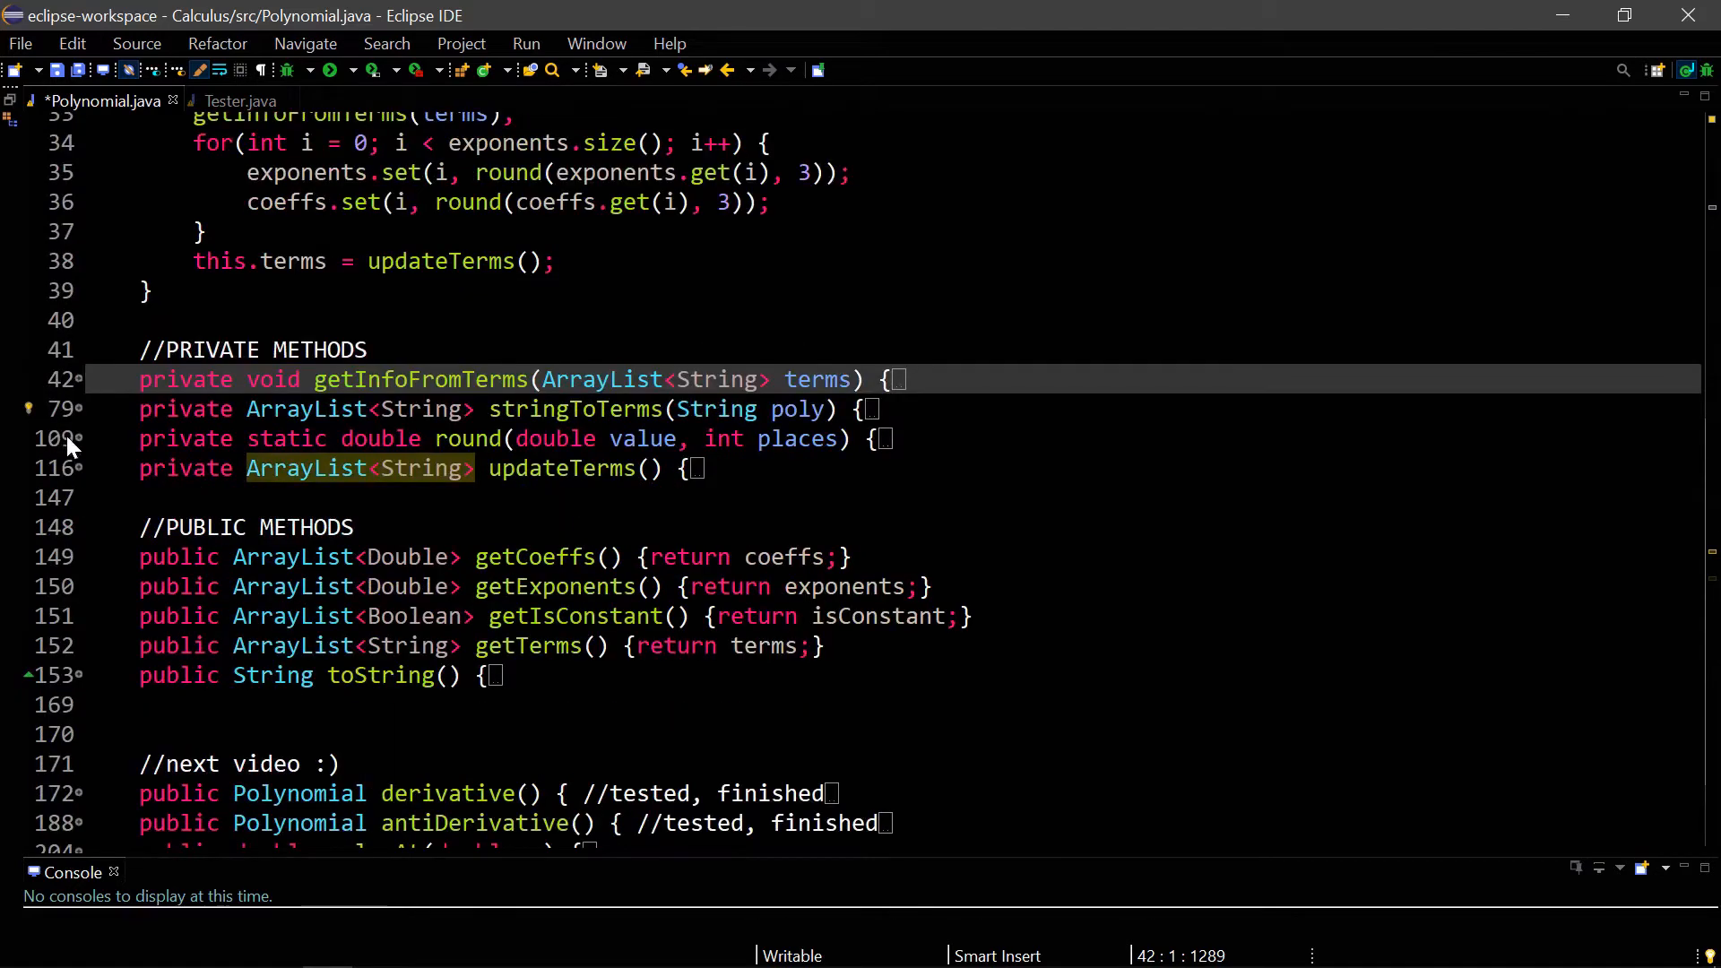
pyautogui.click(63, 438)
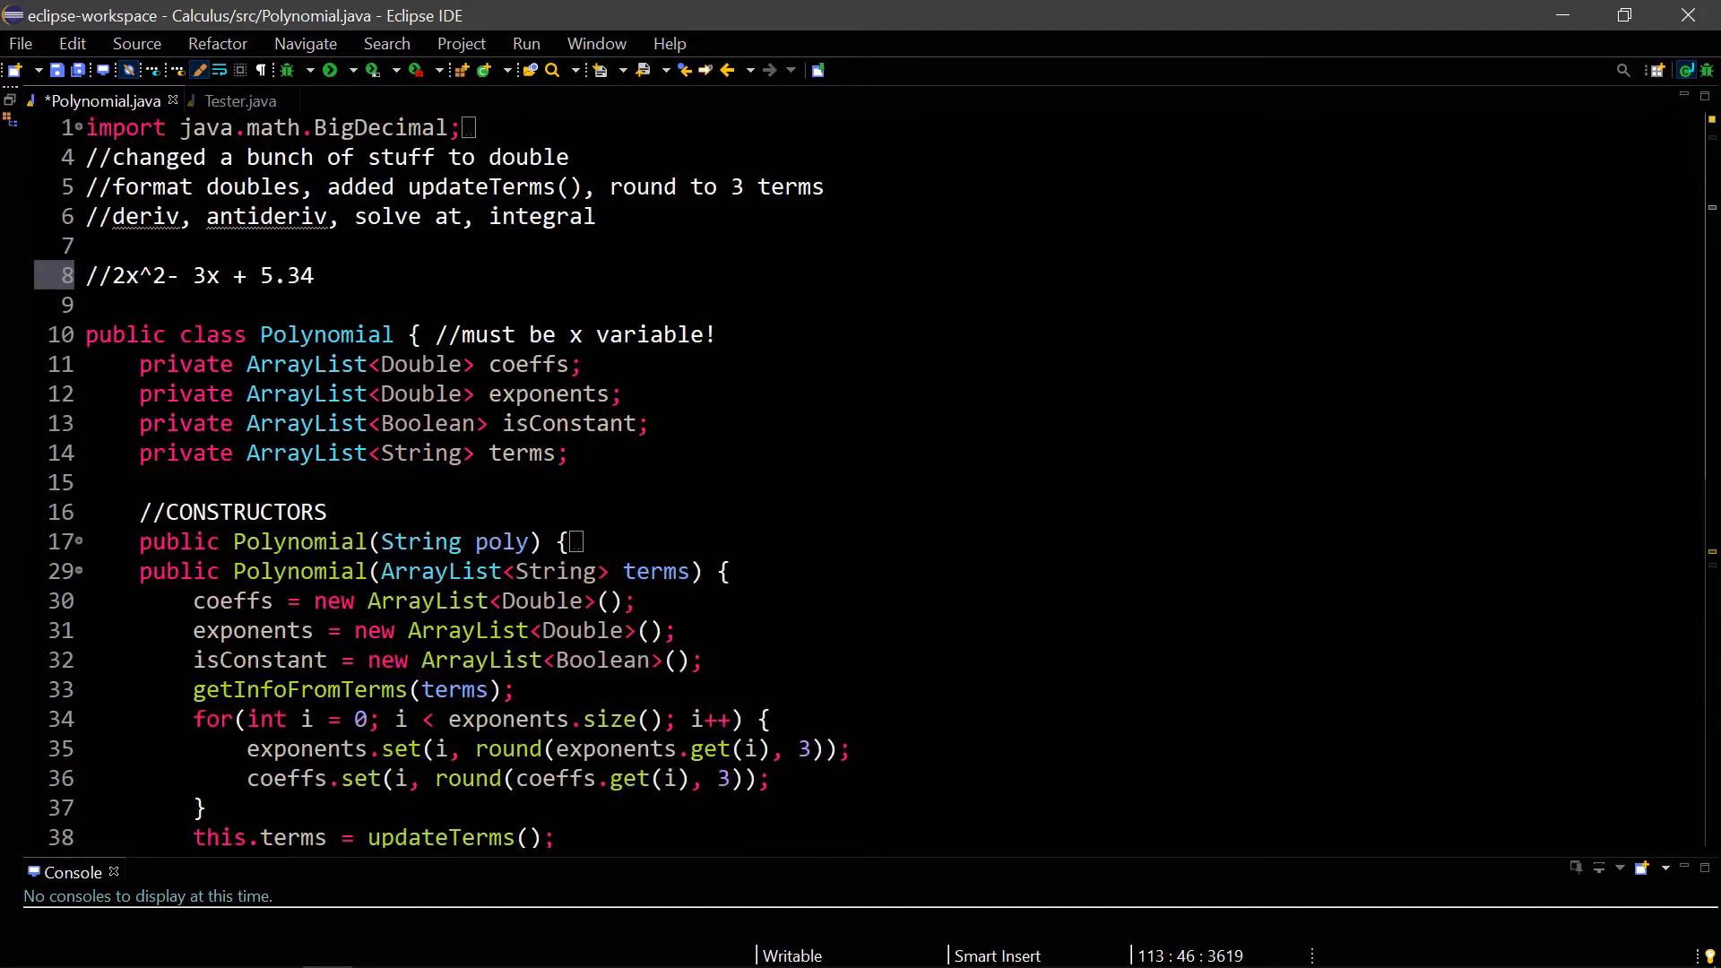
# - Remove the //next video :) comment line above derivative()
pyautogui.moveTo(86, 156); pyautogui.dragTo(825, 187)
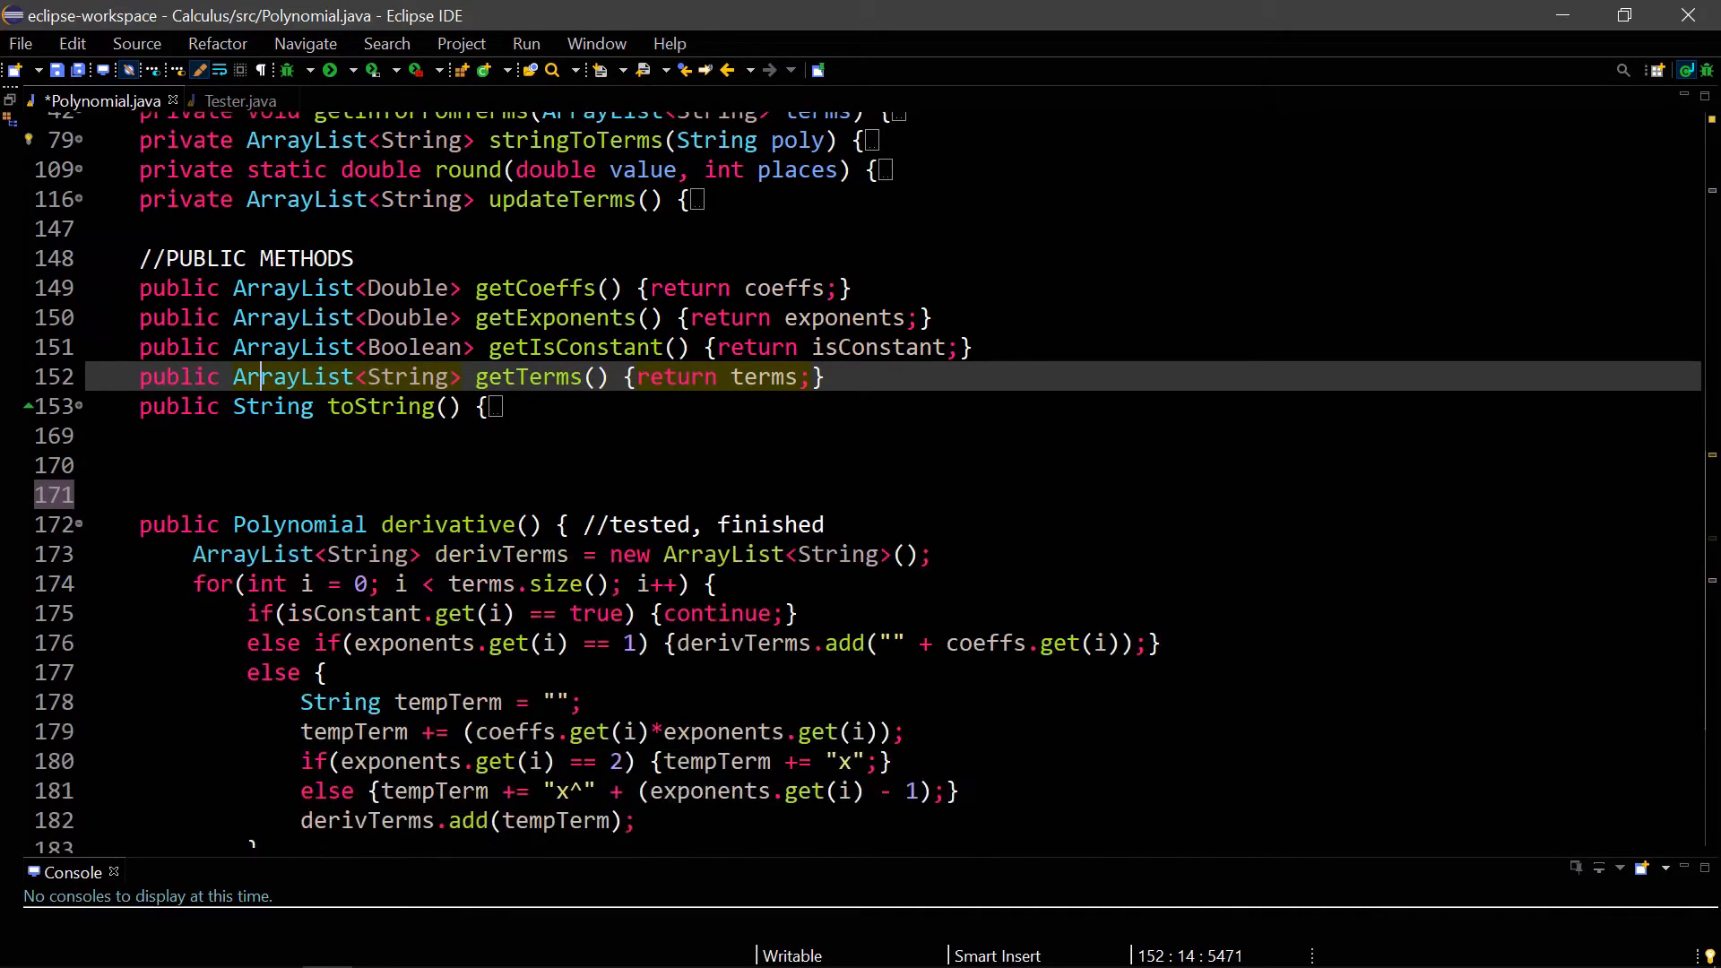
pyautogui.scroll(-3)
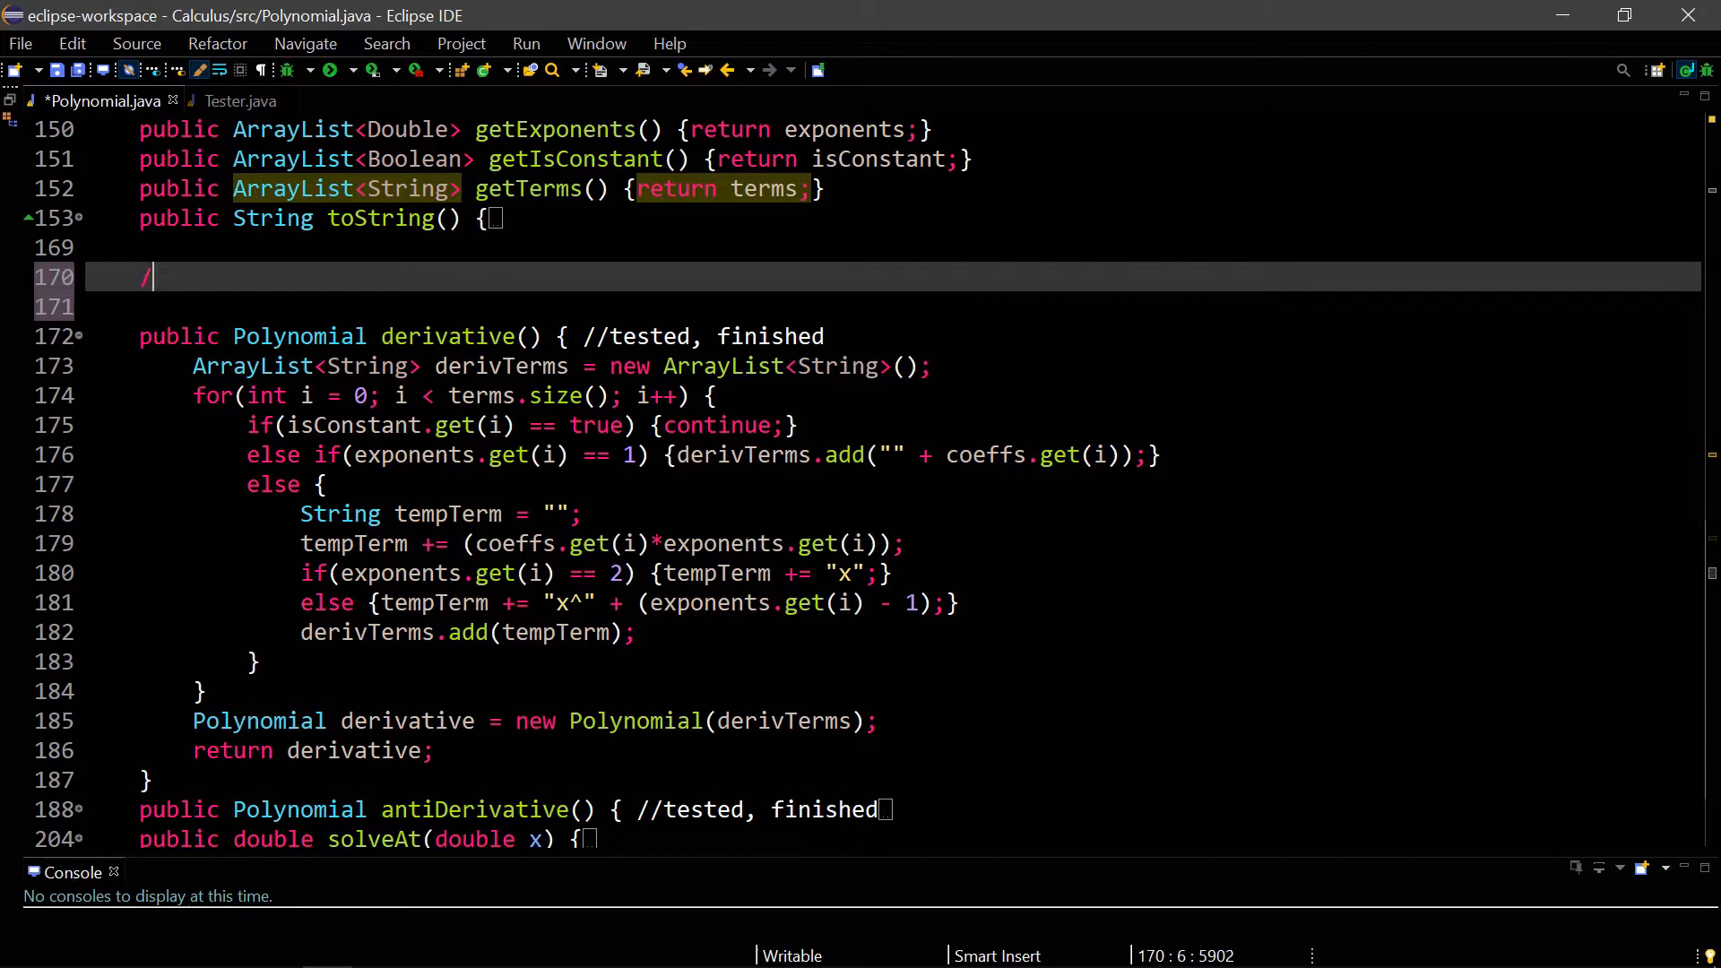
# - Add example comments //6x^2 and //12x^1 above derivative()
pyautogui.write('/6x^2')
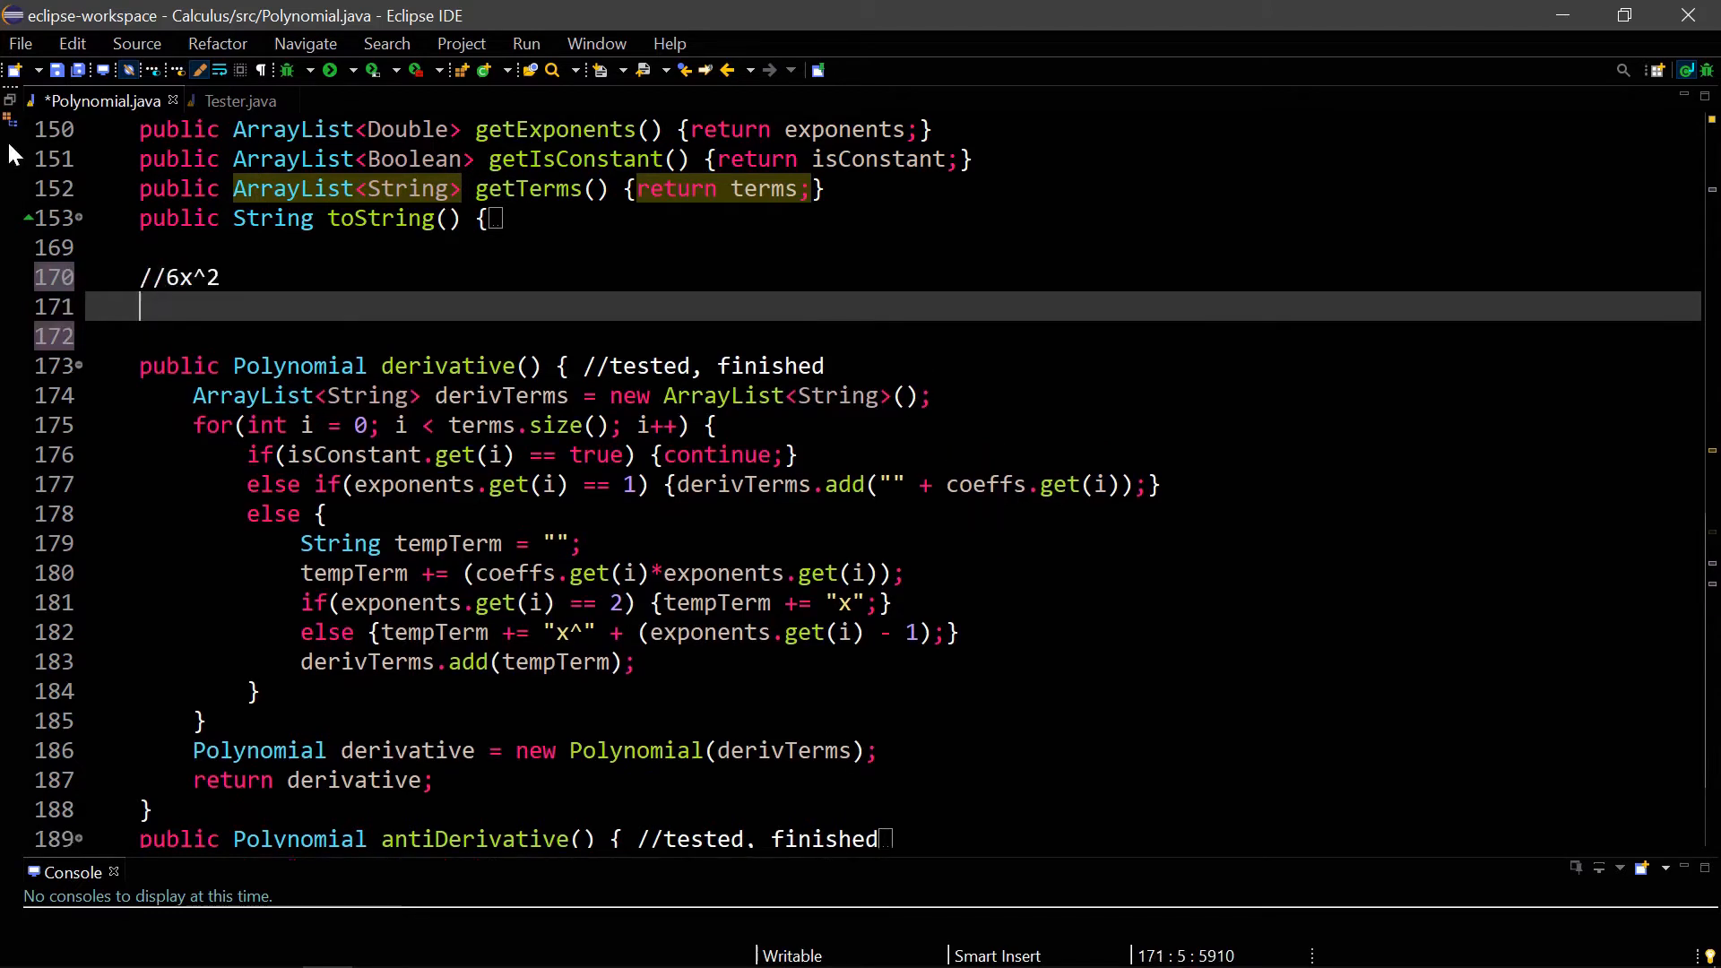
pyautogui.write('//12')
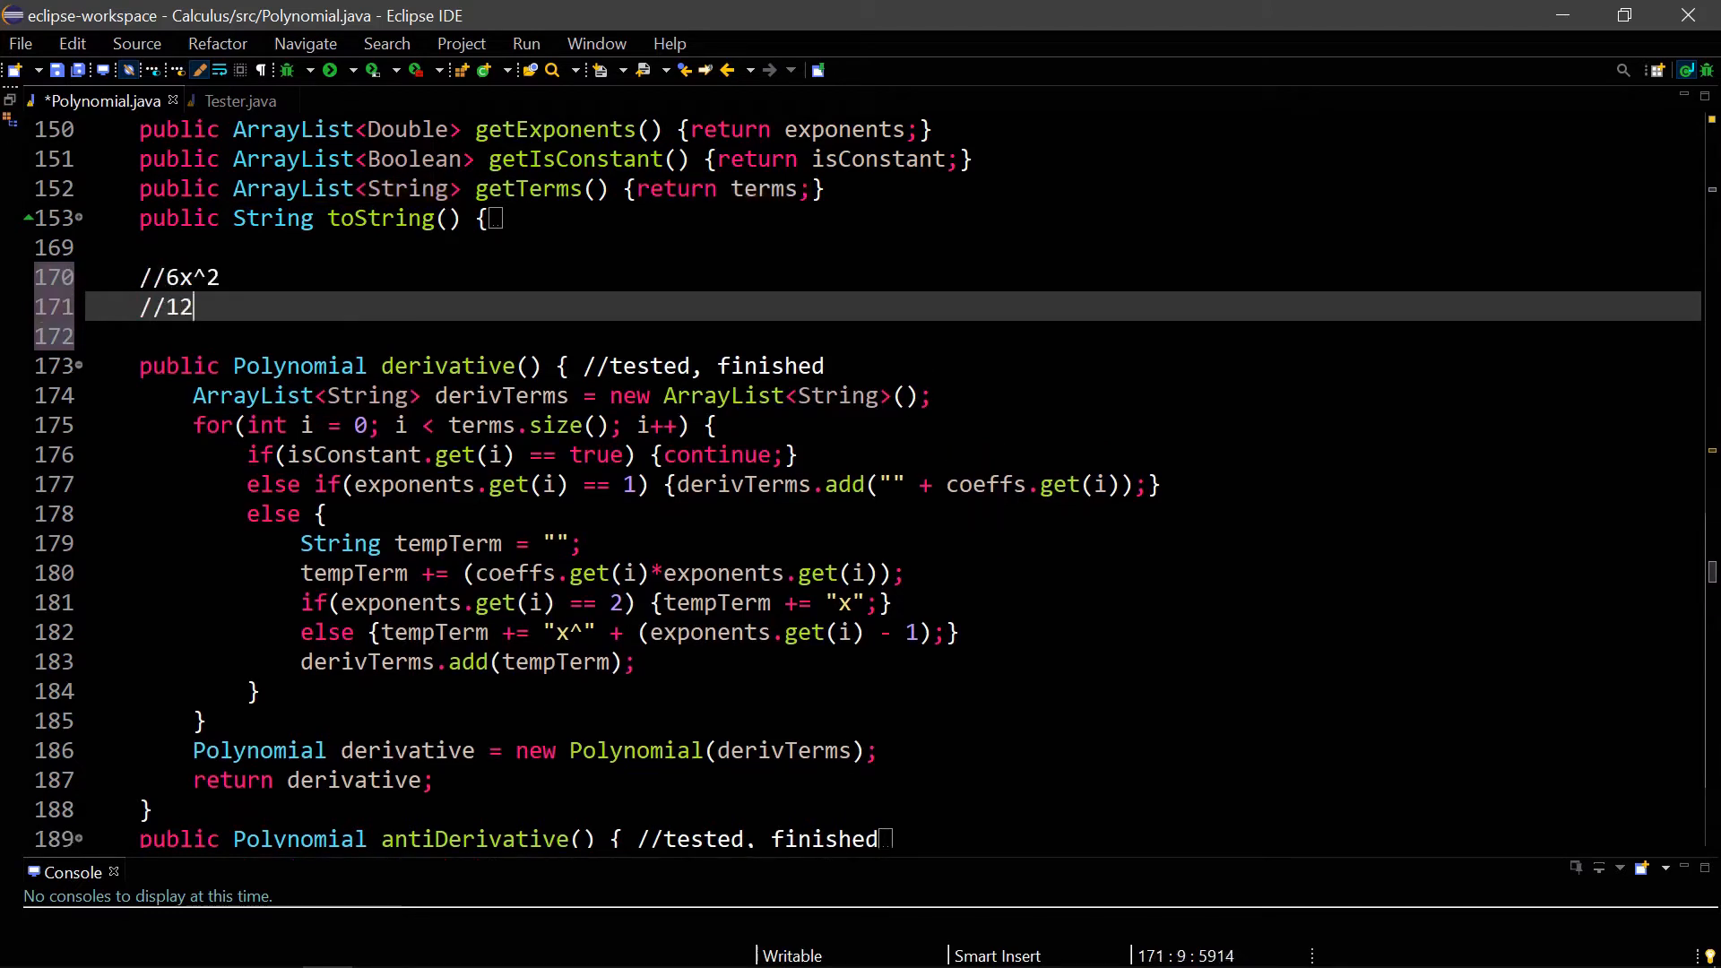
pyautogui.write('x^')
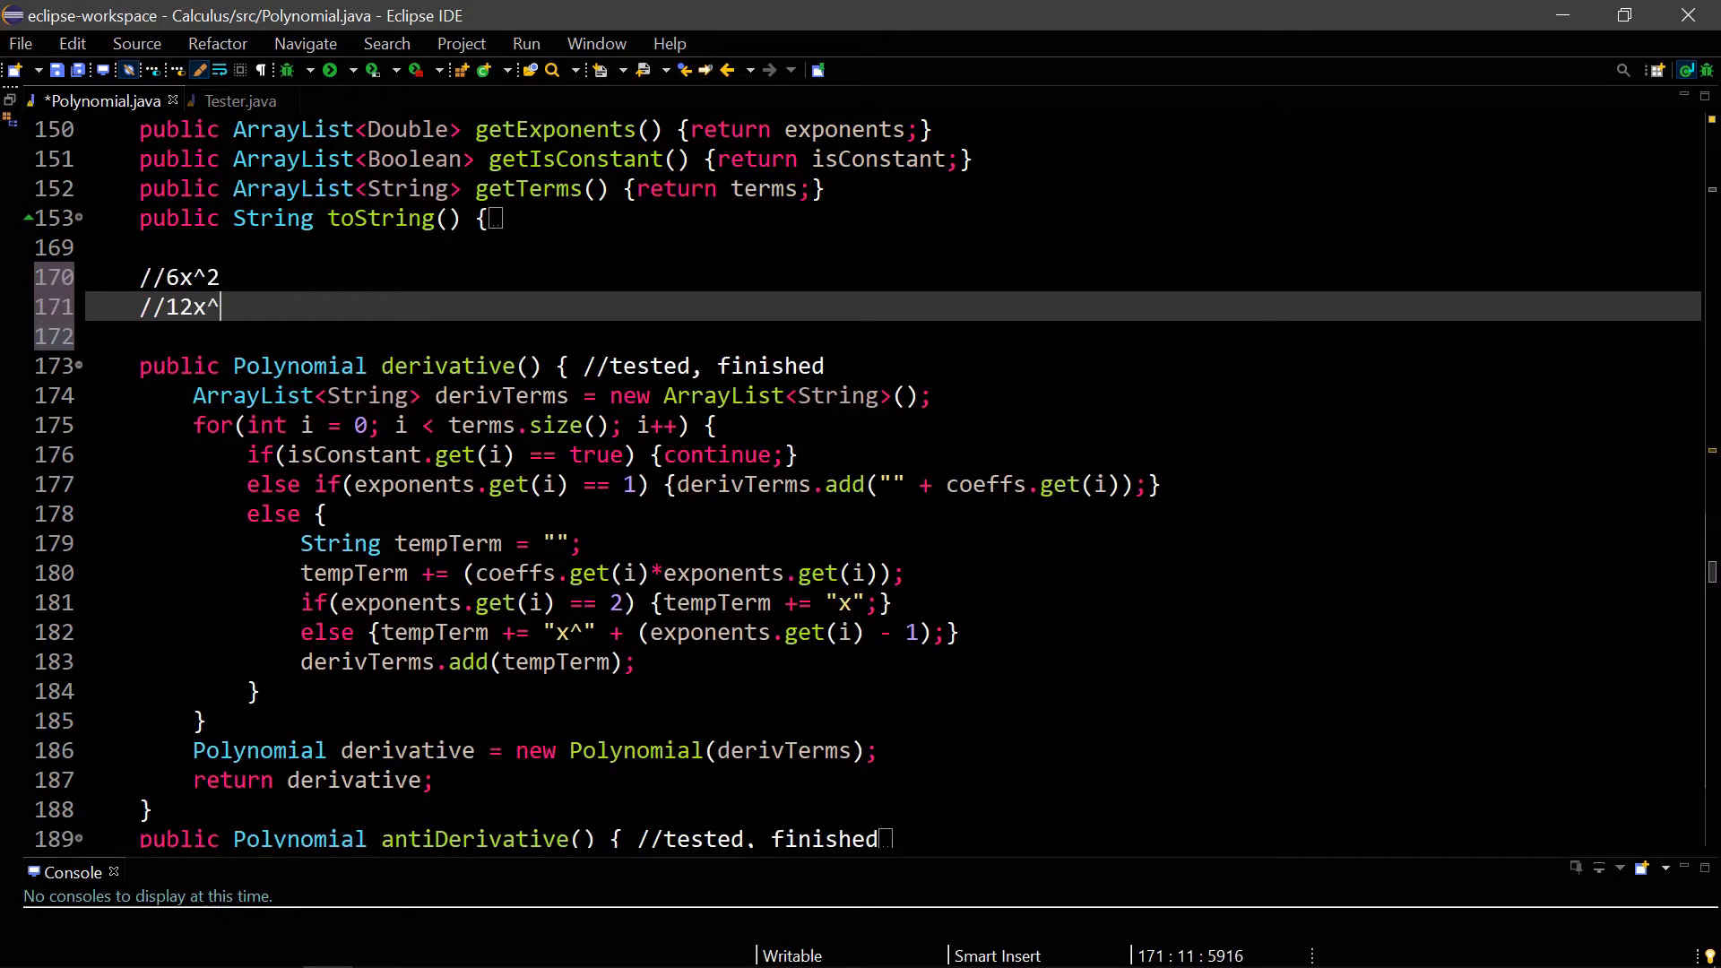
pyautogui.write('1')
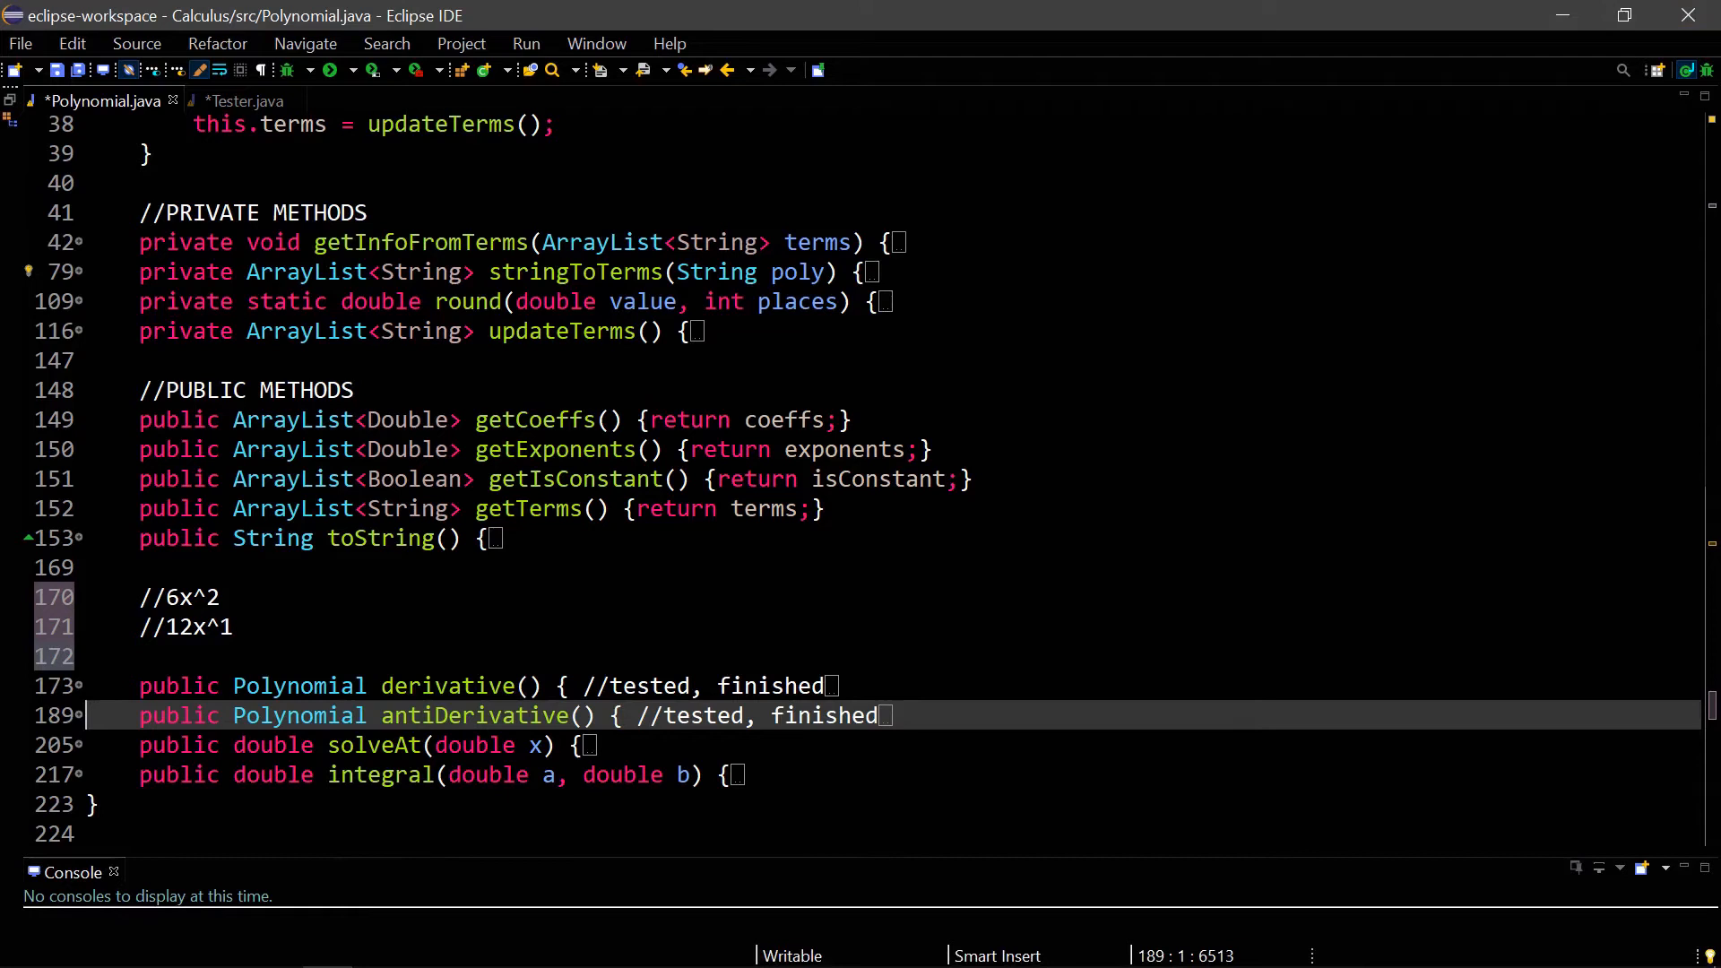
pyautogui.moveTo(219, 93)
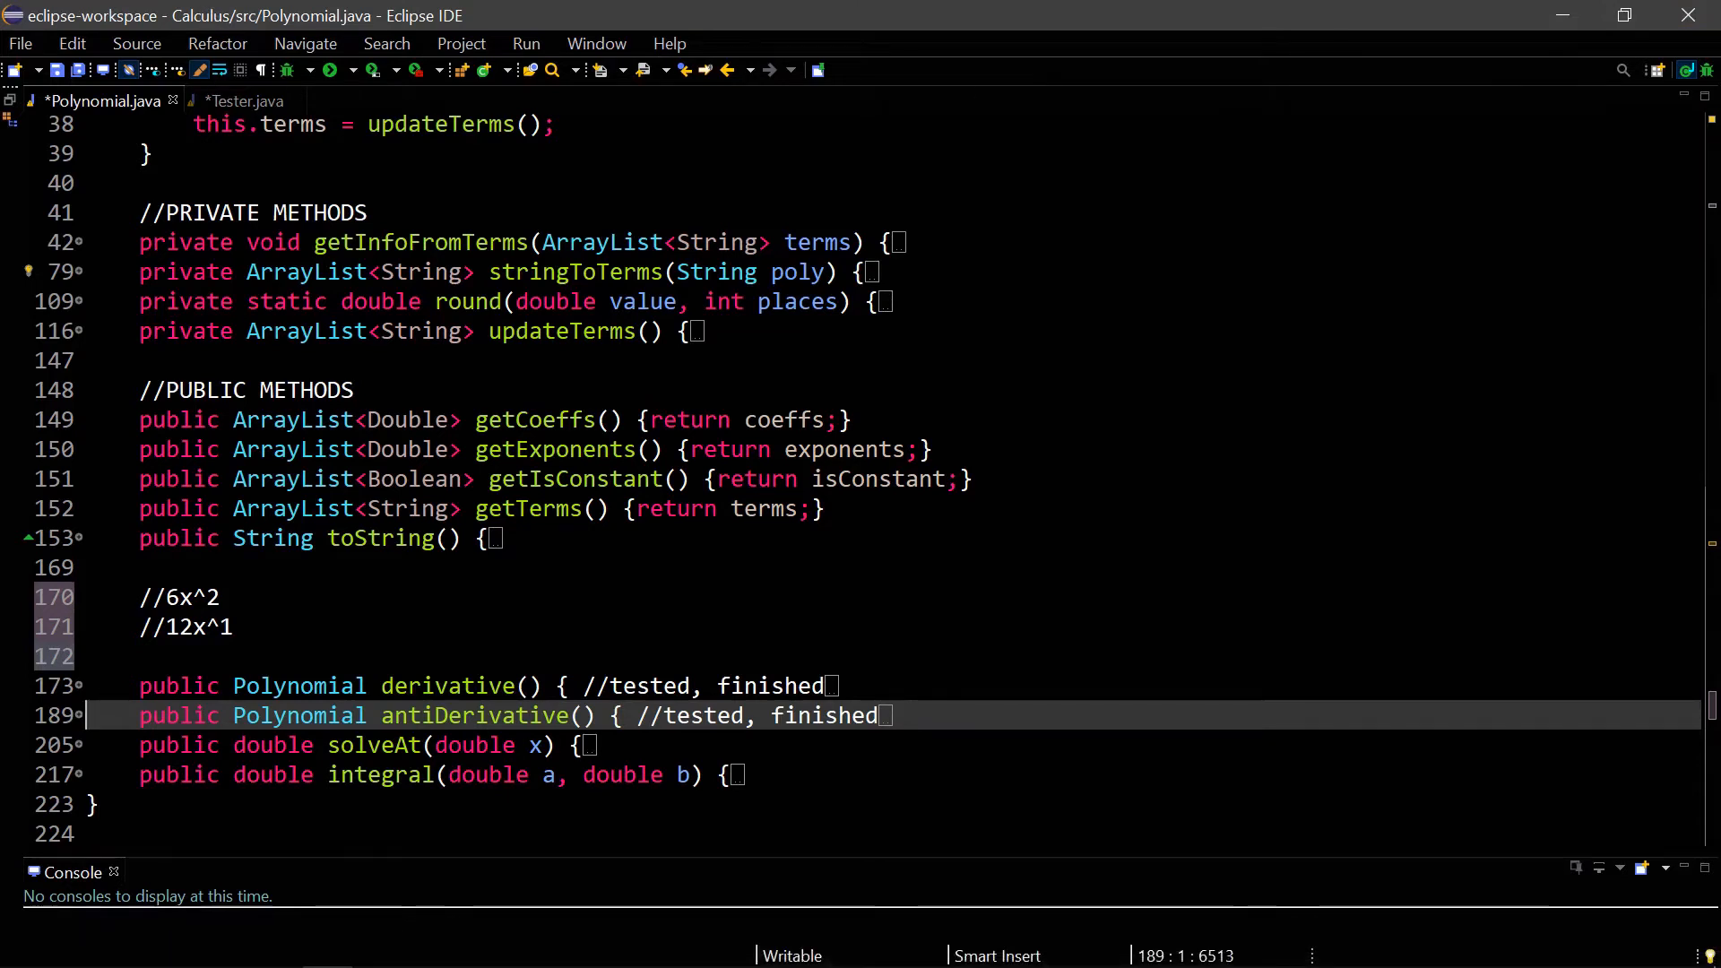
# - Replace the //12x^1 comment with //2x^3 and expand antiDerivative()
pyautogui.doubleClick(472, 714)
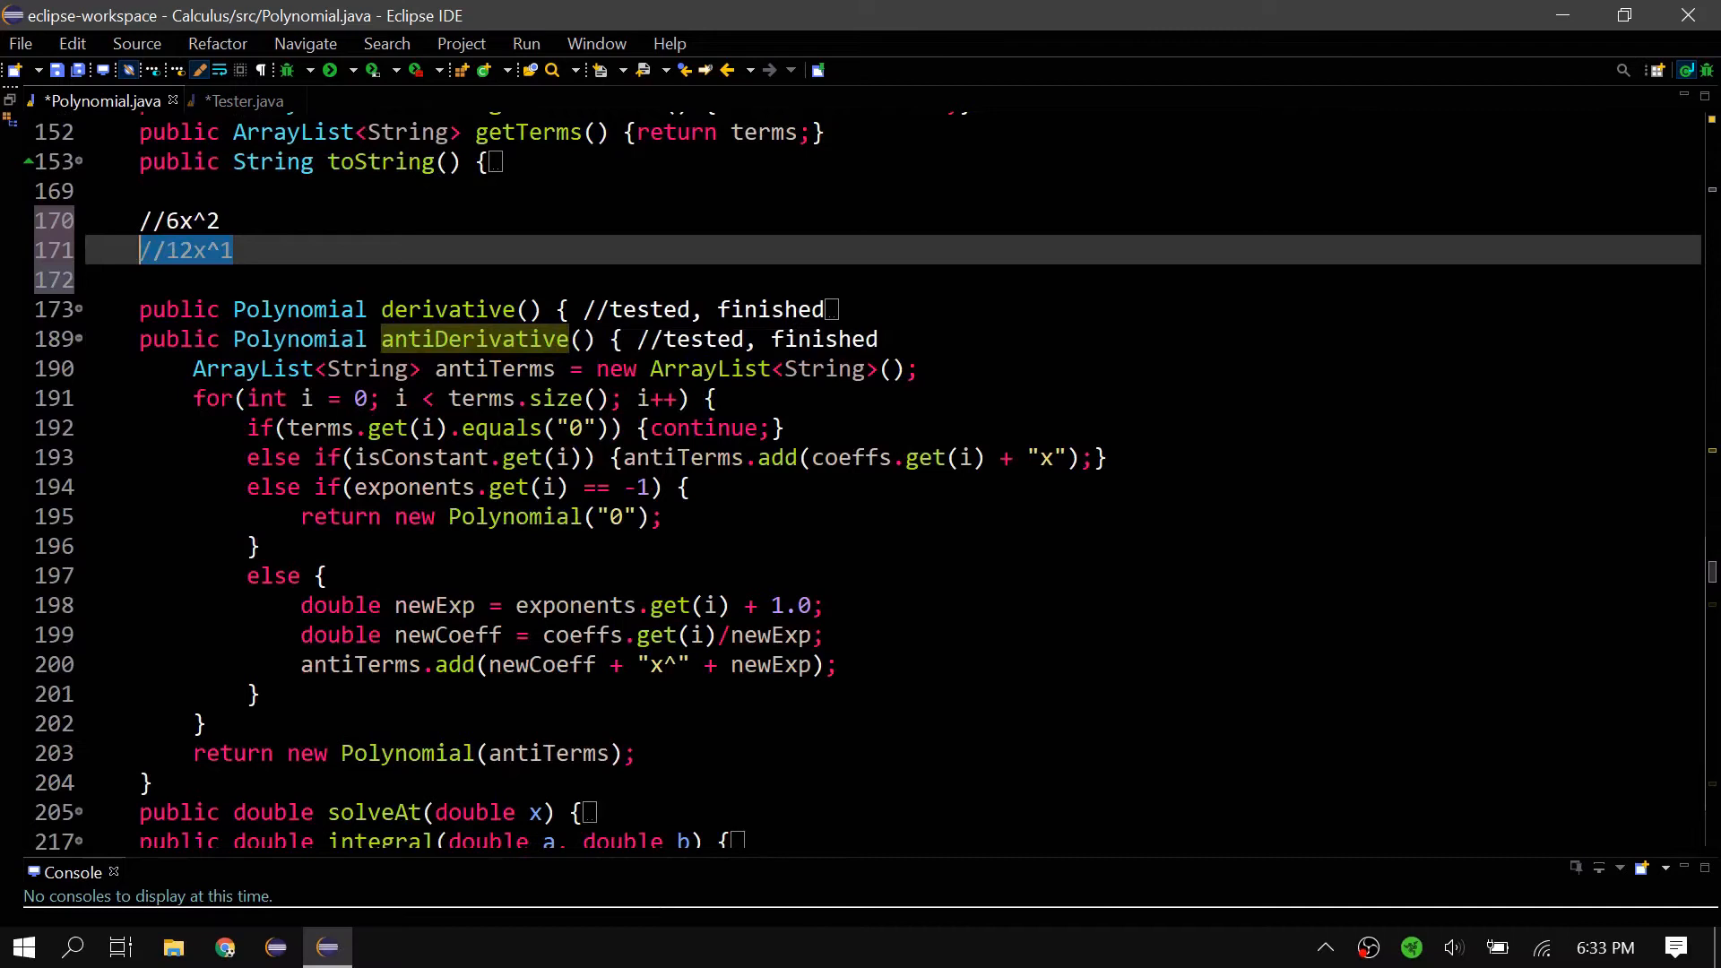
pyautogui.press('Delete')
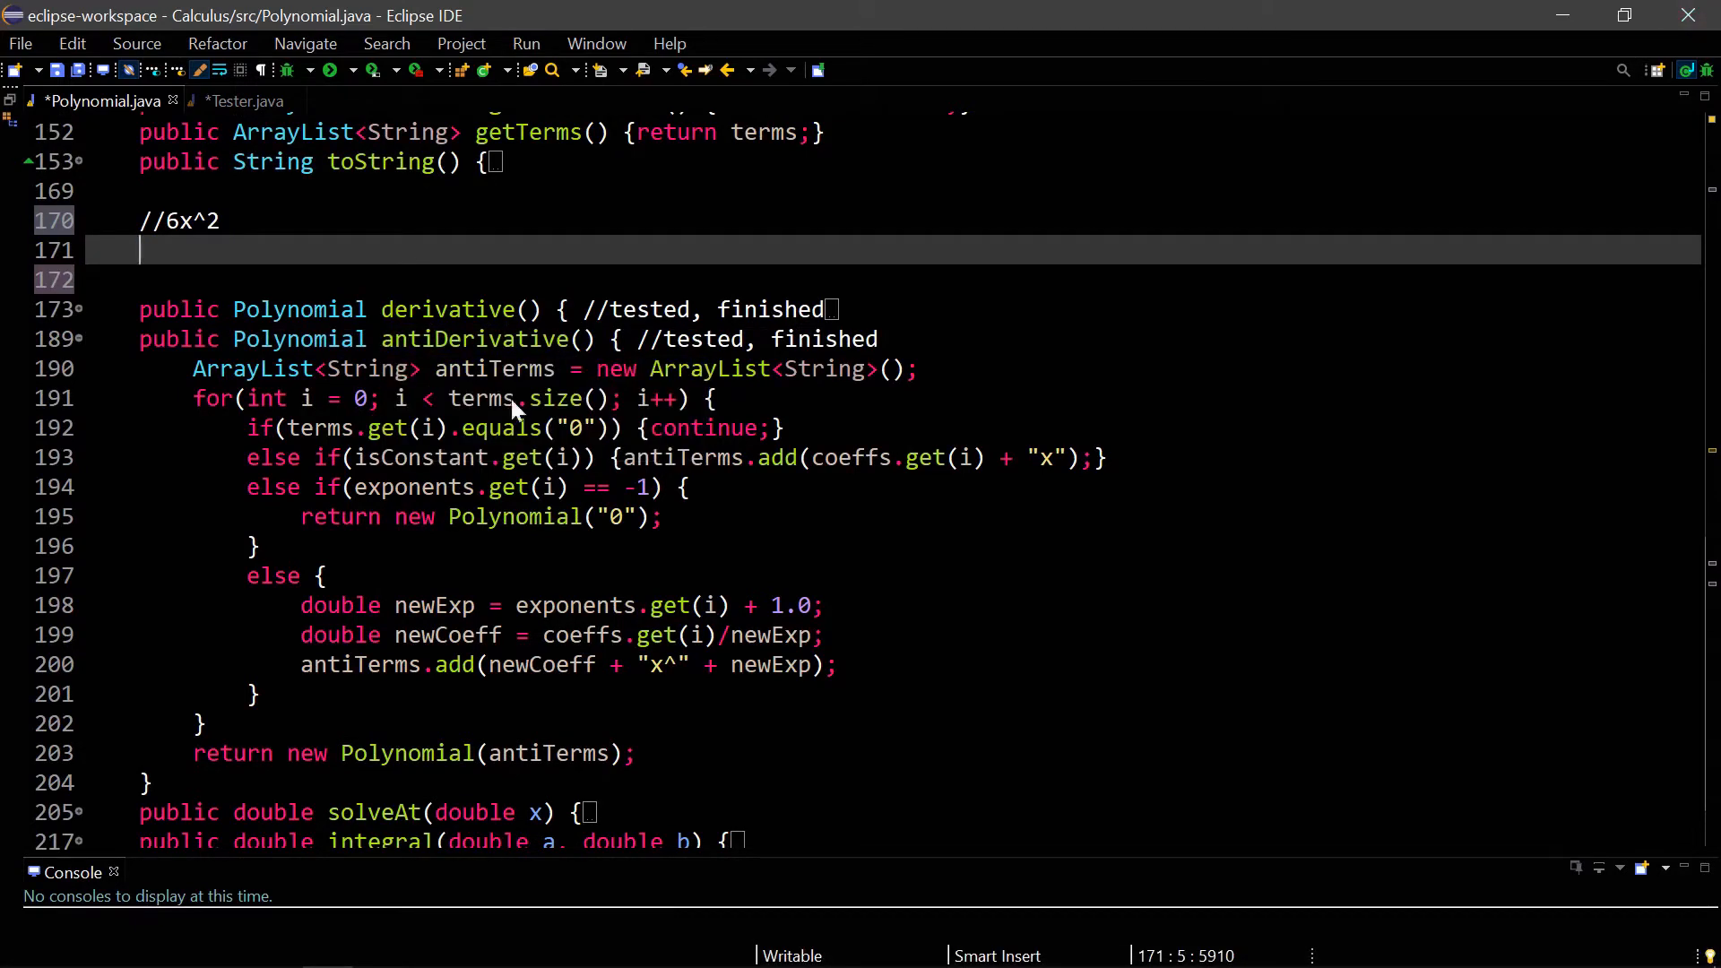
pyautogui.moveTo(480, 397)
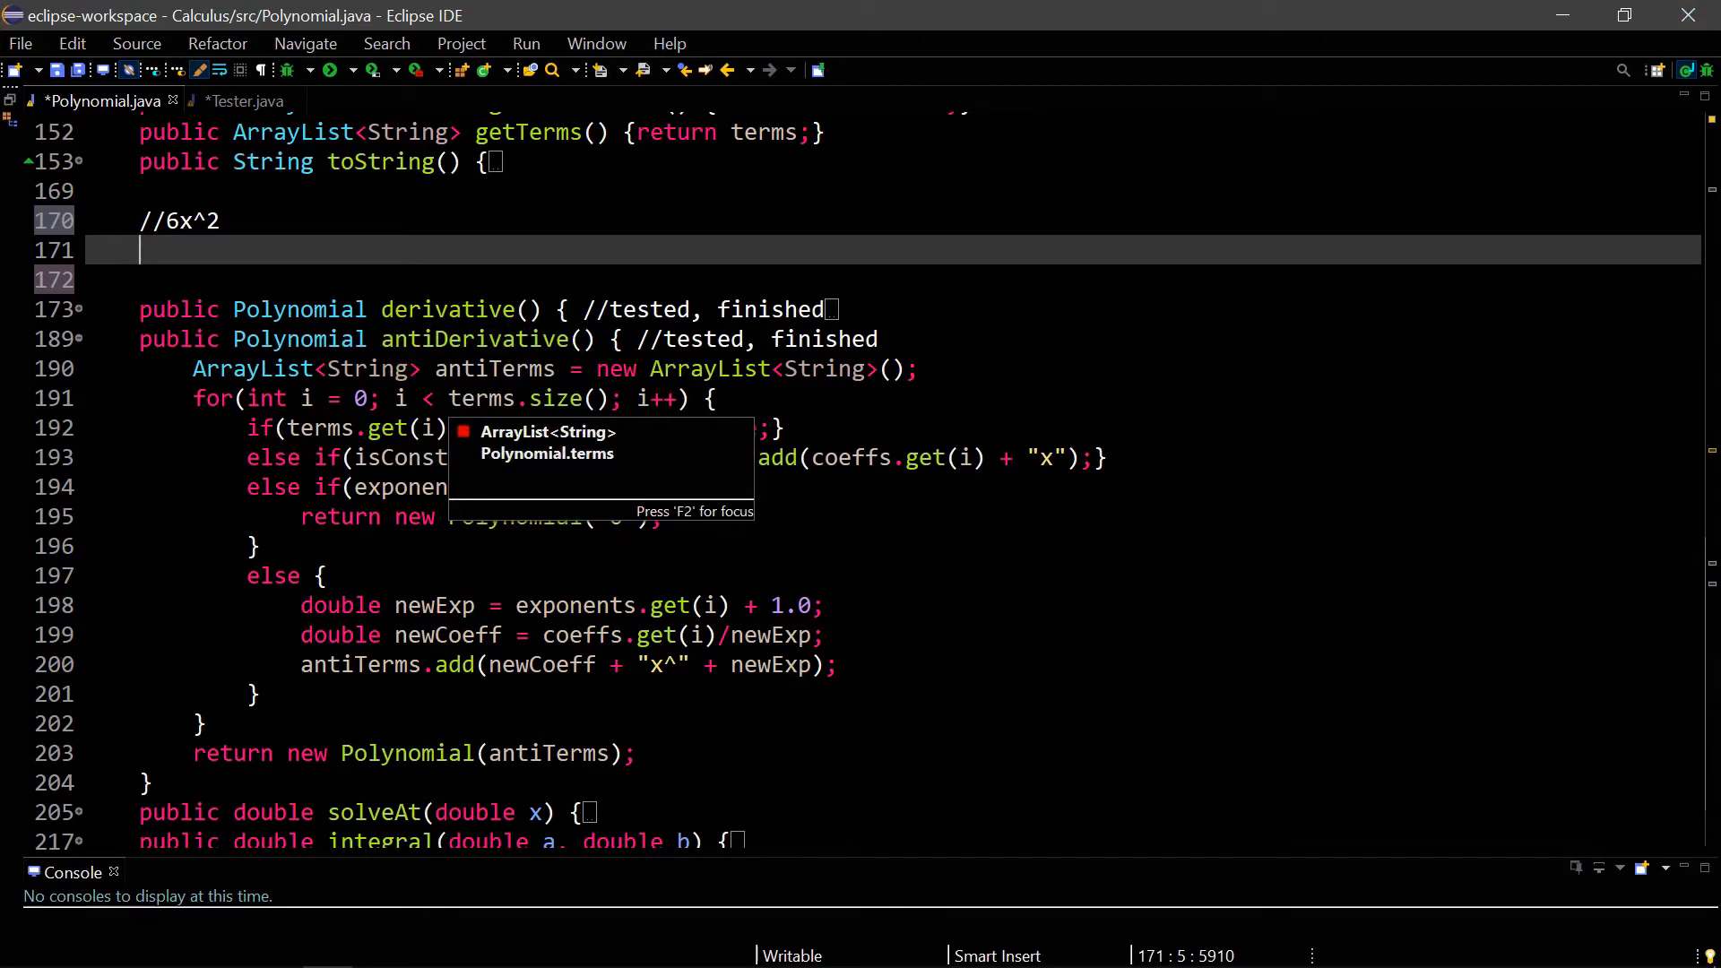
pyautogui.write('//')
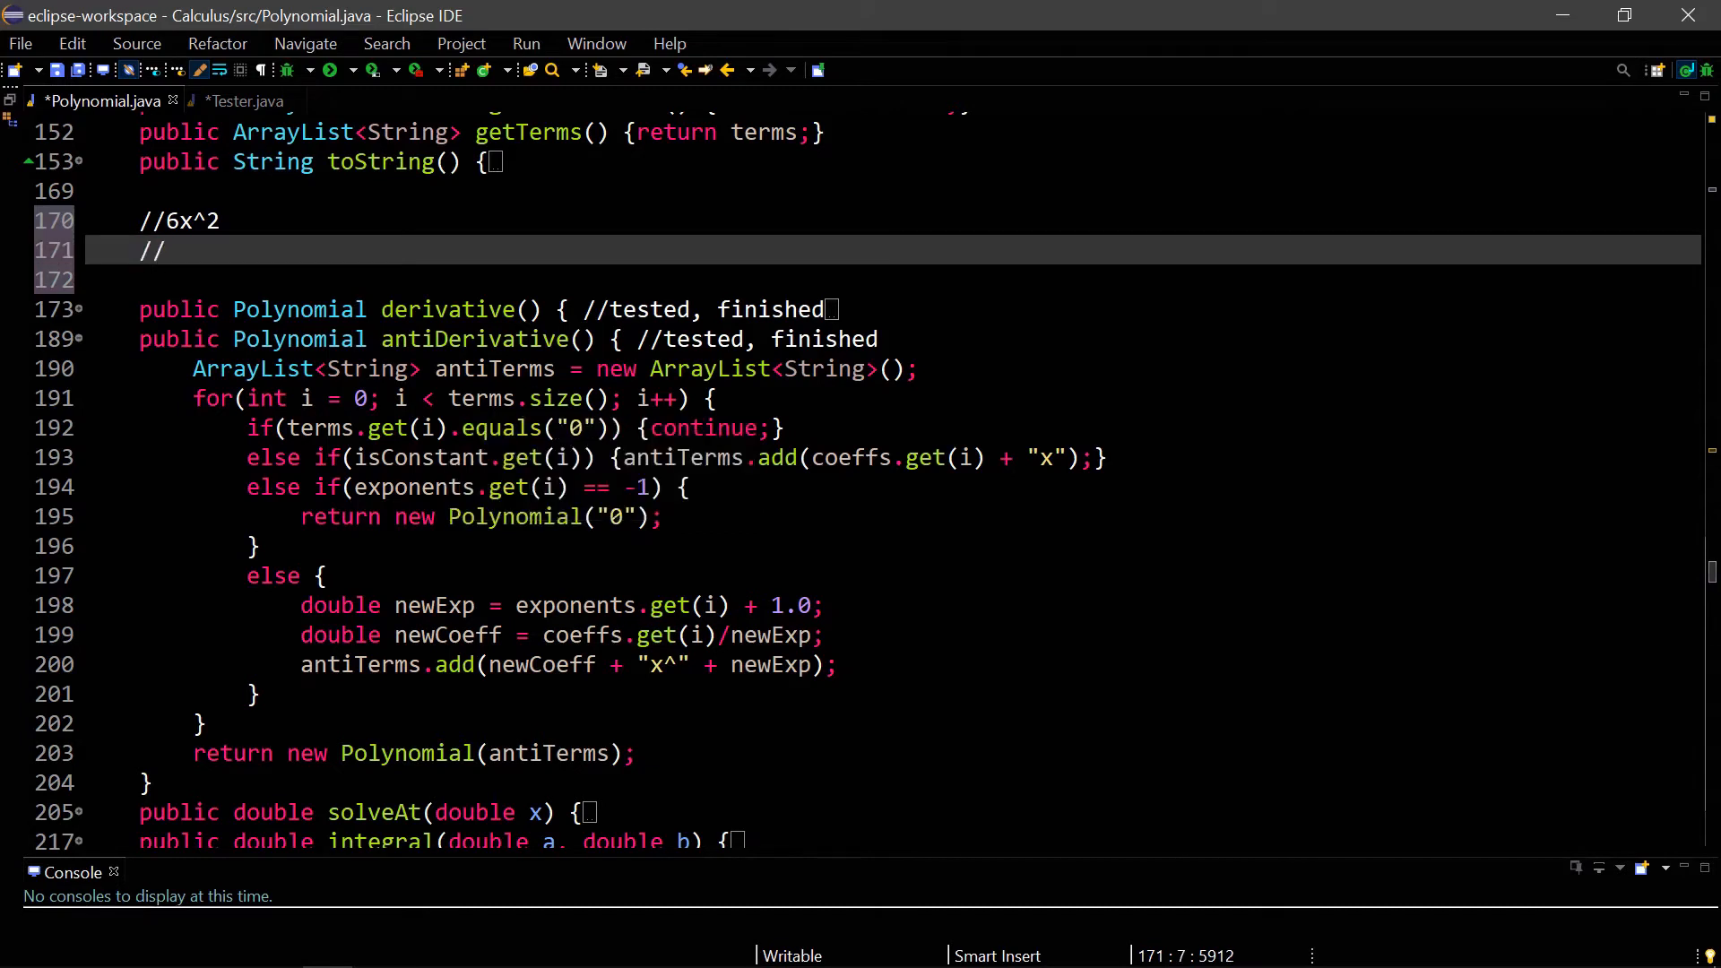
pyautogui.write('6x^3')
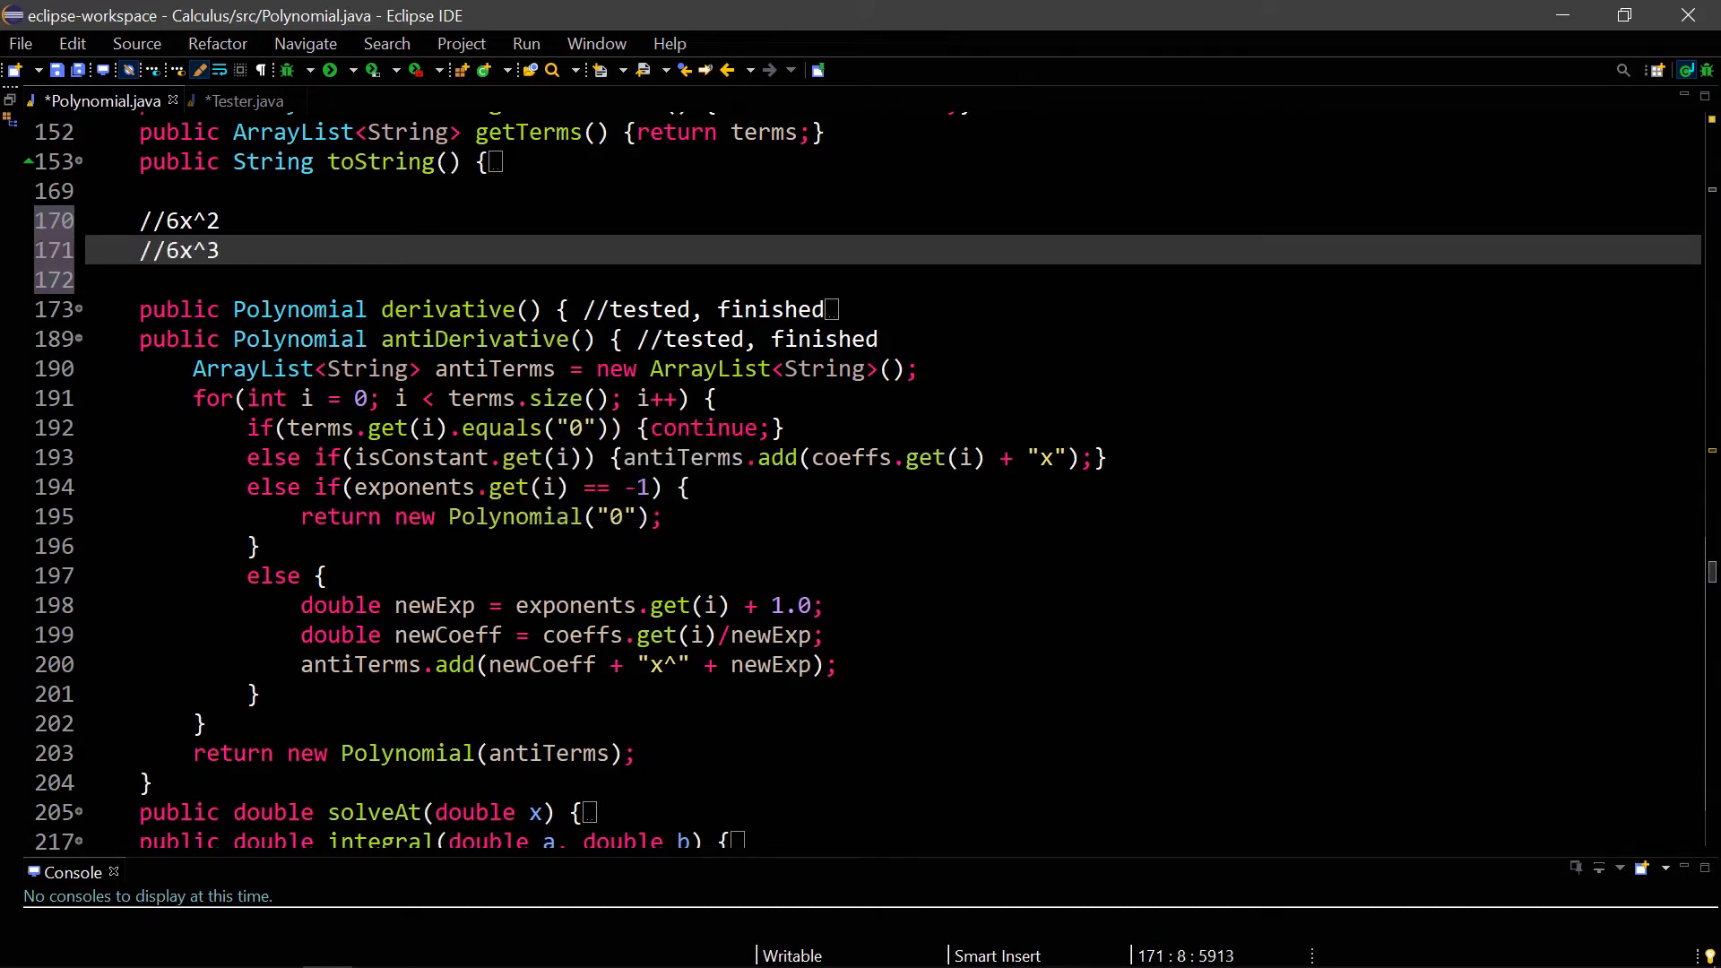
pyautogui.press('BackSpace')
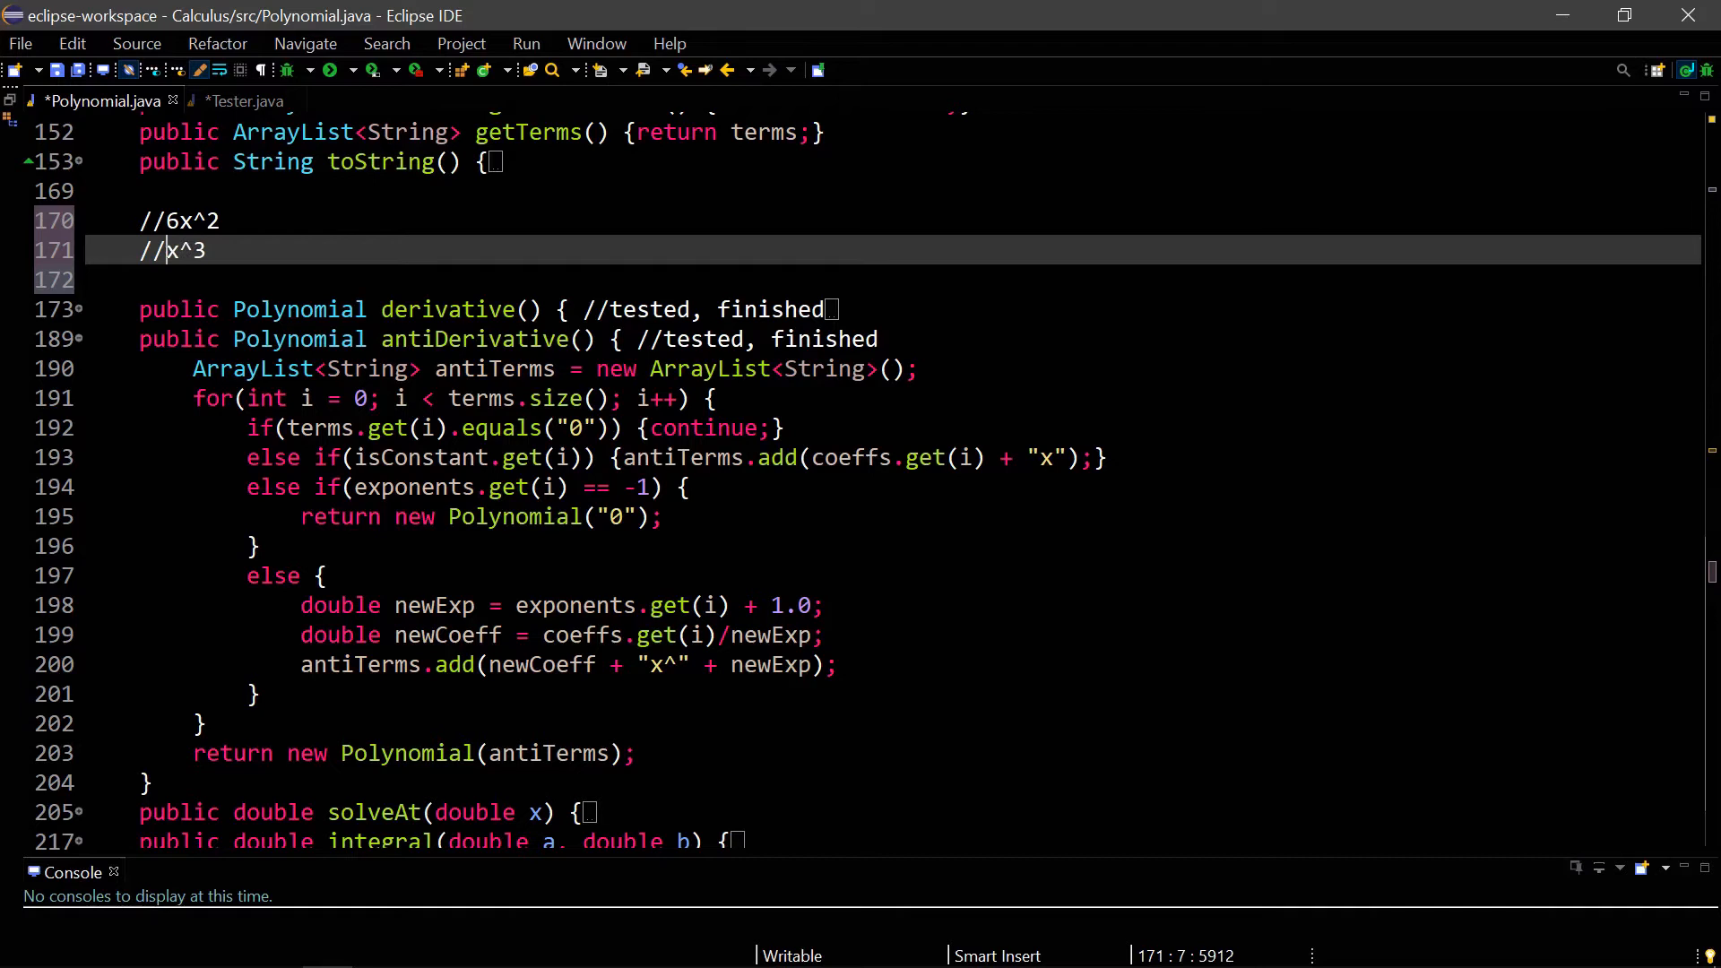
pyautogui.write('2')
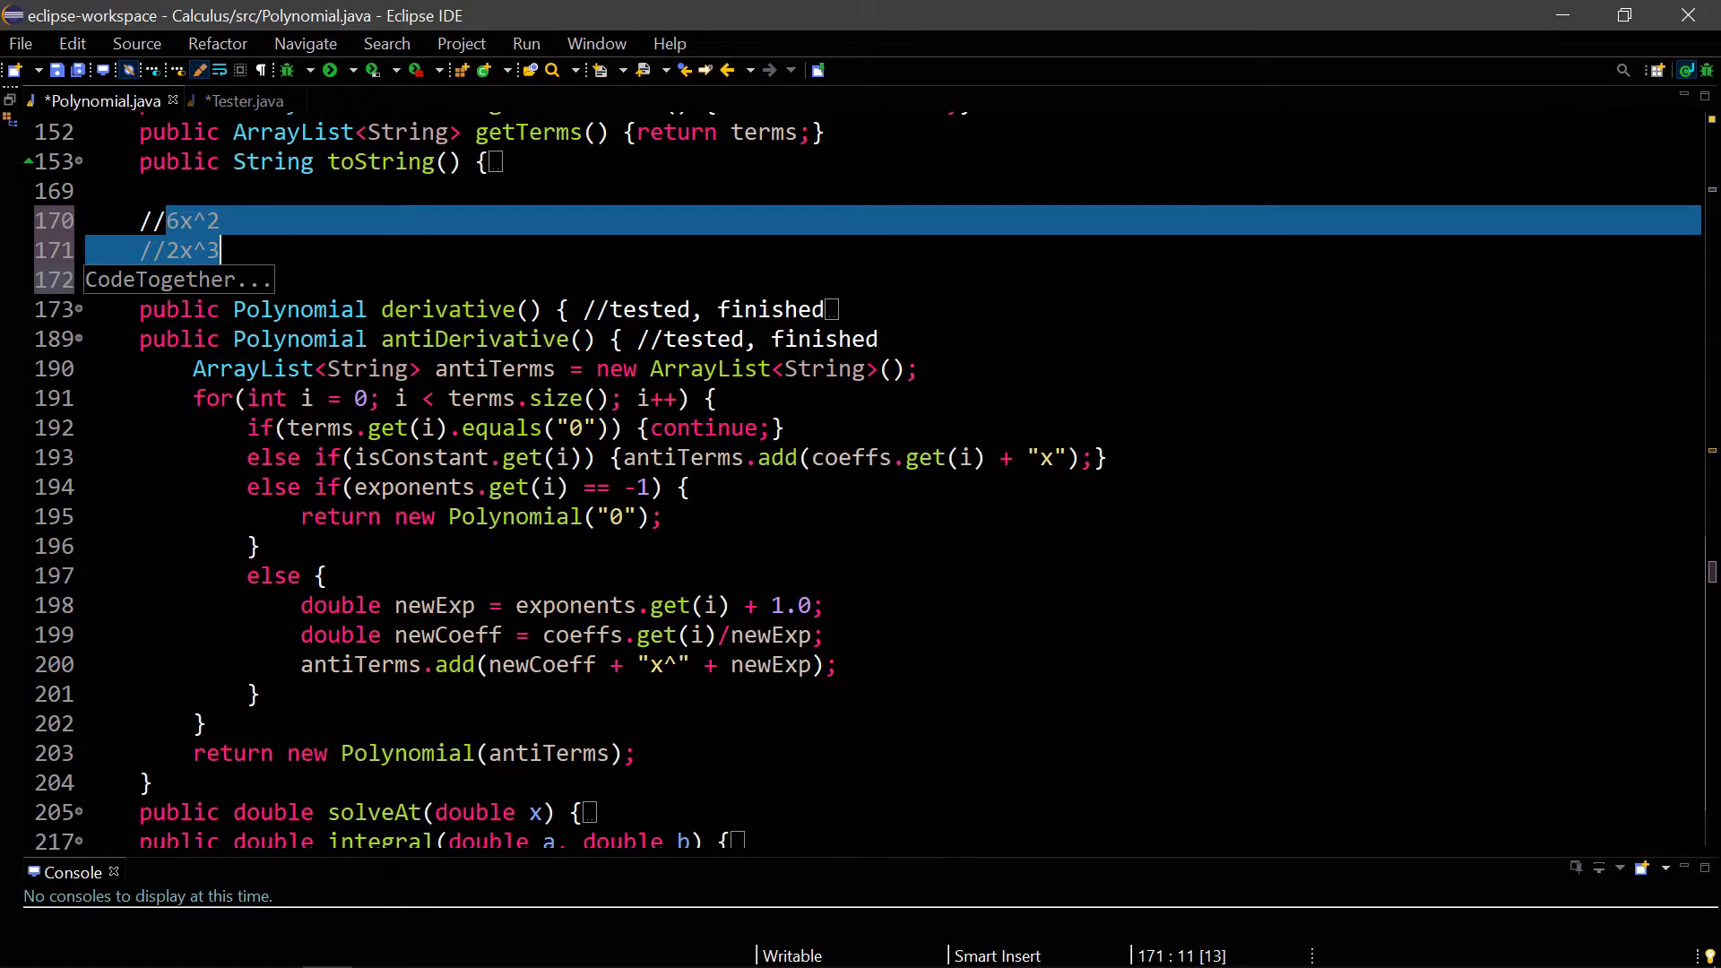
pyautogui.doubleClick(856, 457)
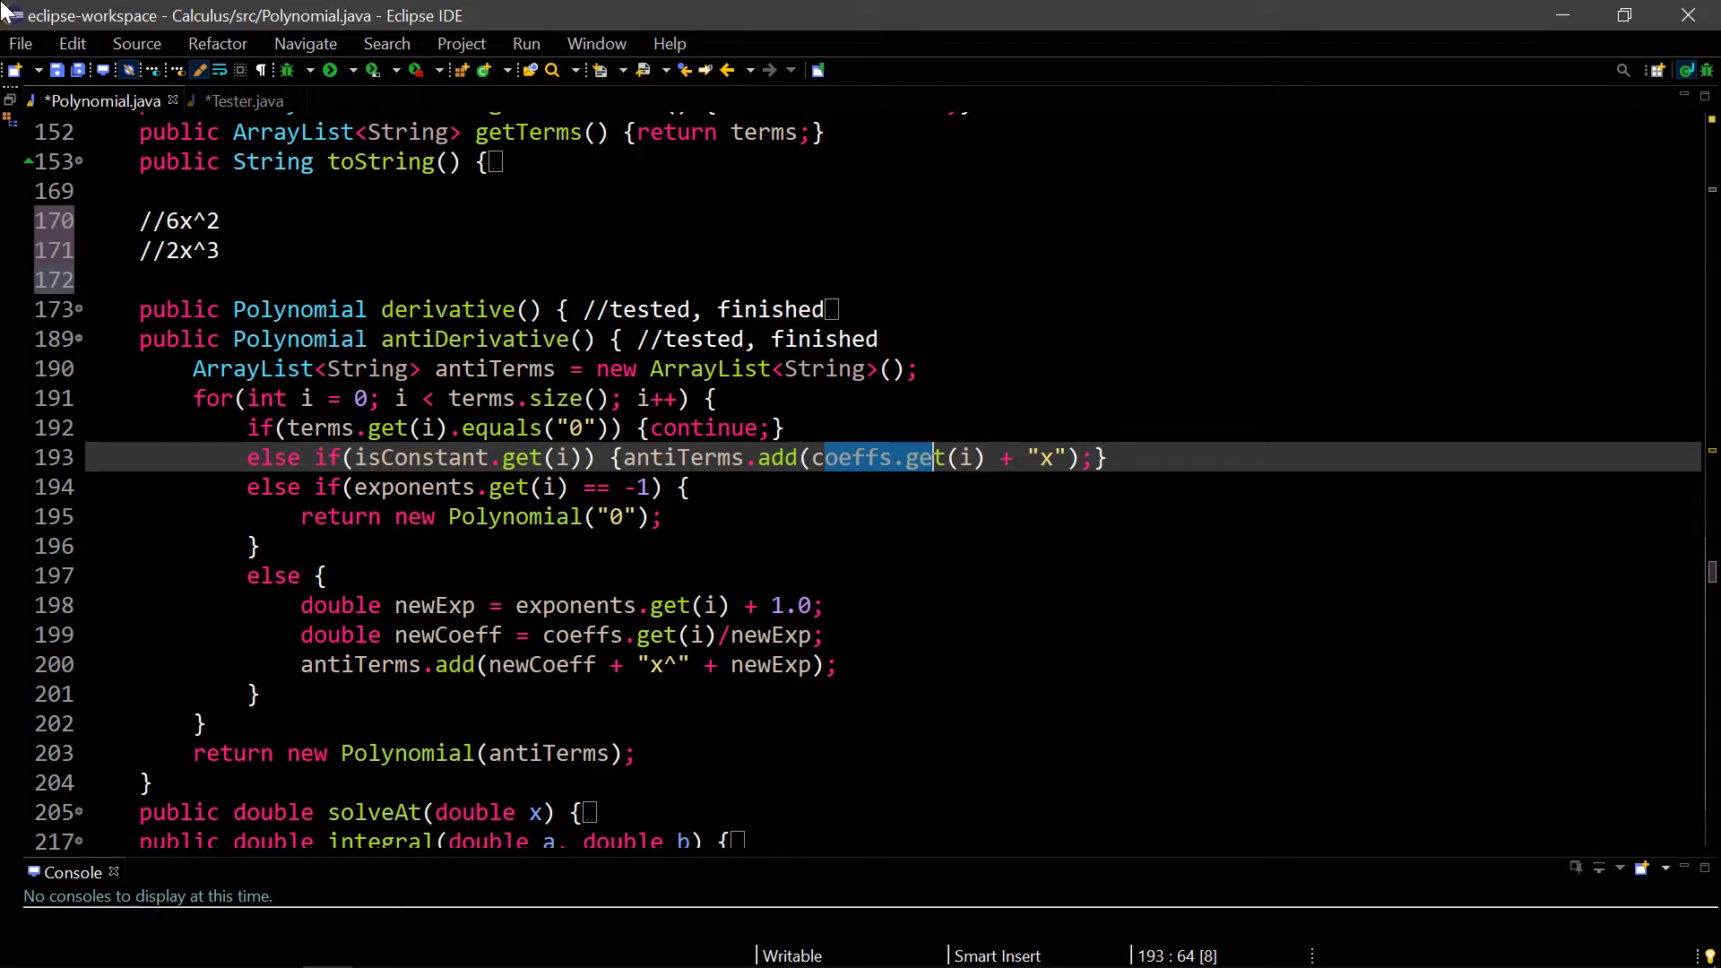
# - Add a //x^-1 = 1/x --> ln(x) comment and a System.out 1/x warning line
pyautogui.write('//')
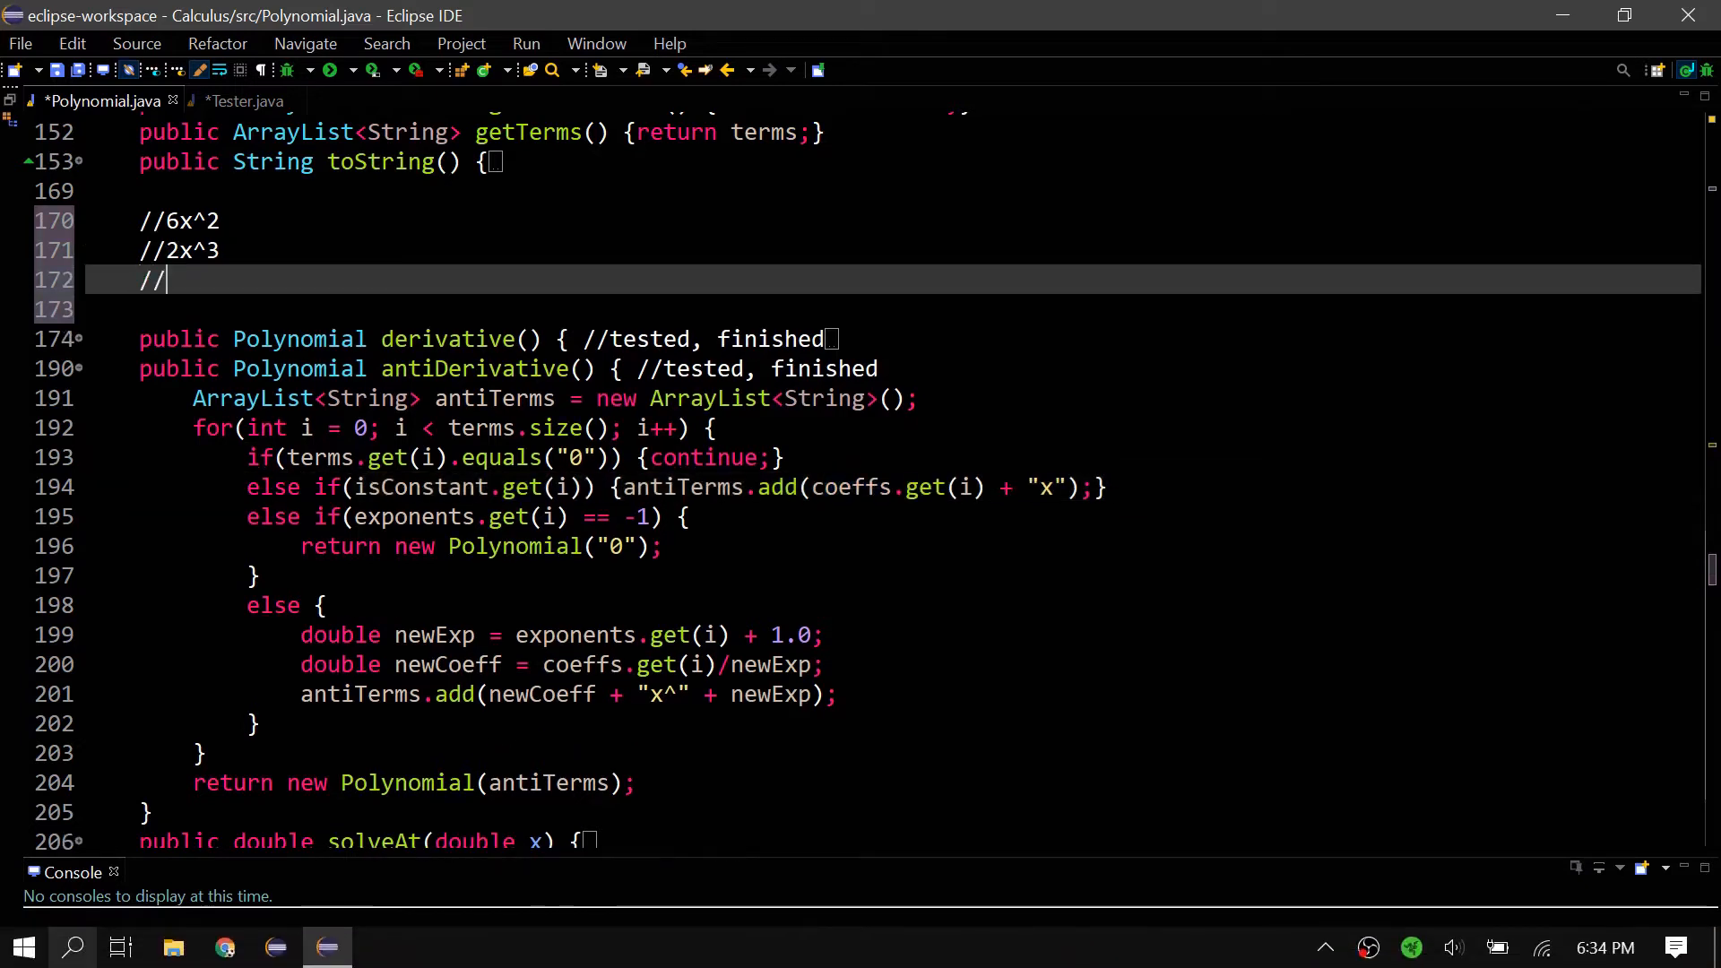
pyautogui.write('x^-1 =')
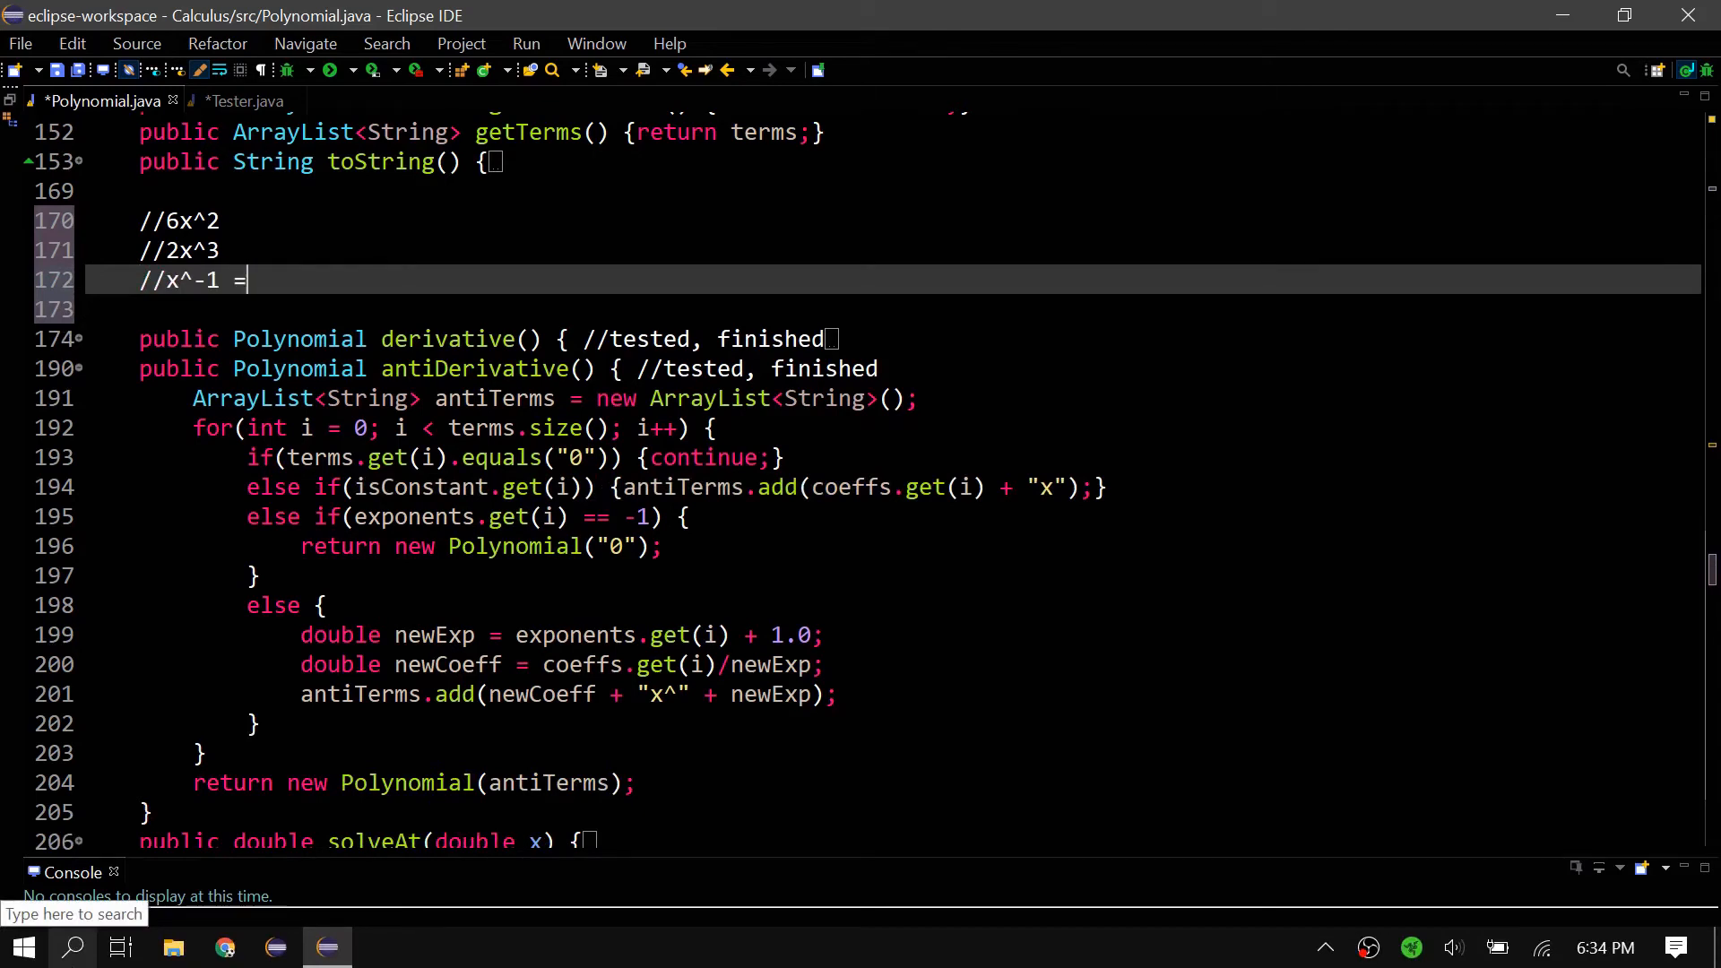
pyautogui.write('1/x -->')
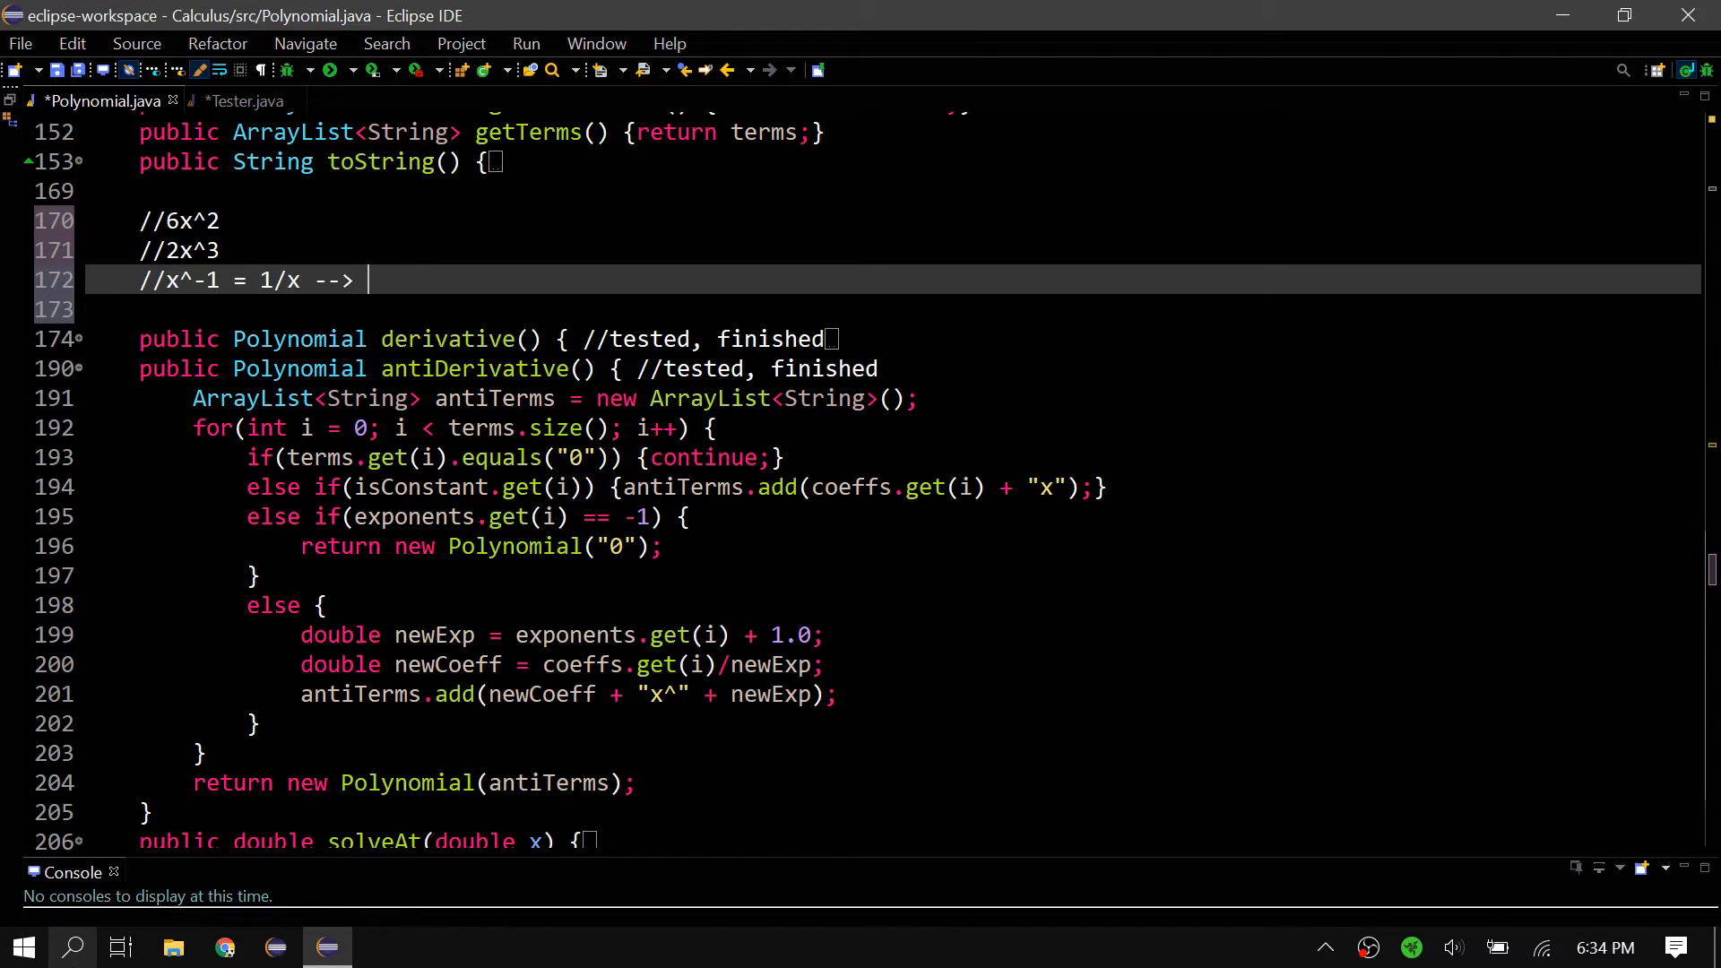
pyautogui.write('ln(x)')
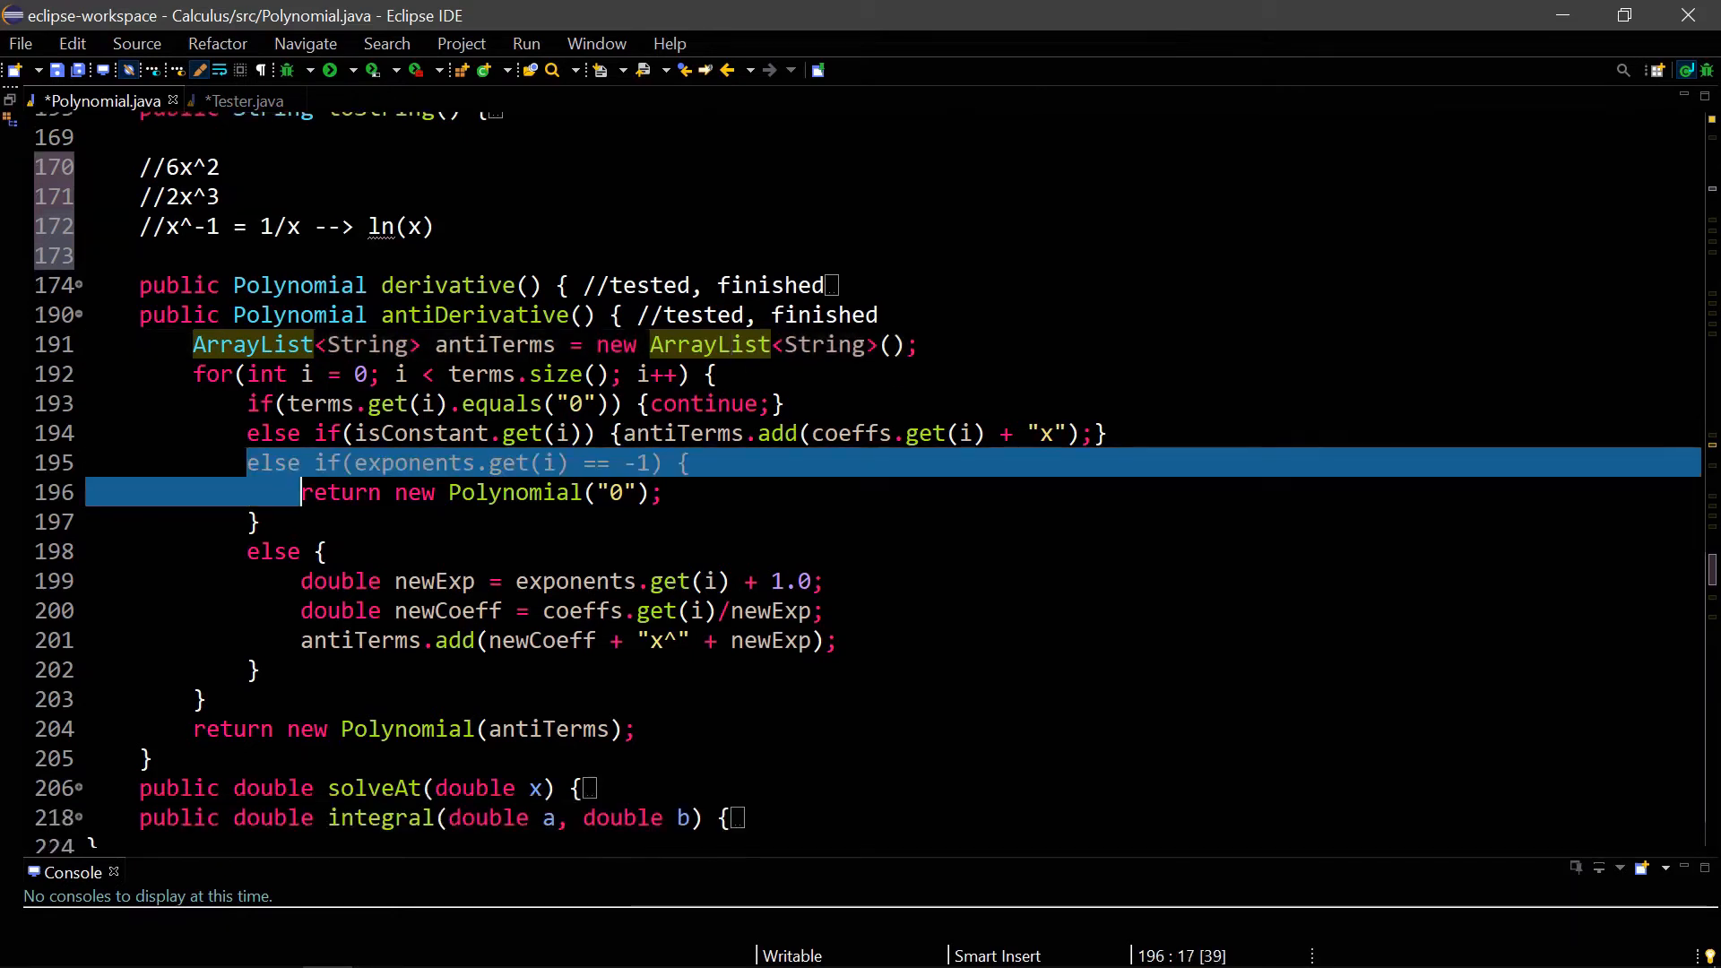
pyautogui.write('S')
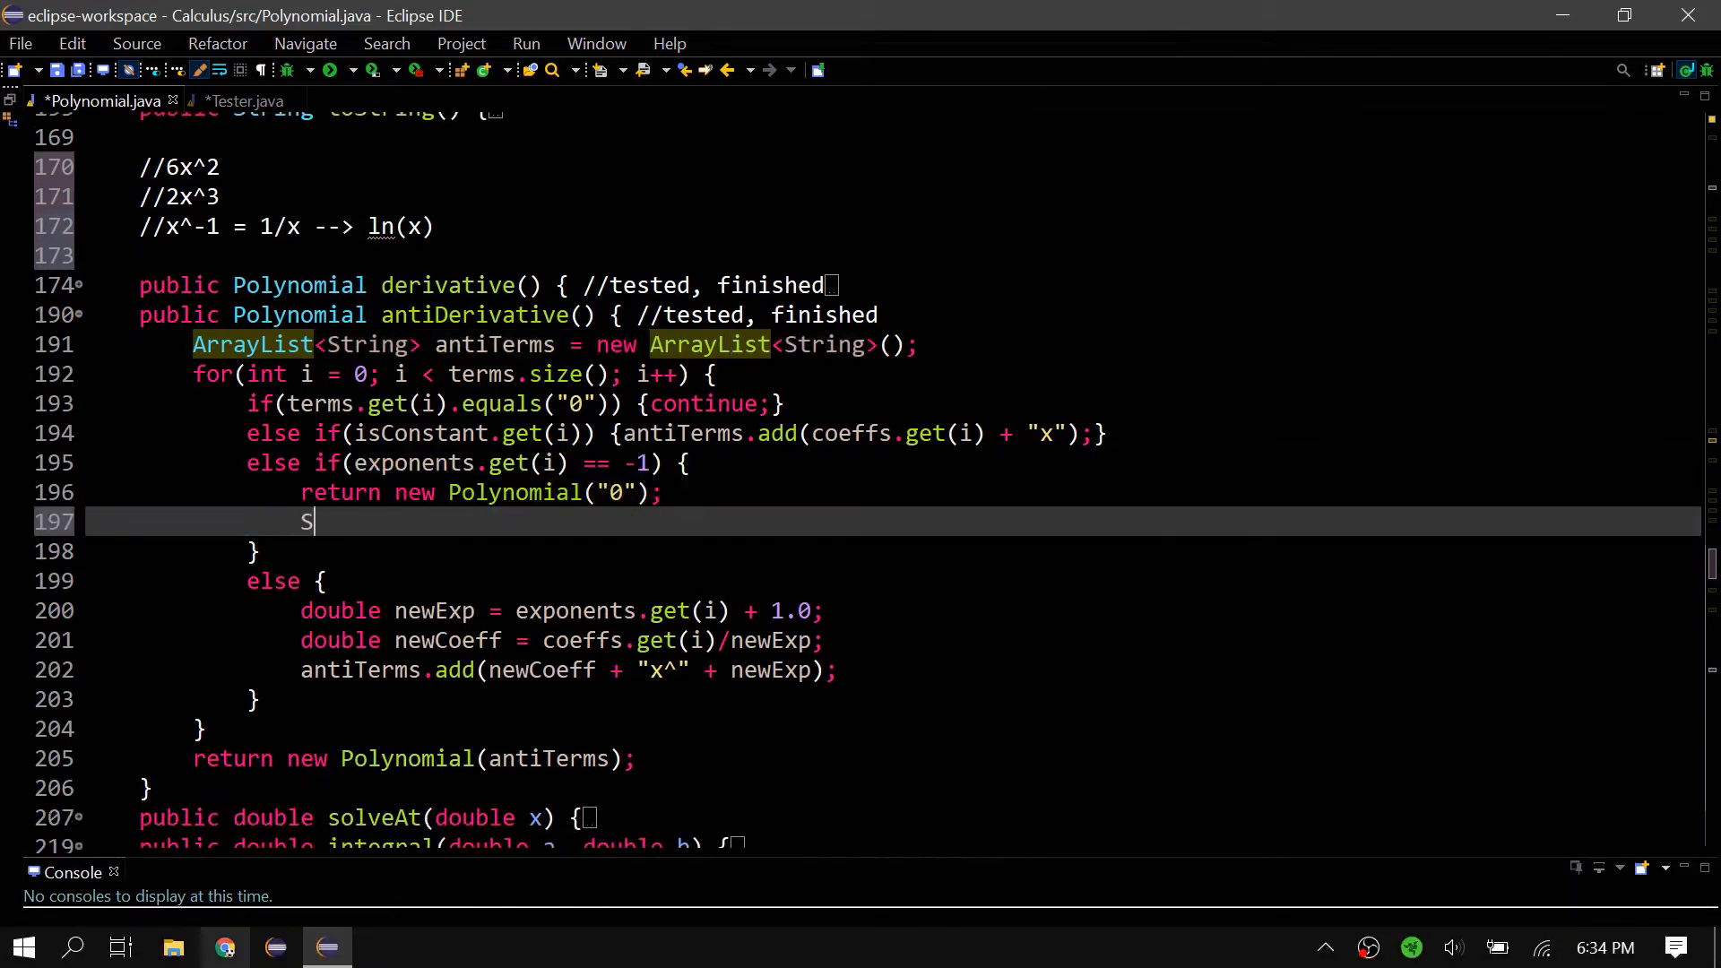
pyautogui.write('ystem.out.')
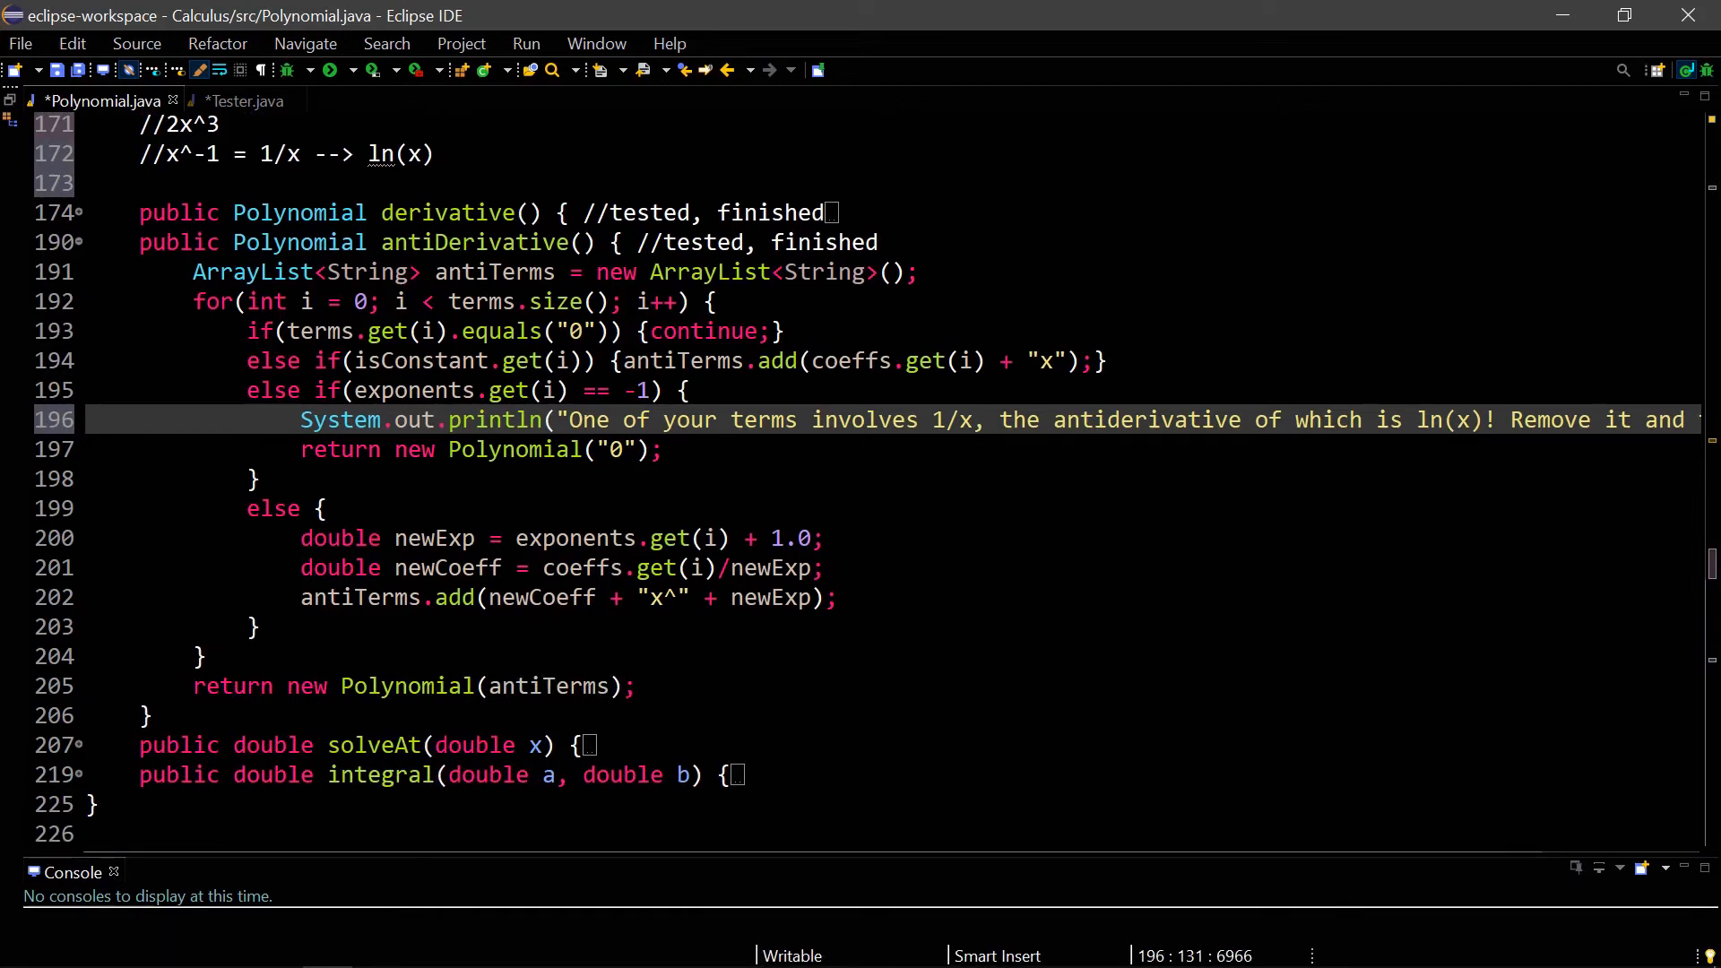
pyautogui.moveTo(74, 255)
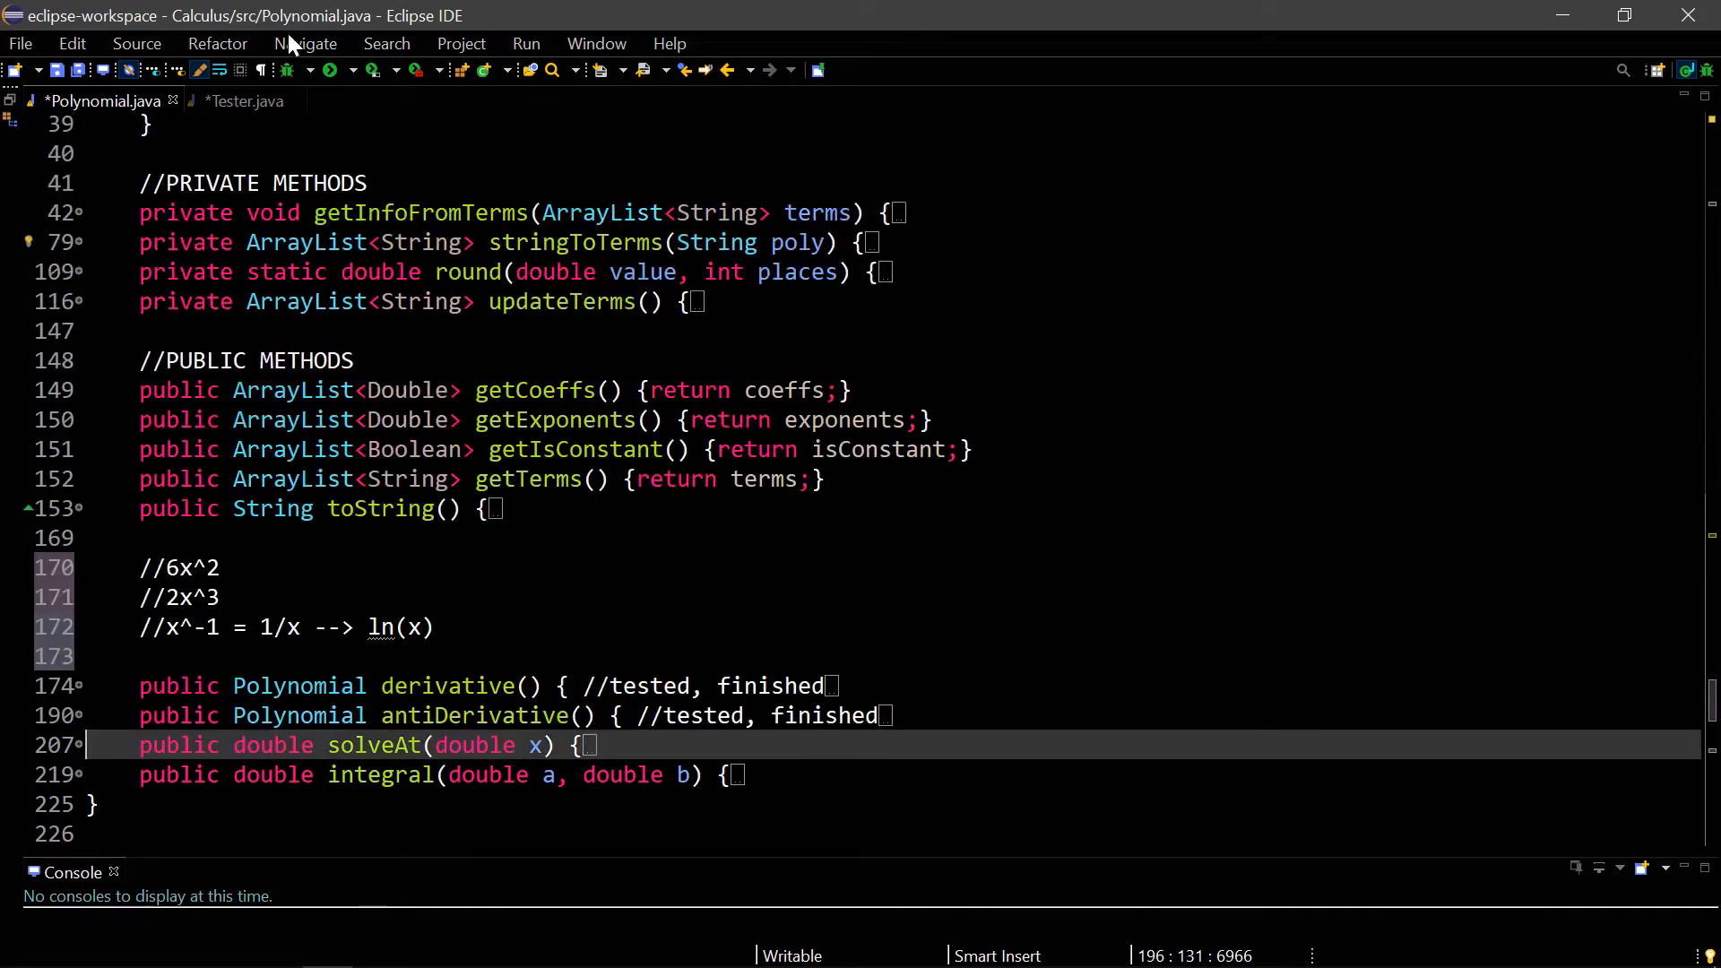
# - Run Tester and compare the printed 100x term and poly4's 2.59239 exponent with their antiderivatives
pyautogui.click(243, 100)
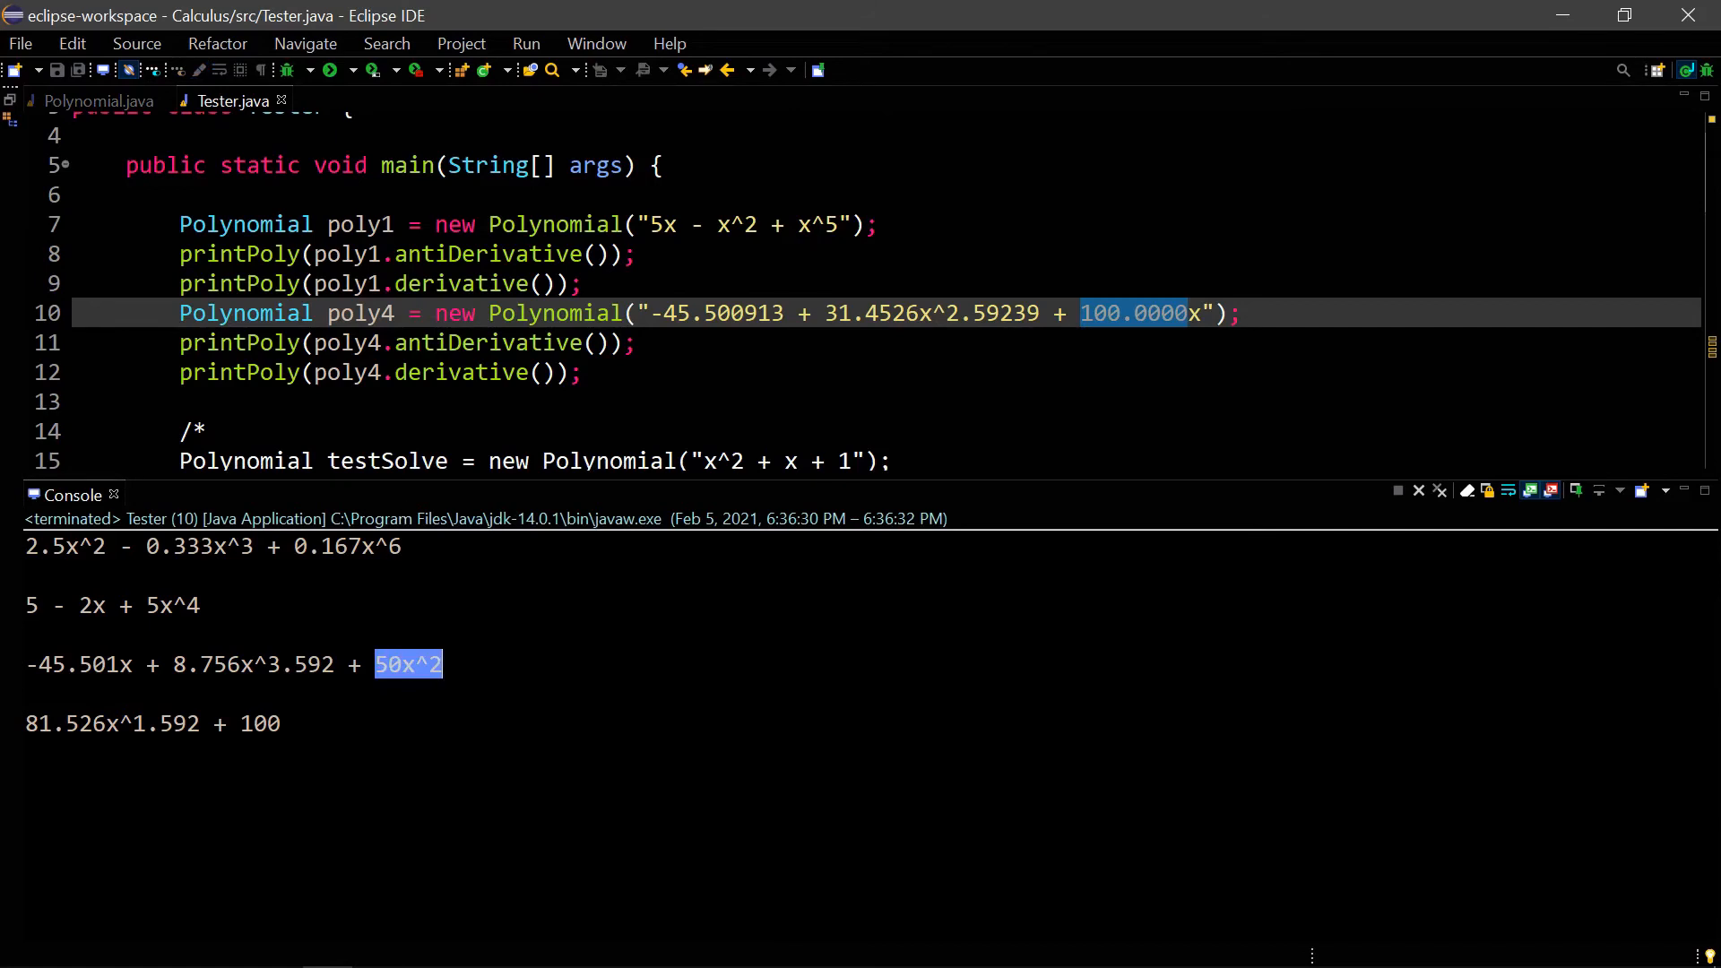
pyautogui.click(214, 664)
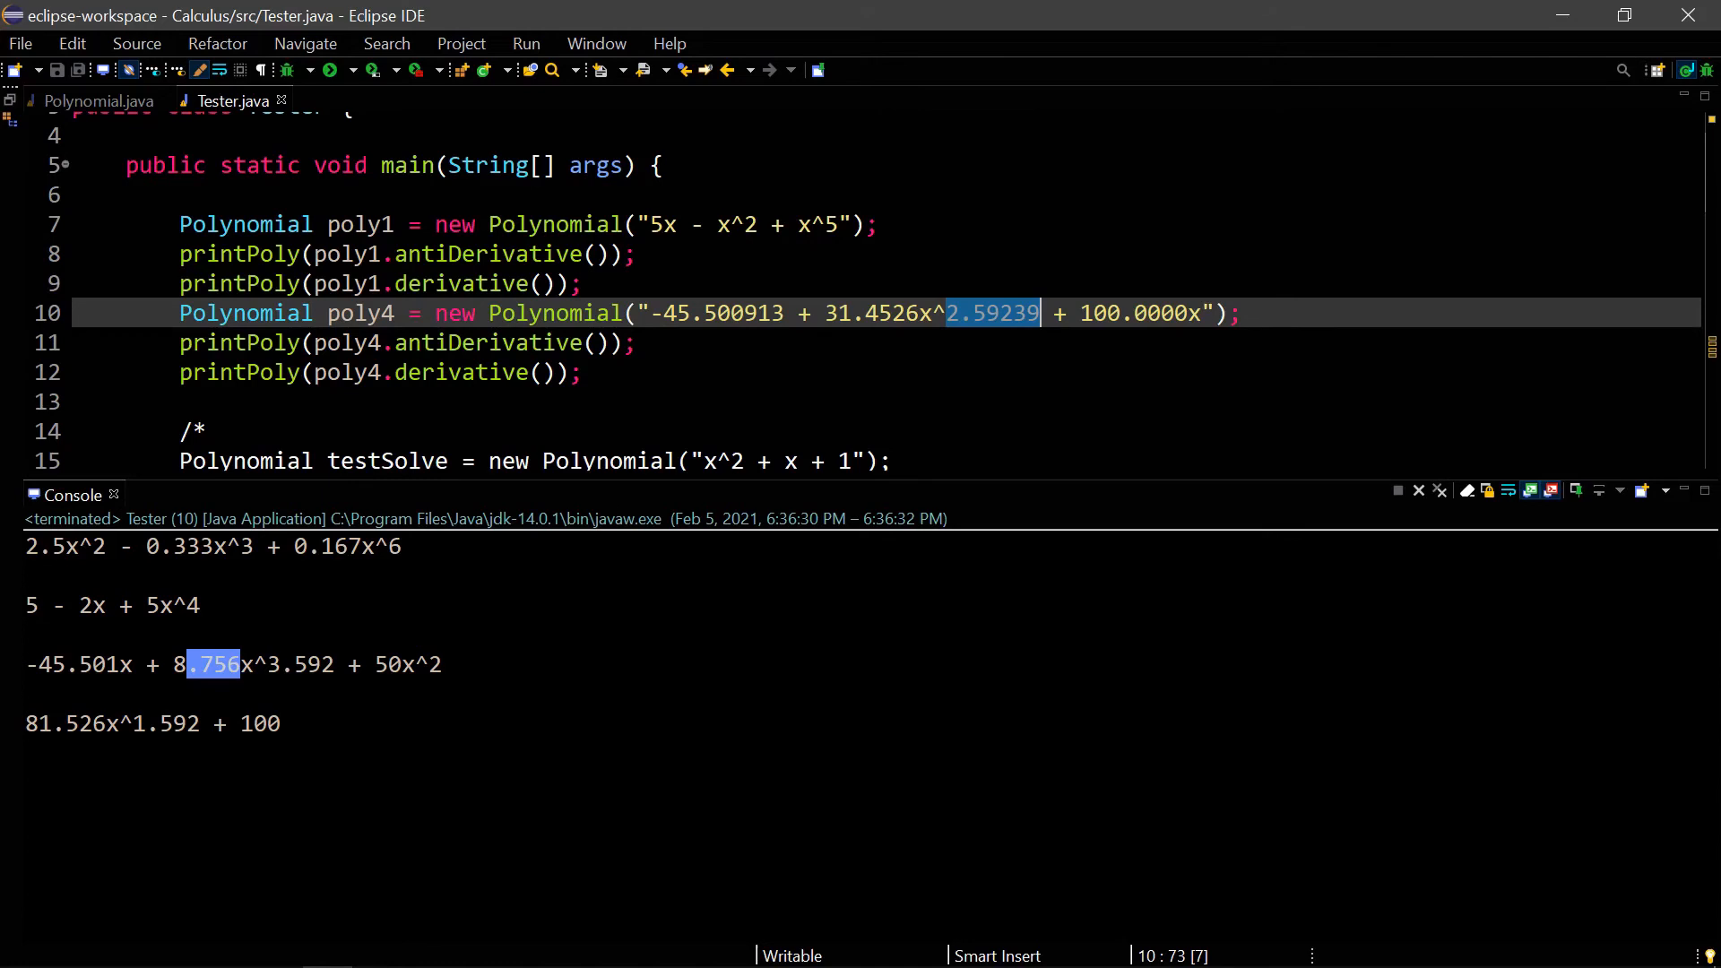
pyautogui.click(98, 101)
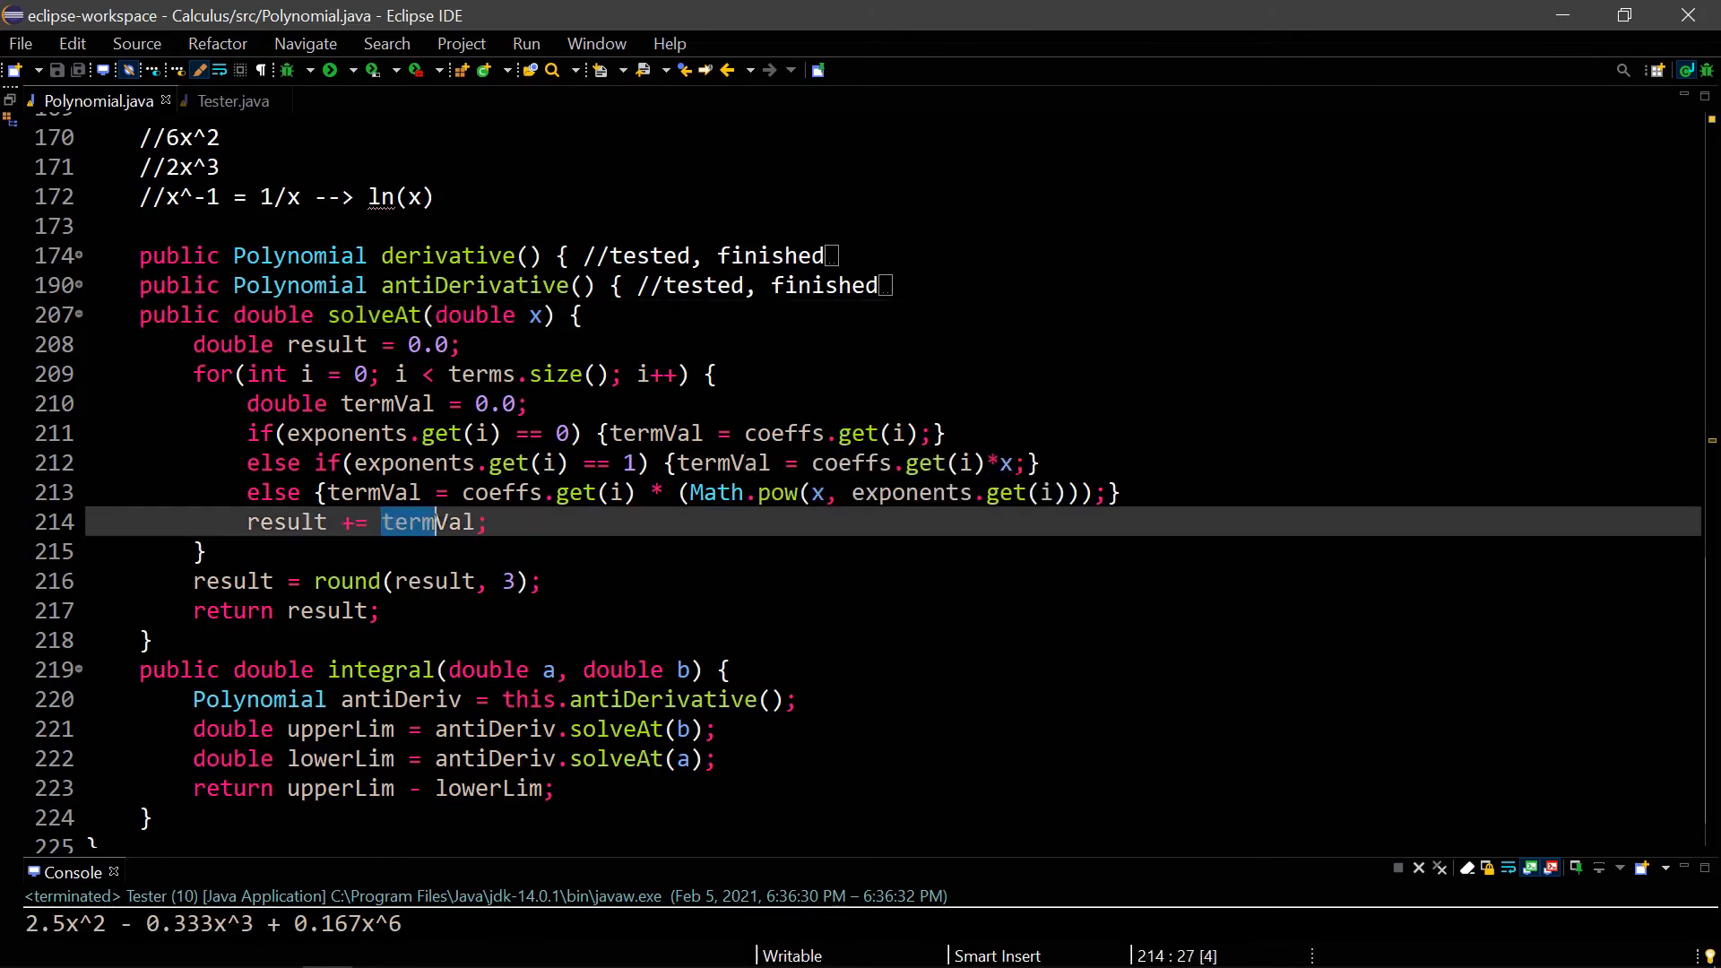
# - Review solveAt's termVal accumulation and its running result total
pyautogui.click(247, 522)
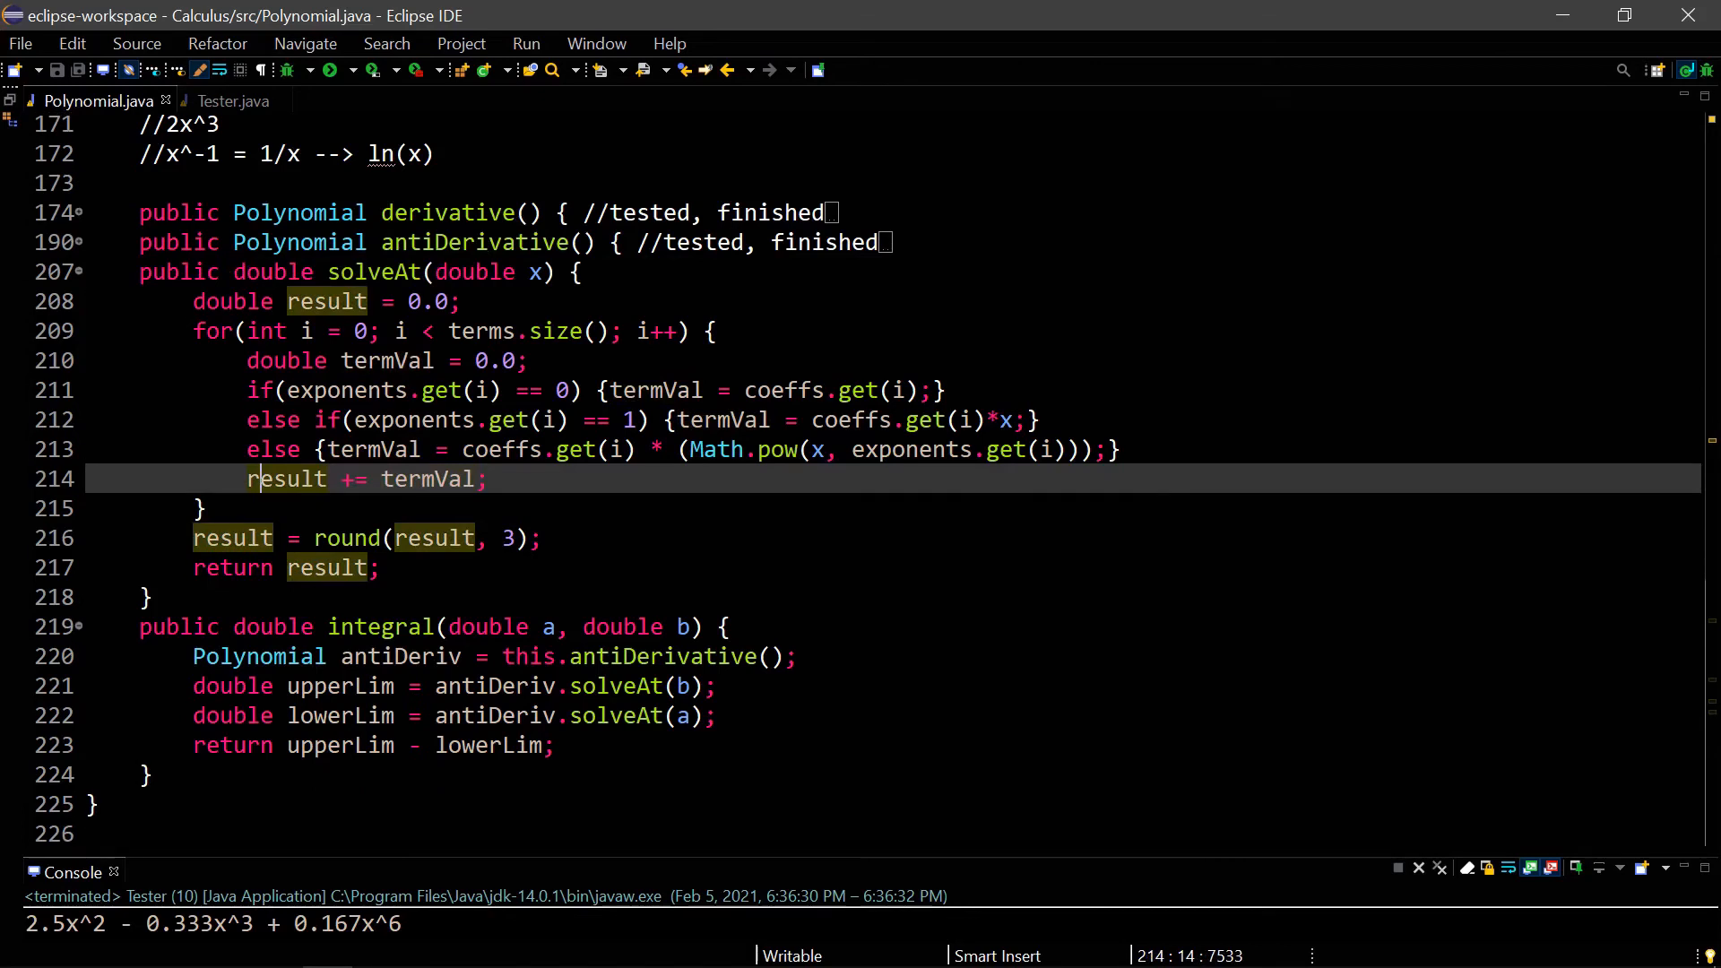
pyautogui.click(659, 656)
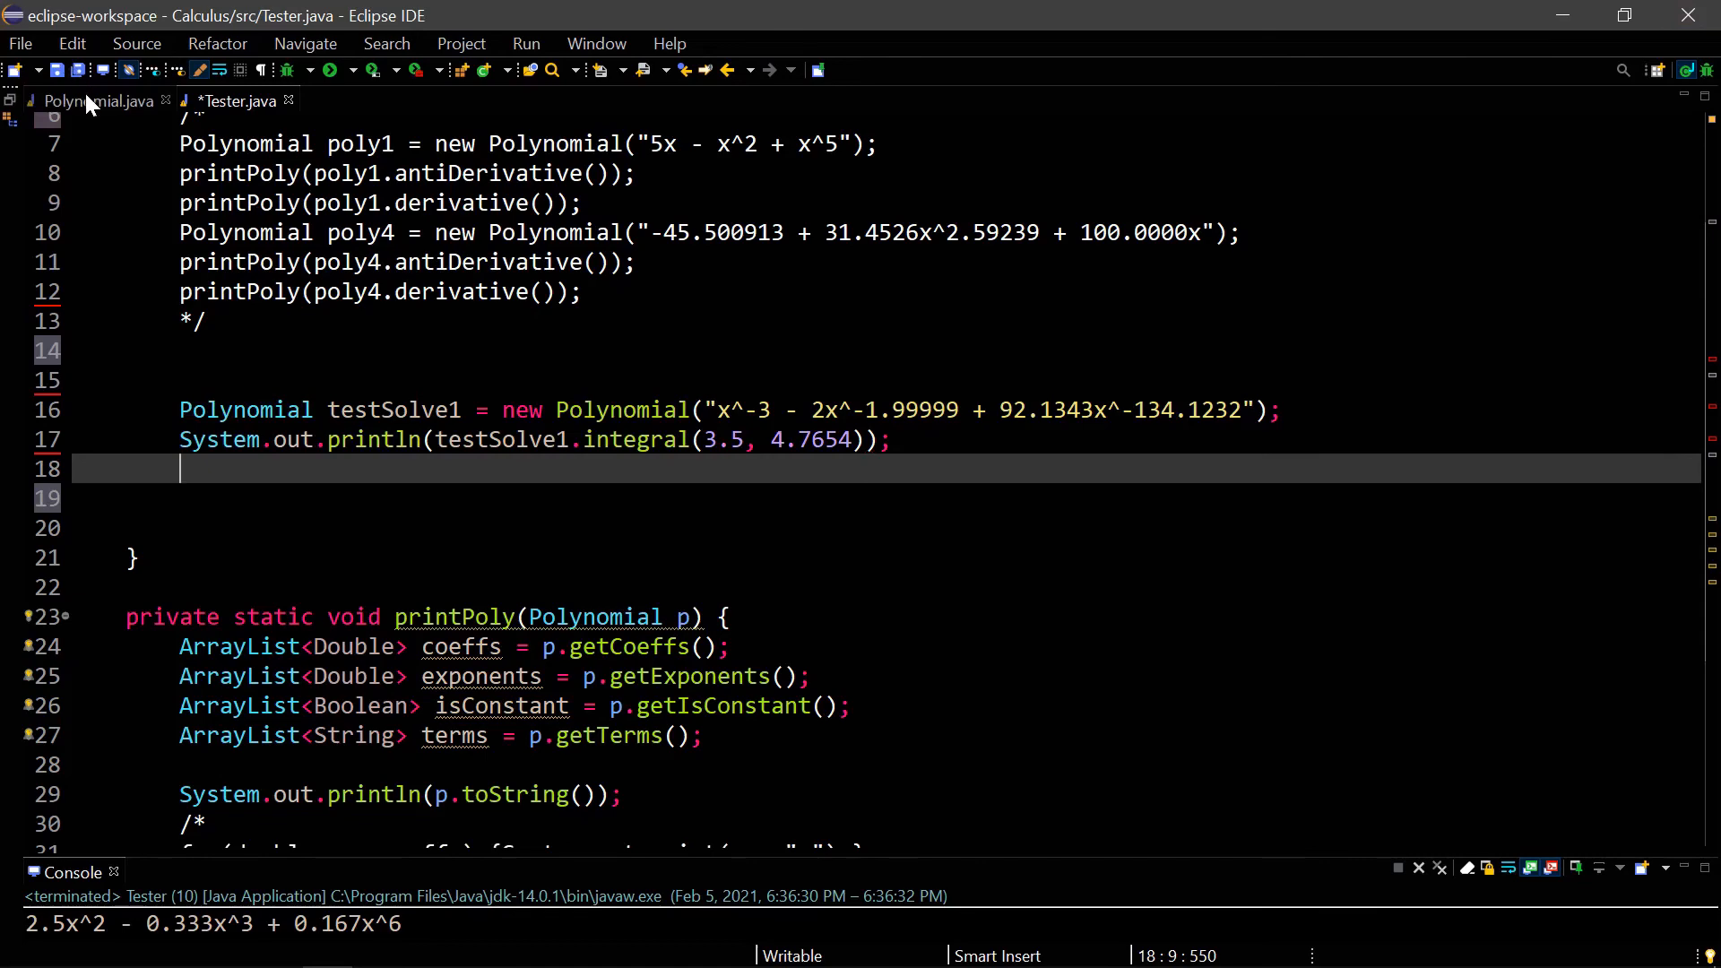
# - Review integral() in Polynomial.java, then run Tester so testSolve1.integral(3.5, 4.7654) prints -0.133
pyautogui.click(98, 99)
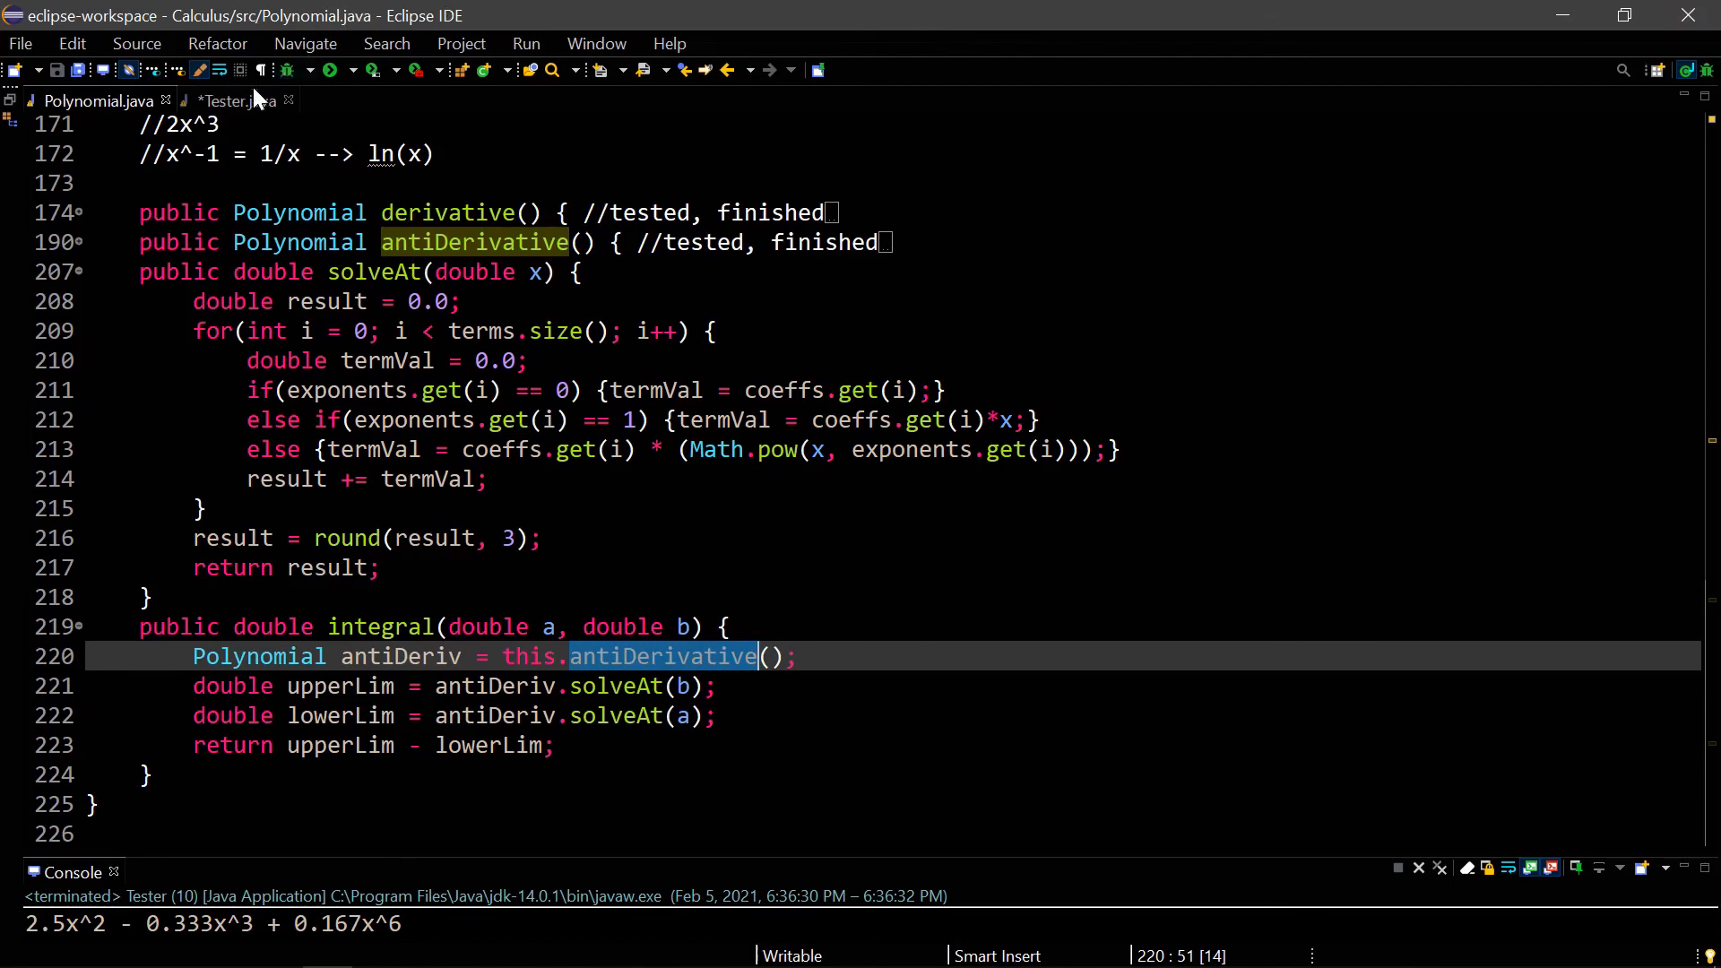
pyautogui.click(230, 101)
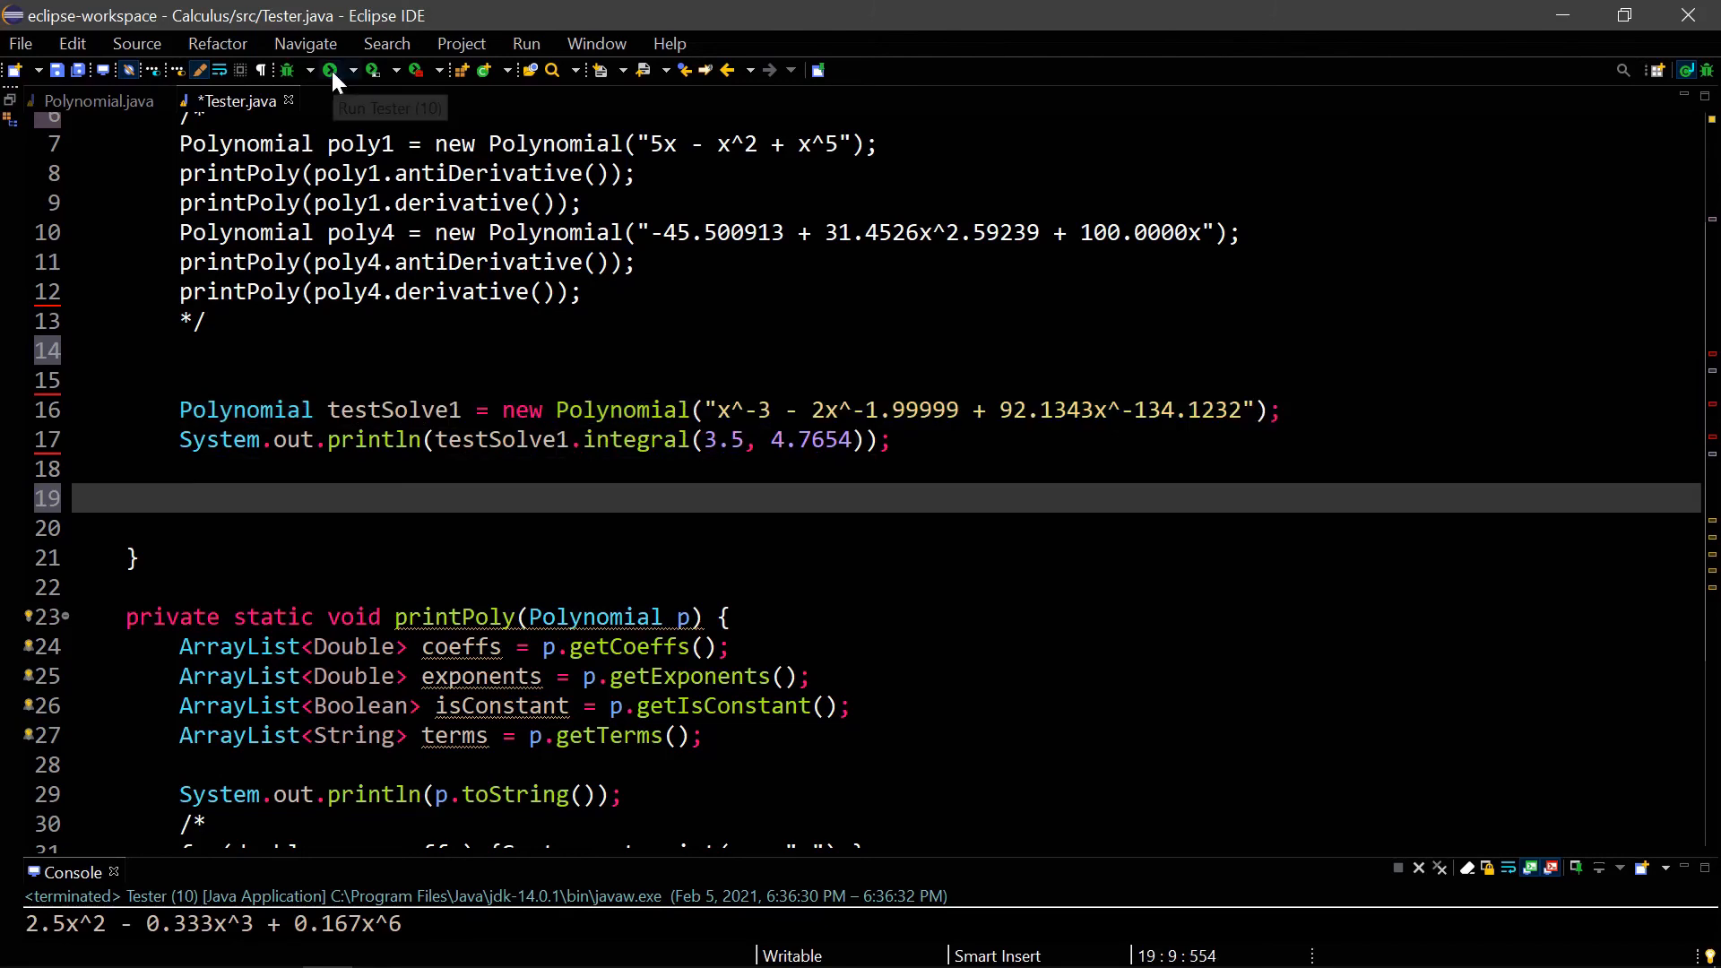
pyautogui.click(332, 69)
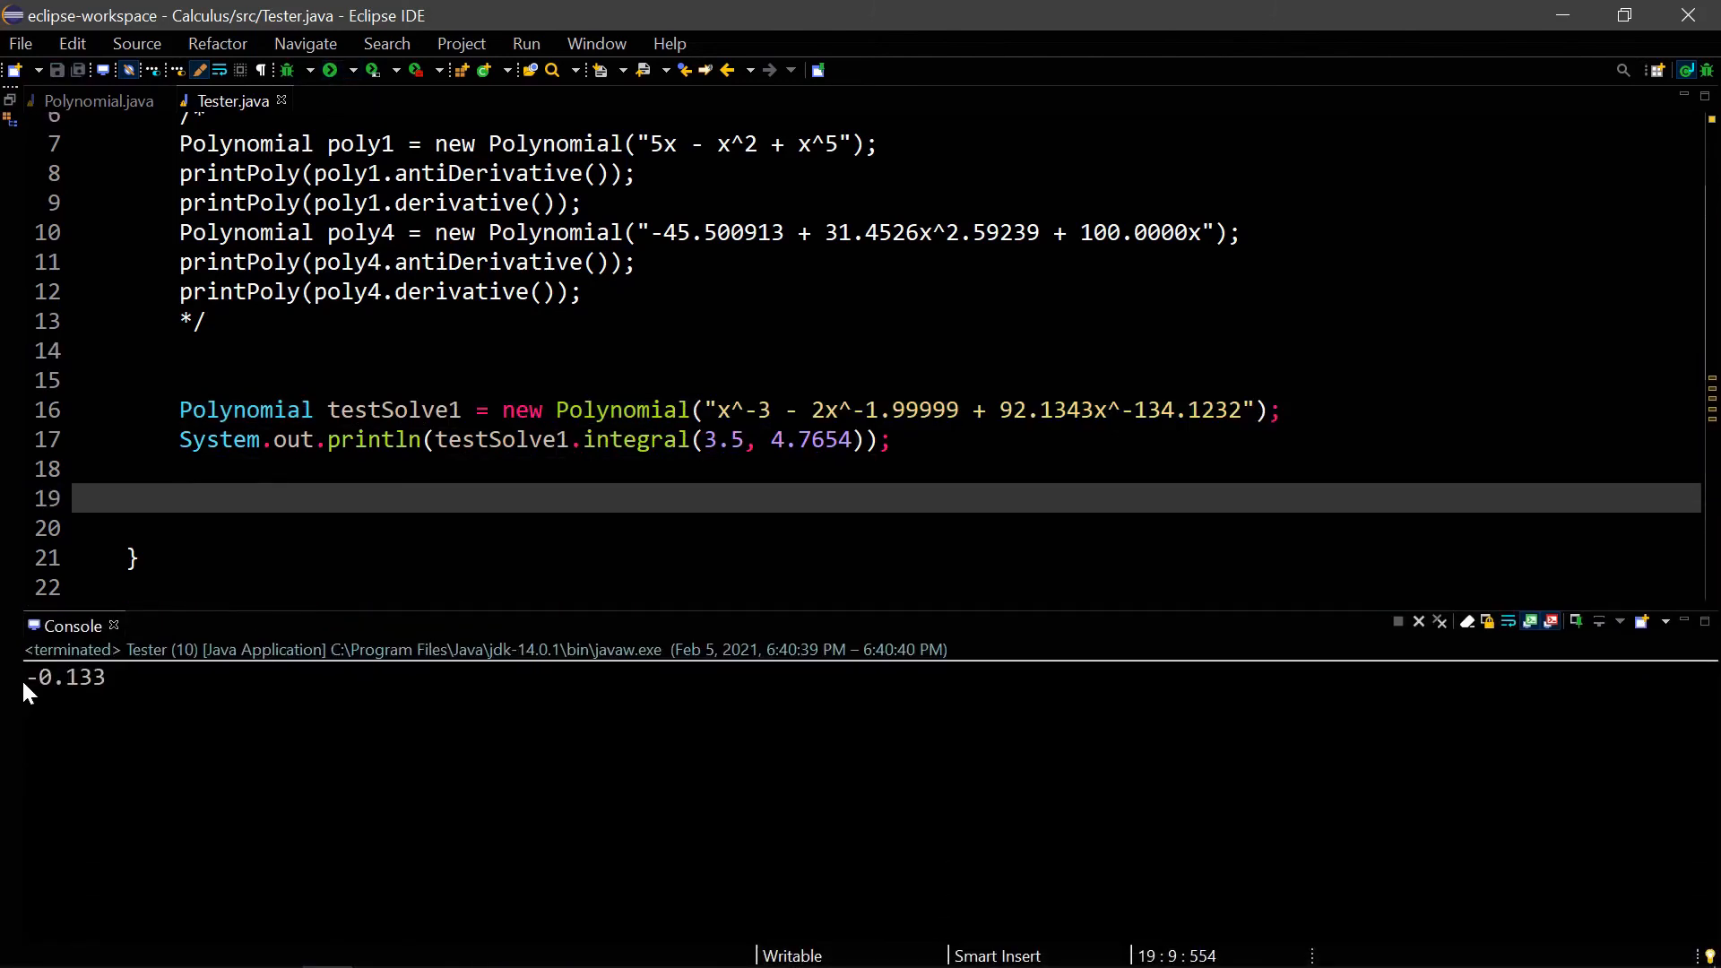
pyautogui.click(180, 497)
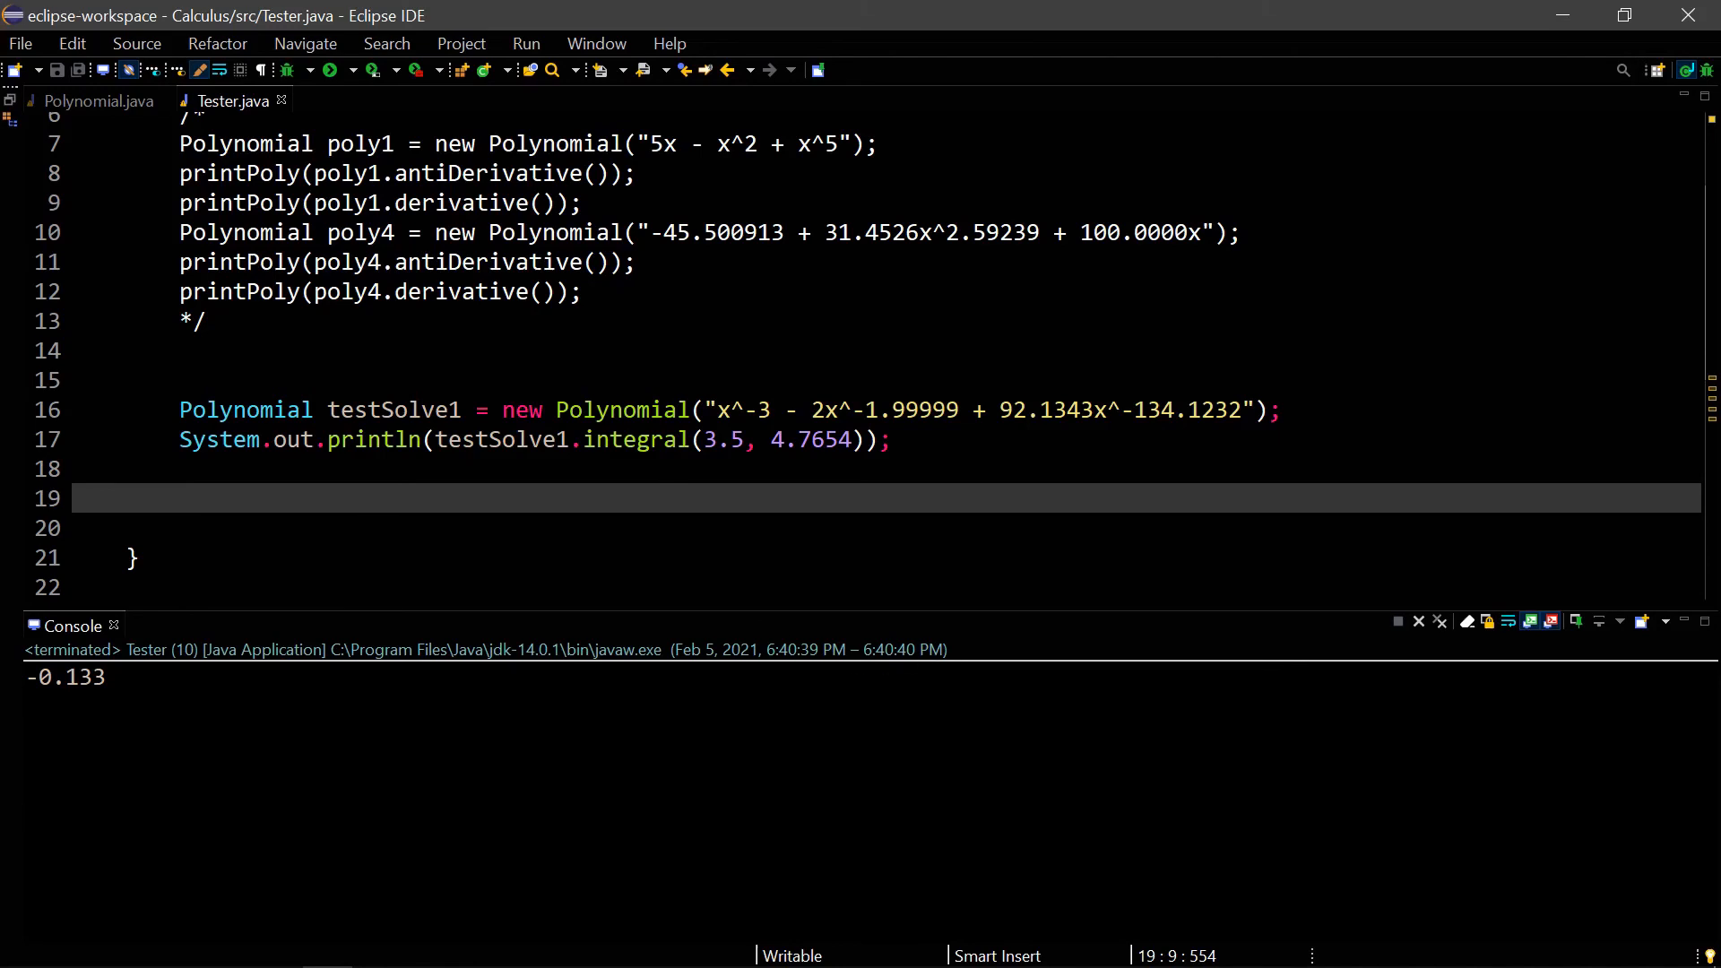
pyautogui.click(179, 498)
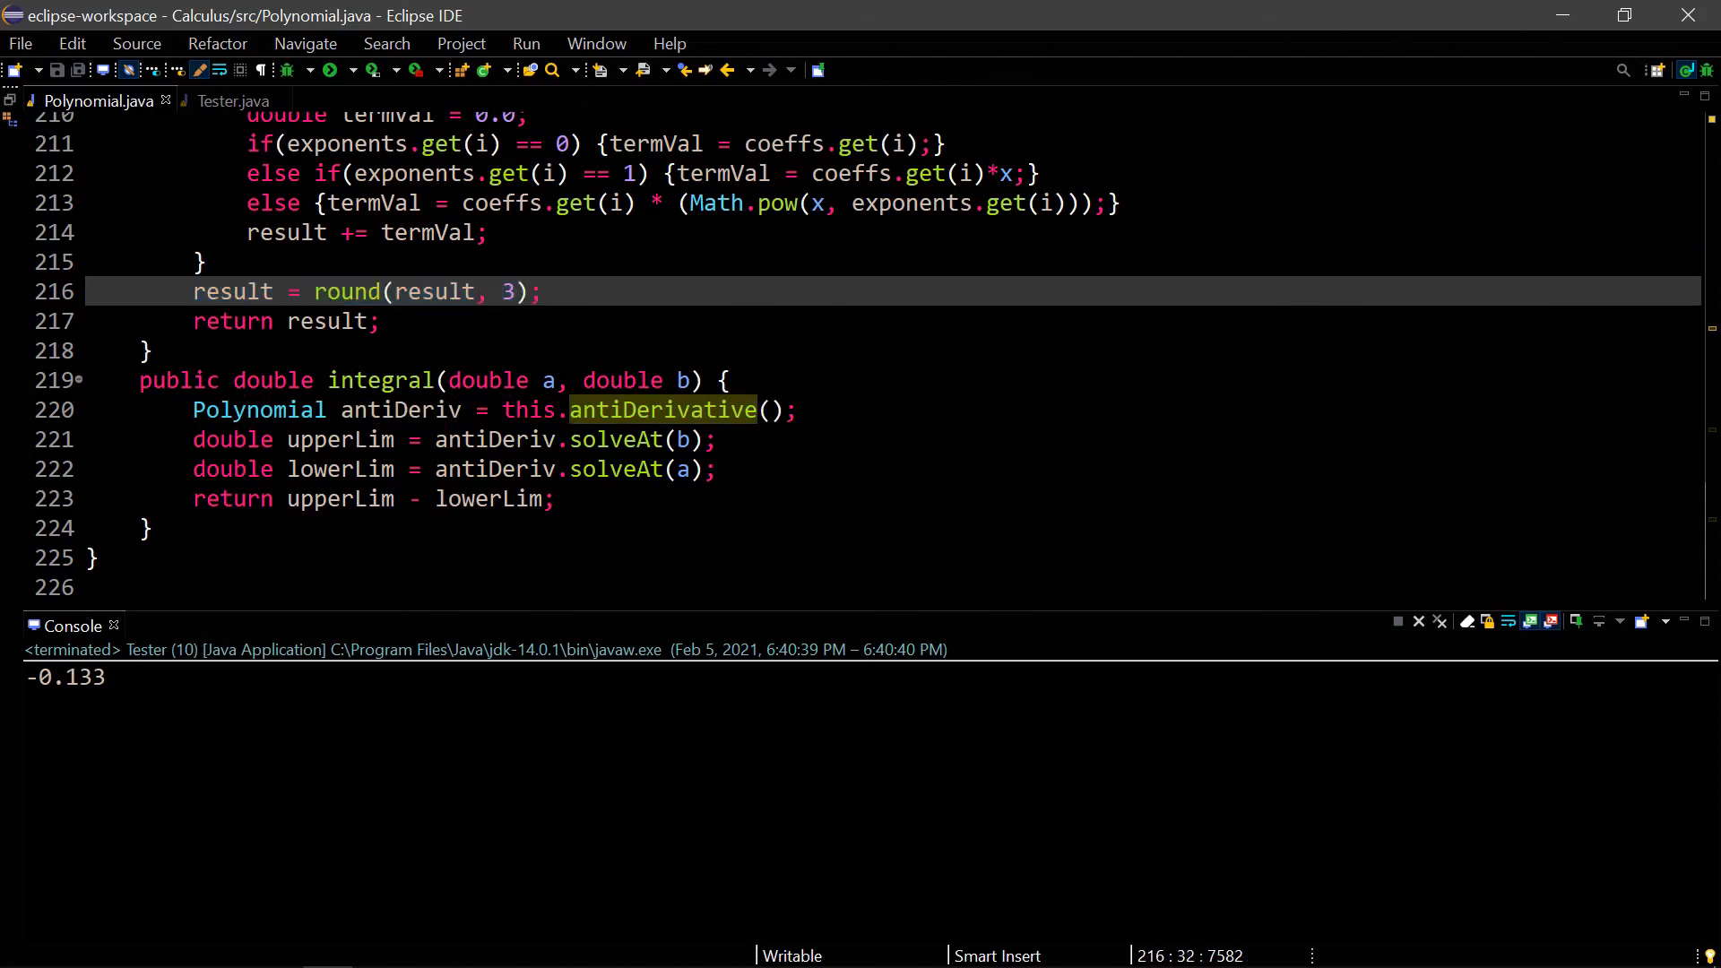
pyautogui.click(500, 290)
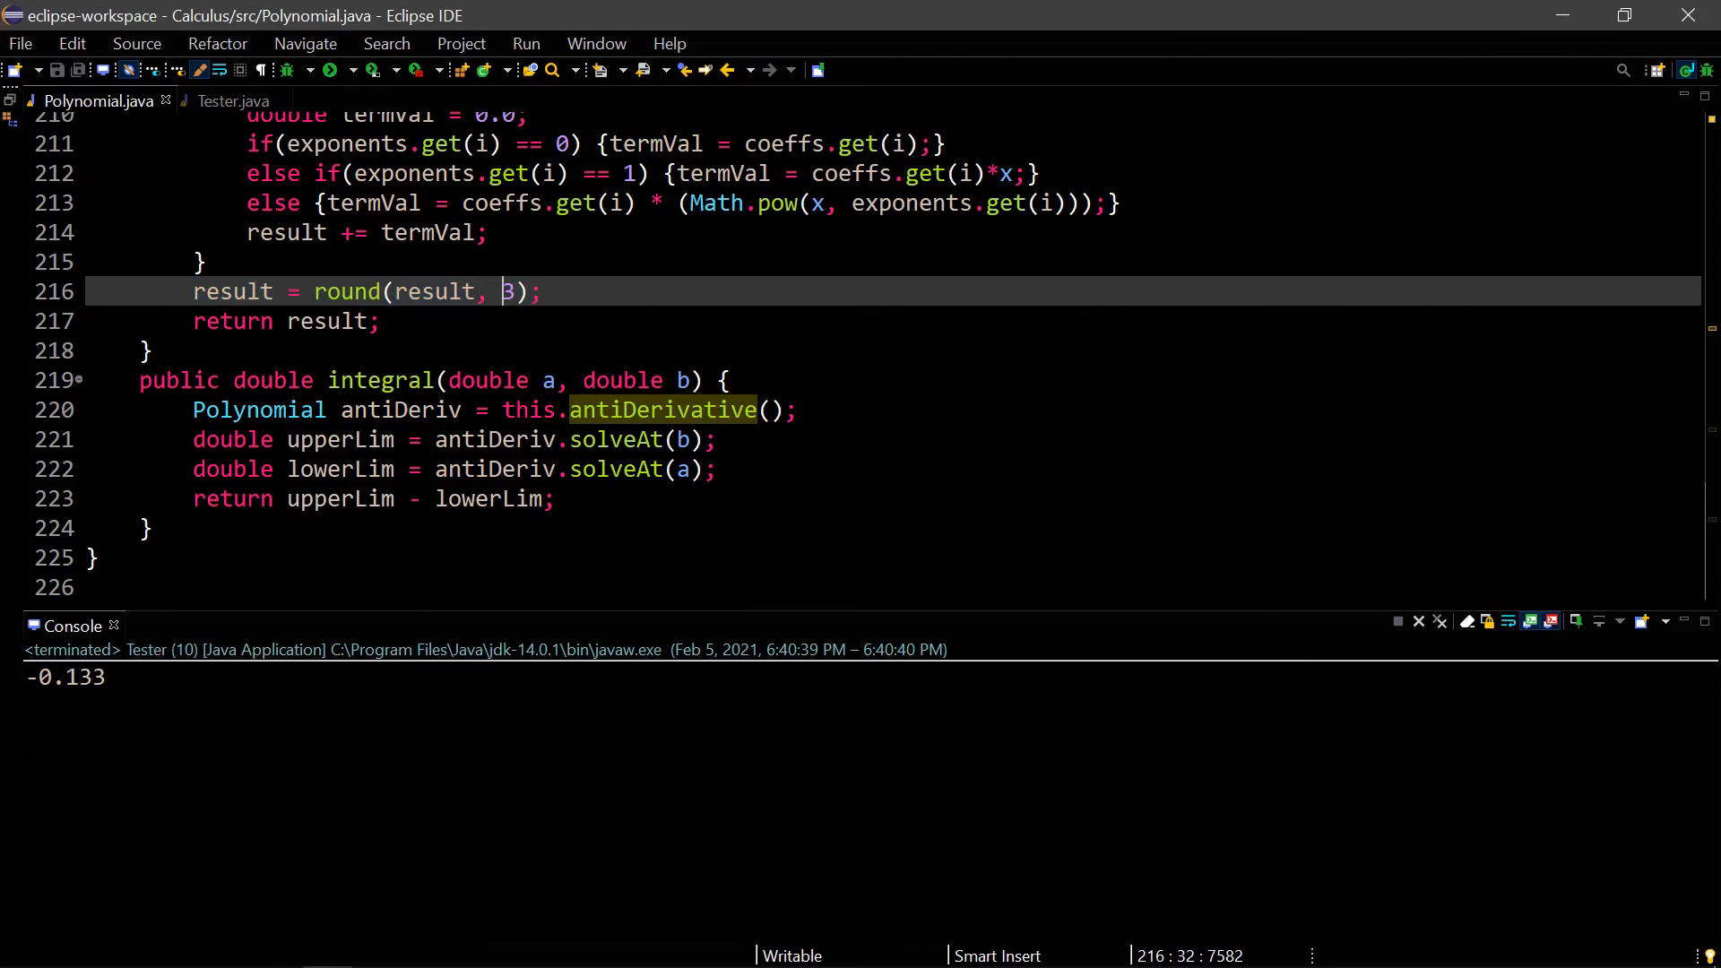
pyautogui.moveTo(211, 15)
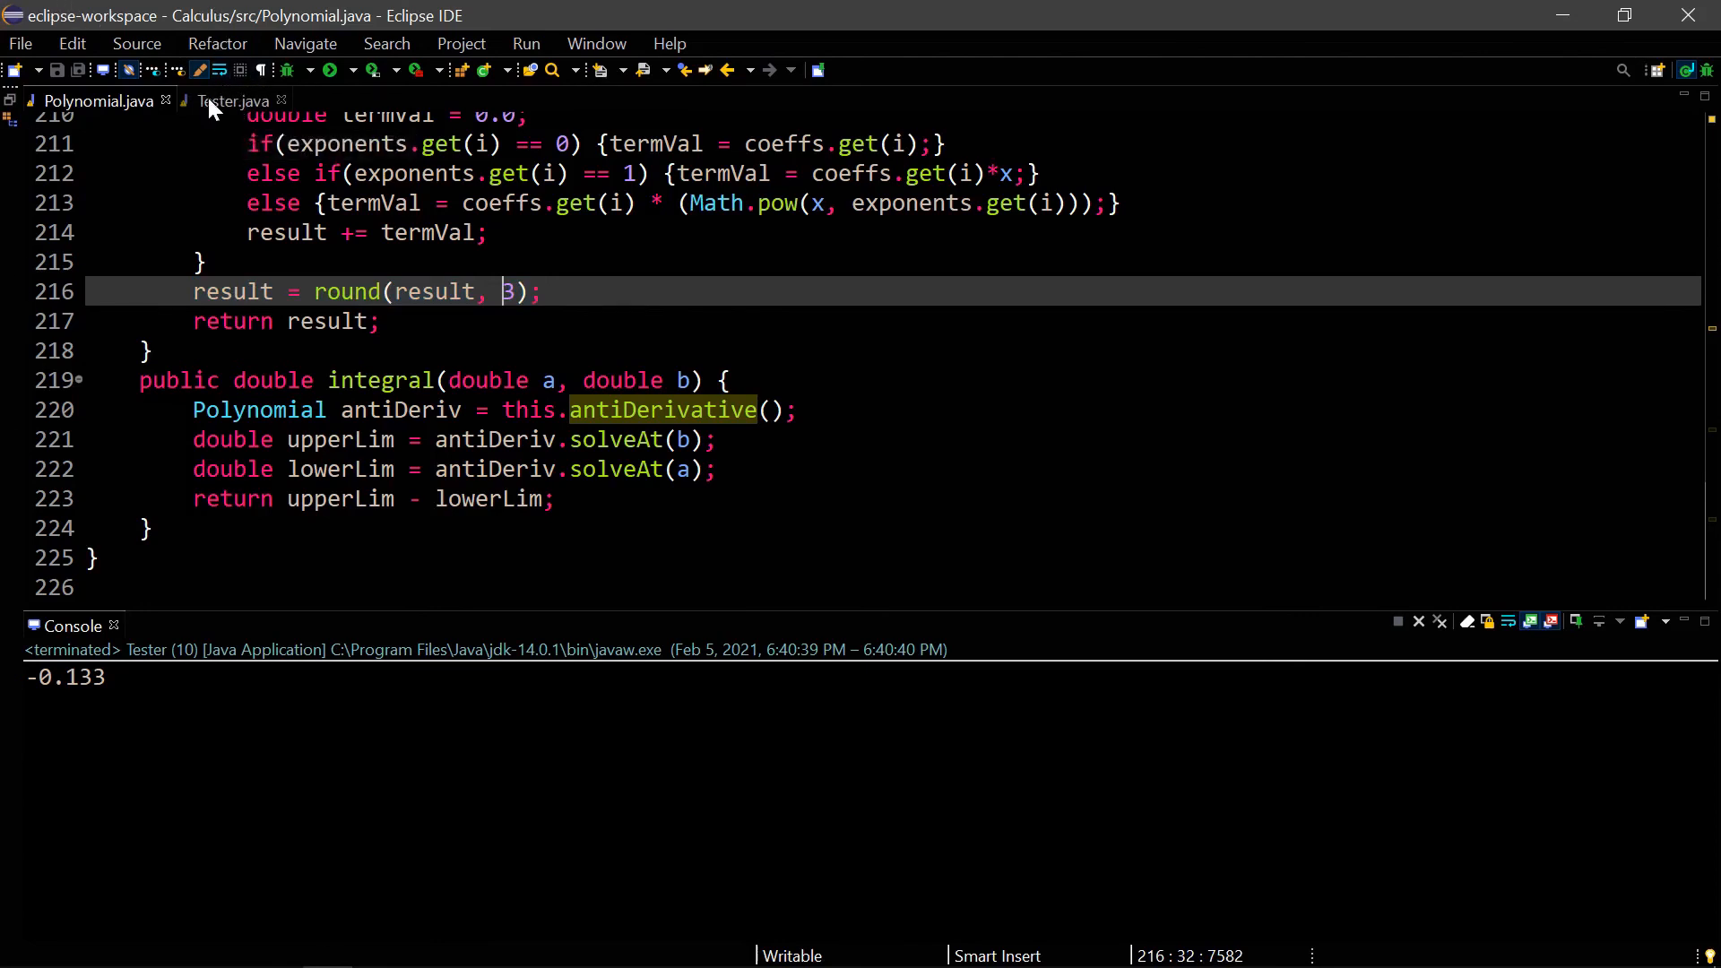
pyautogui.click(232, 100)
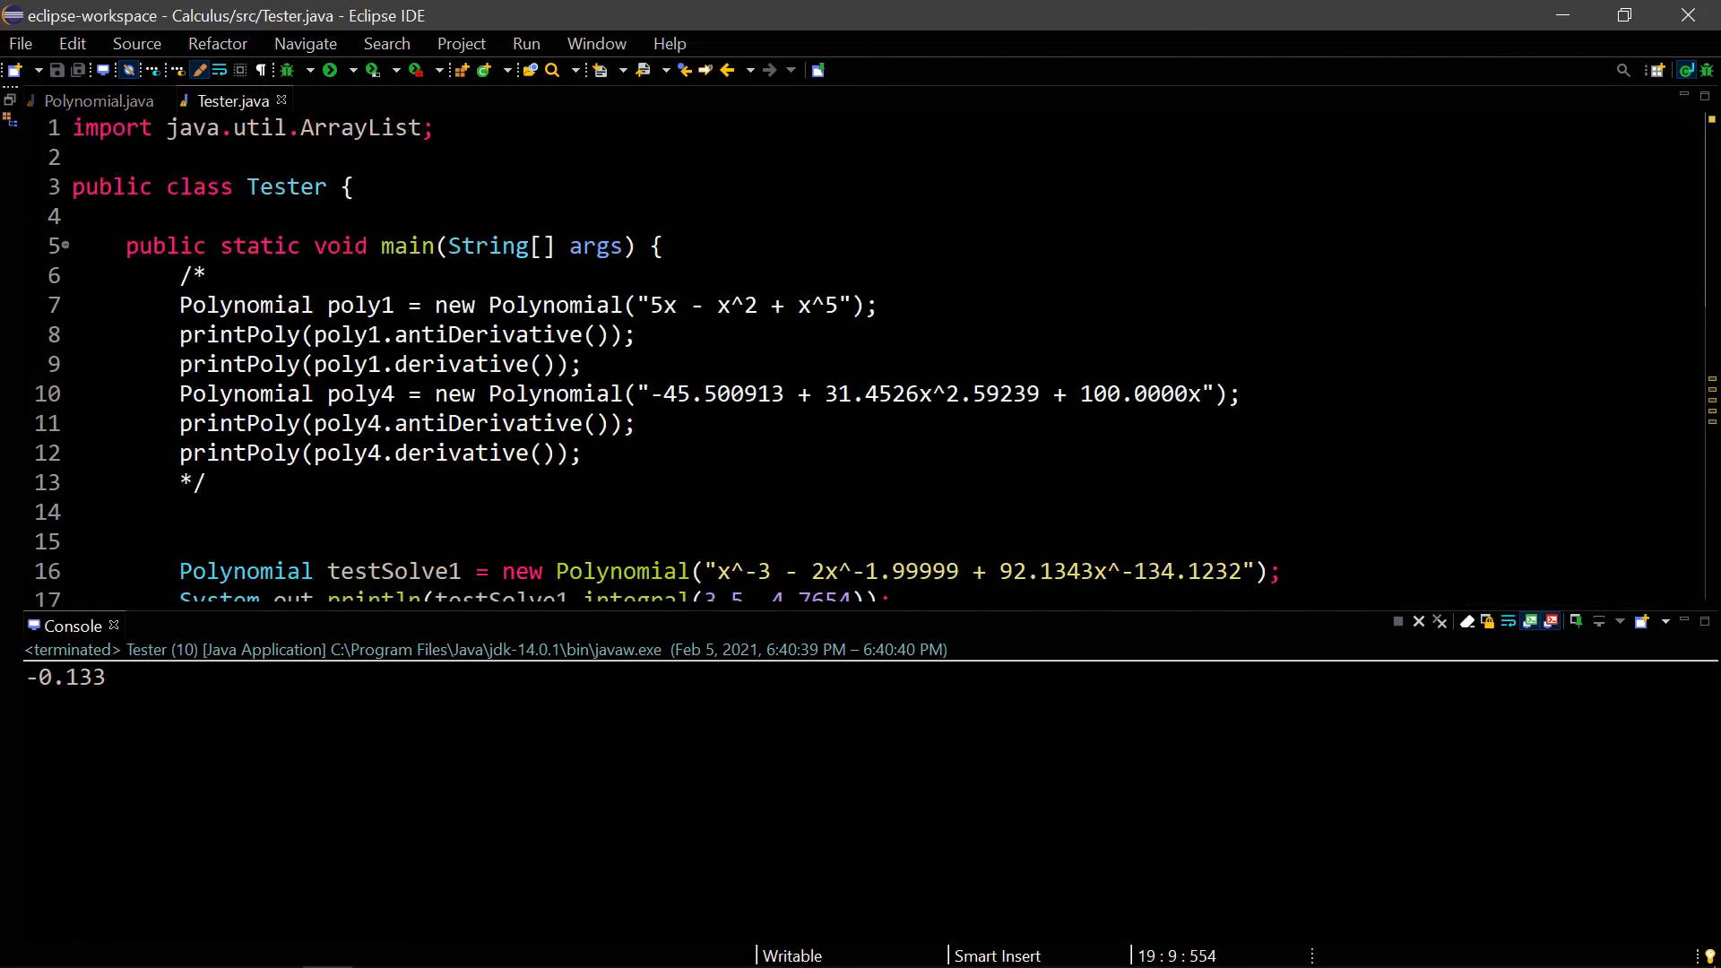